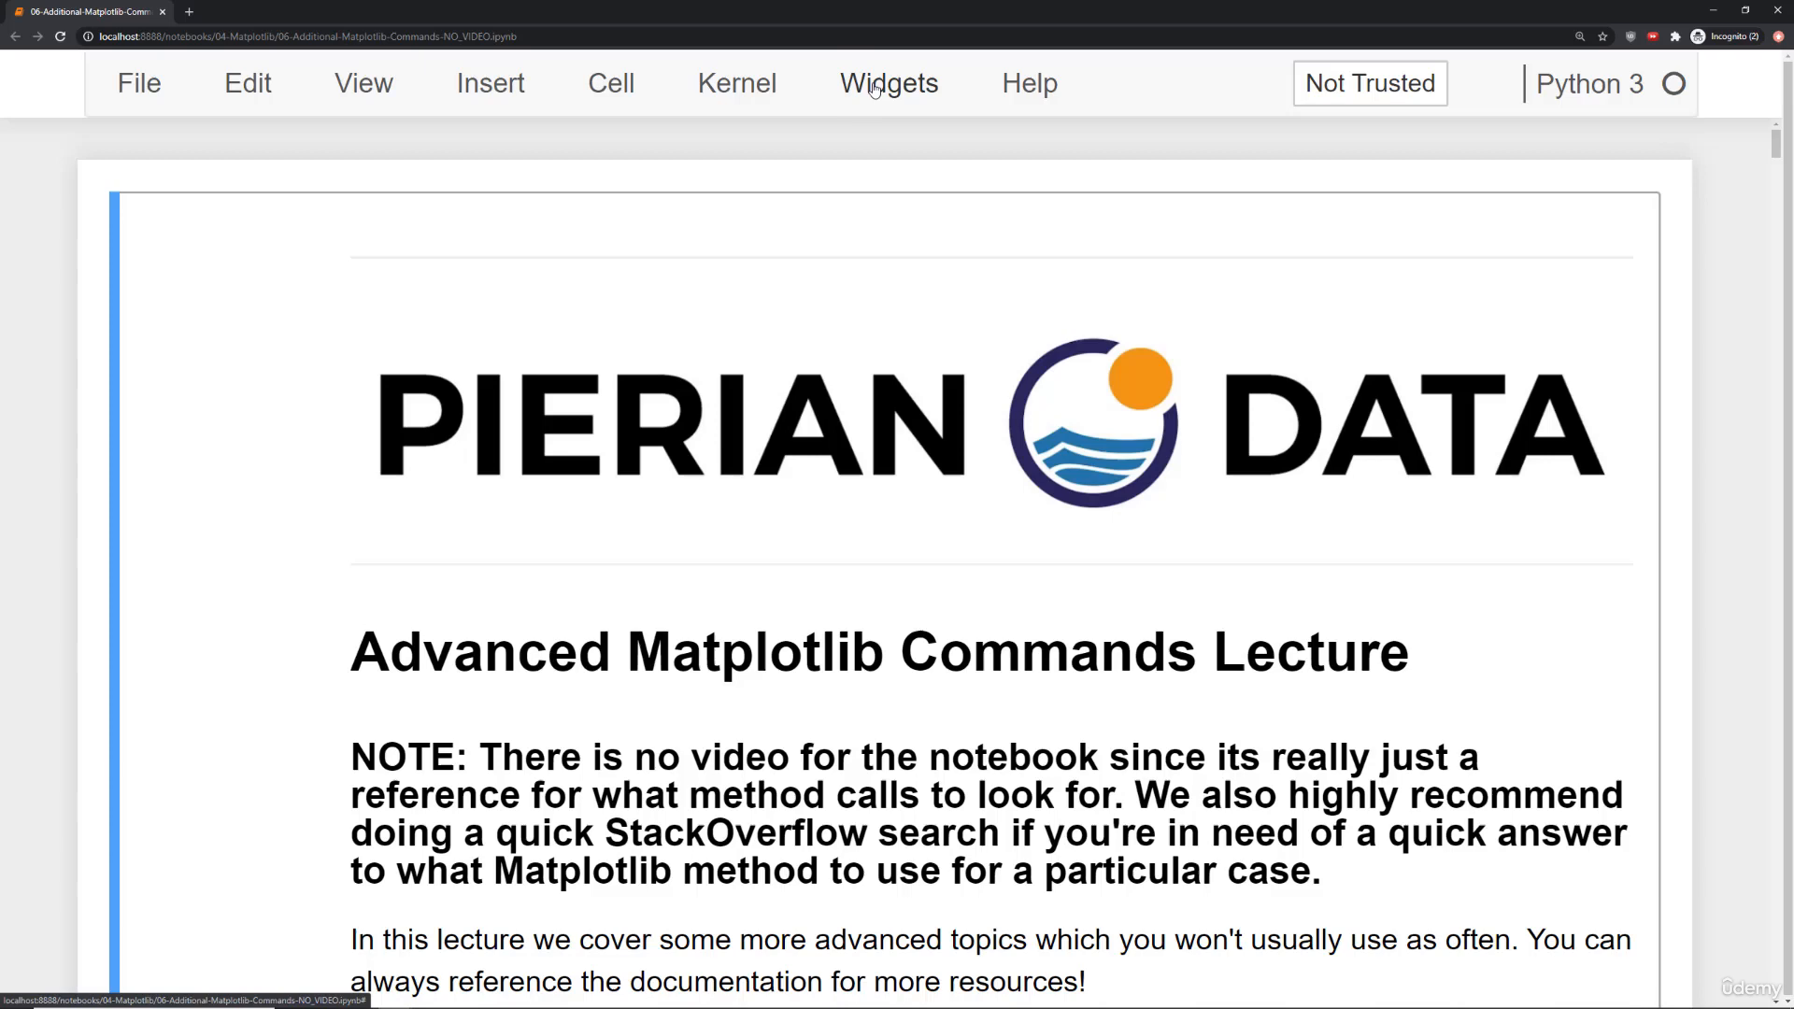
Scroll past Logarithmic scale and the Greek-letter tick placement example to Scientific notation.
scroll(down, 3)
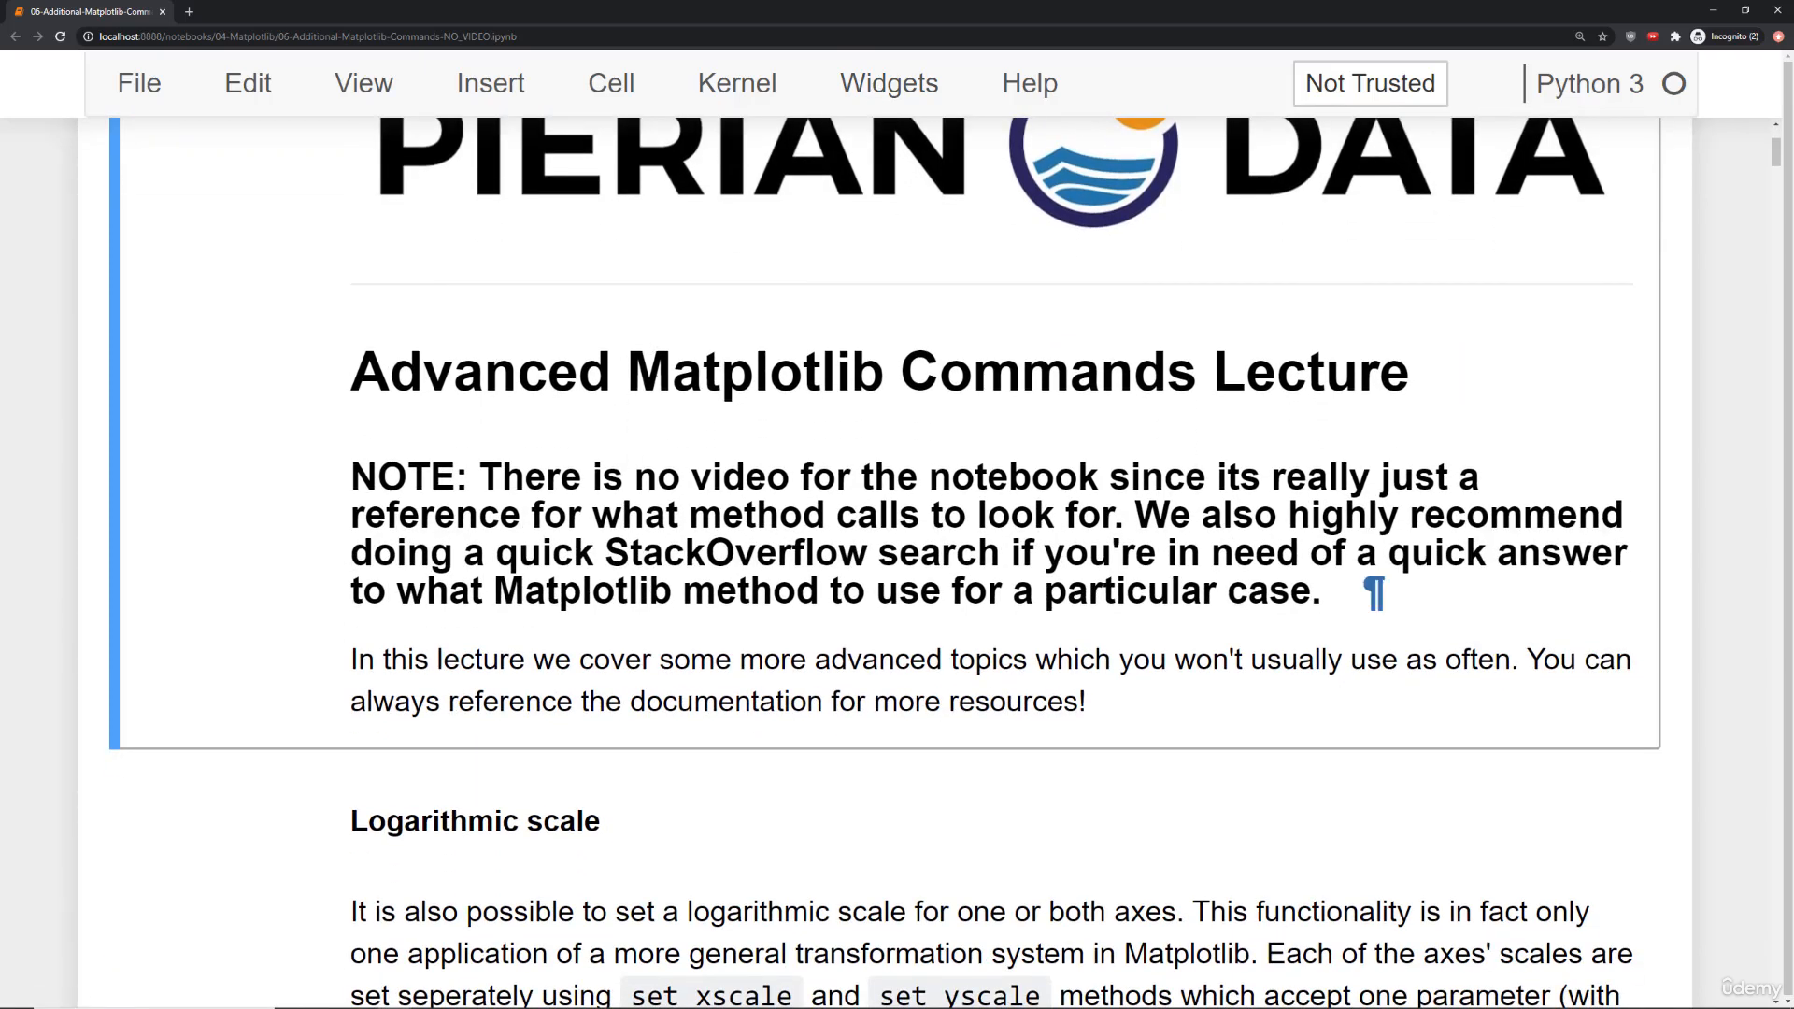
scroll(down, 3)
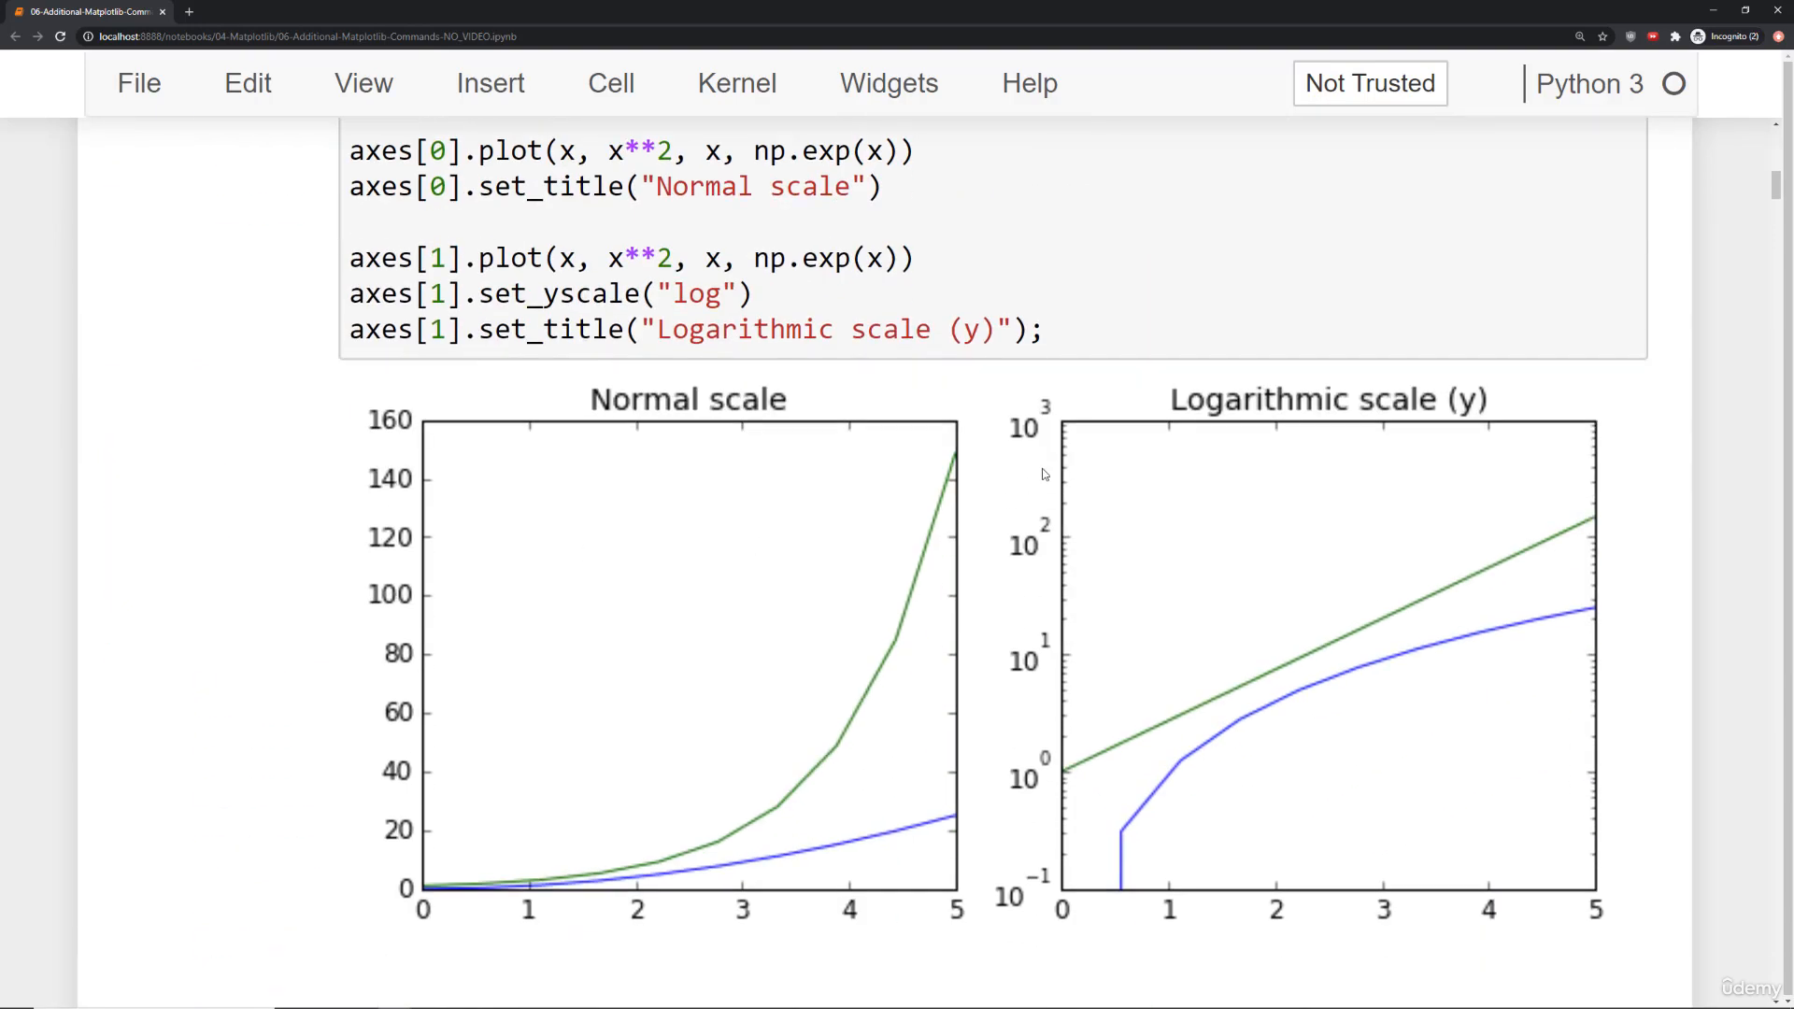
mouse_move(679, 572)
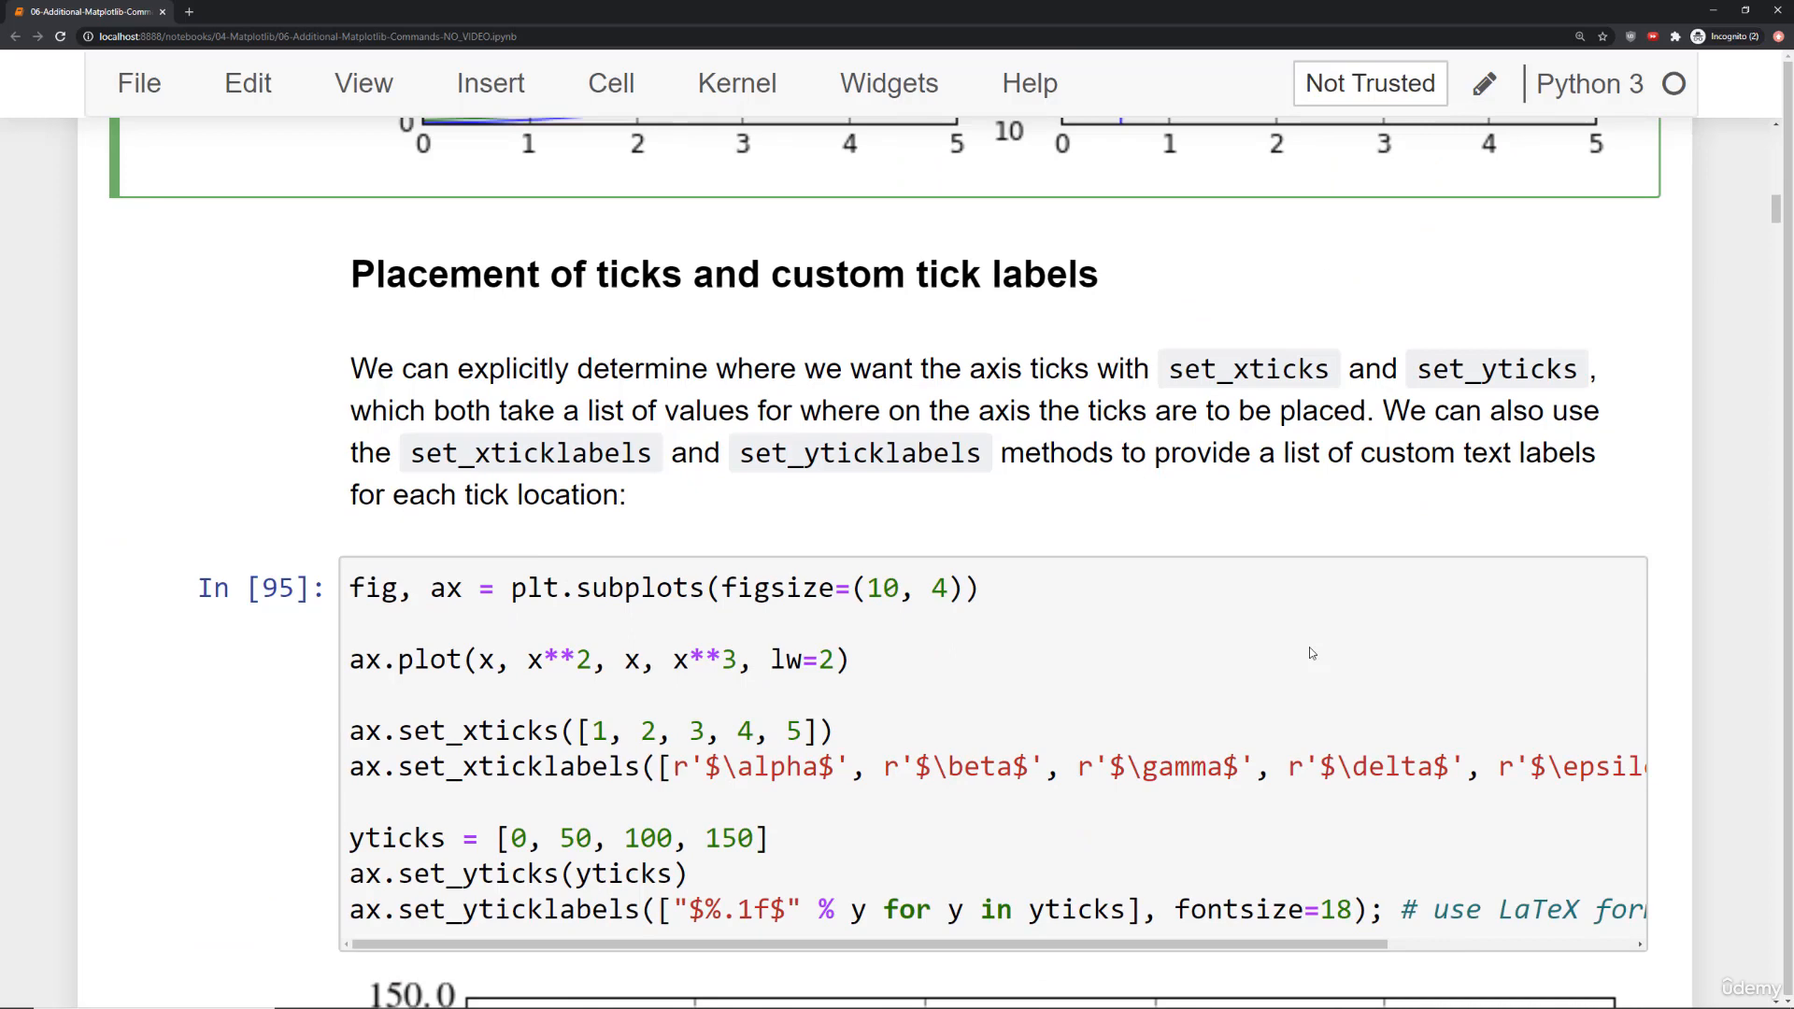
double_click(457, 270)
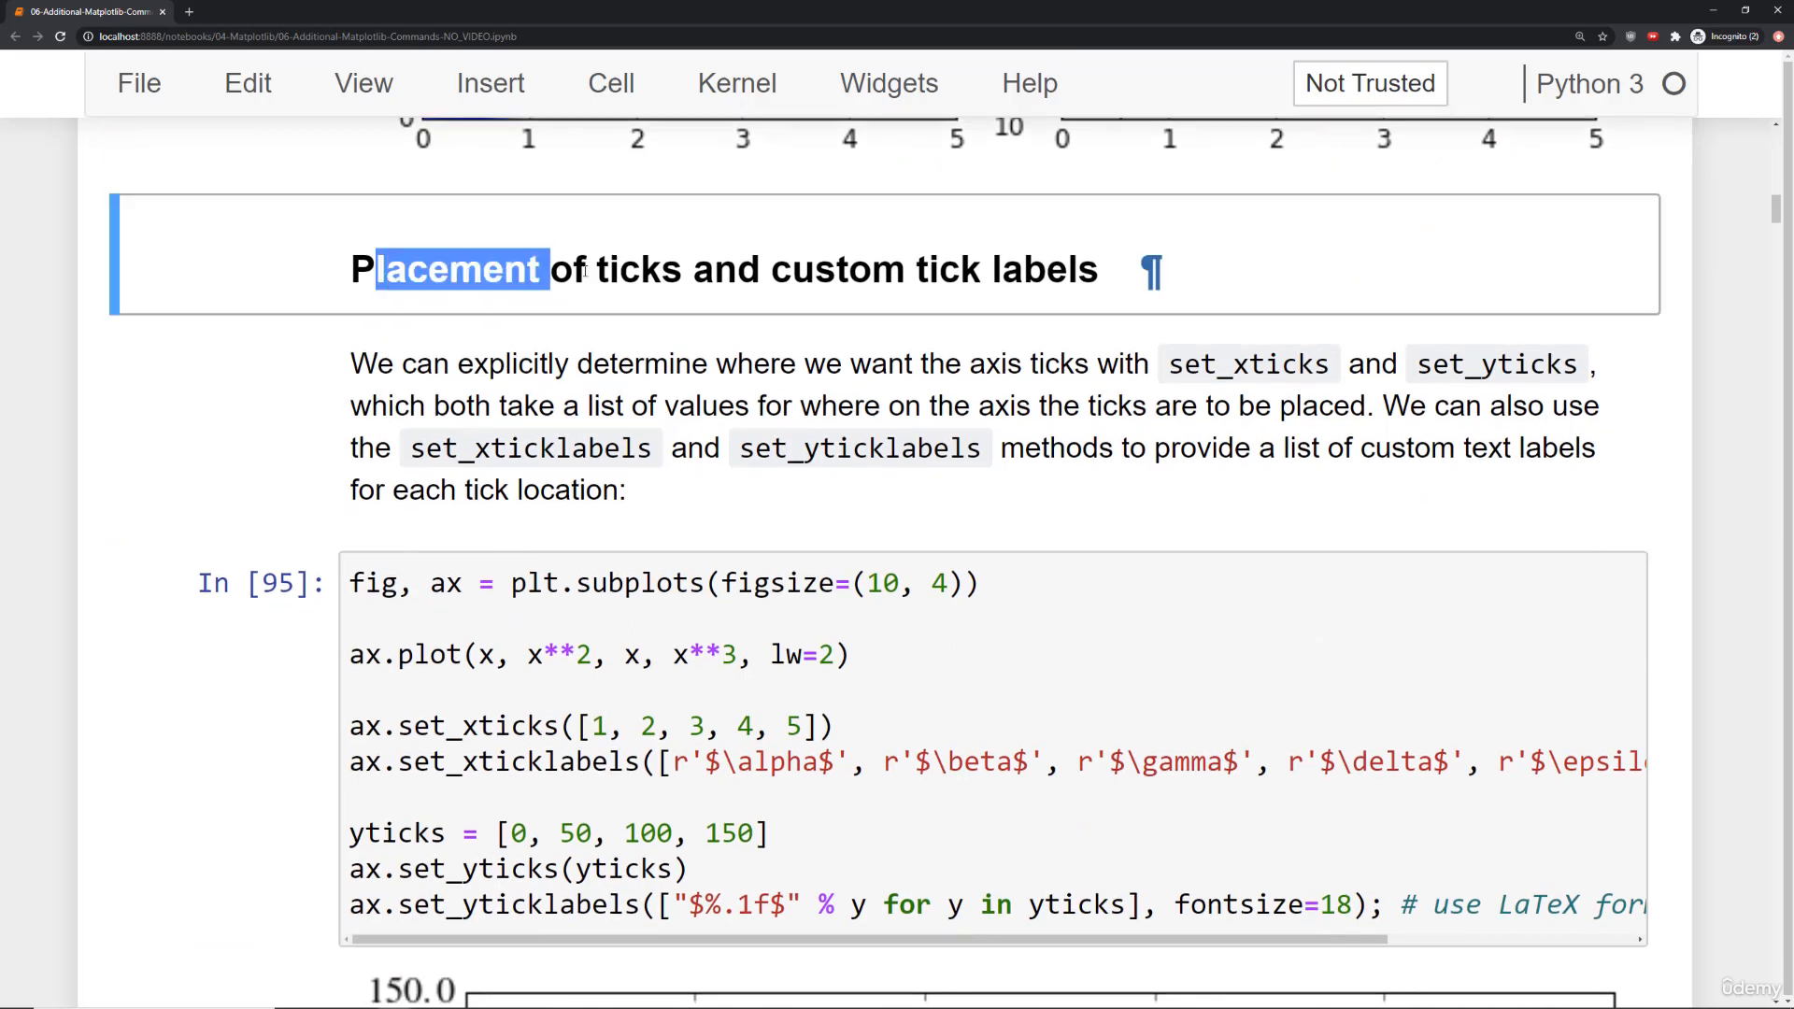
scroll(down, 3)
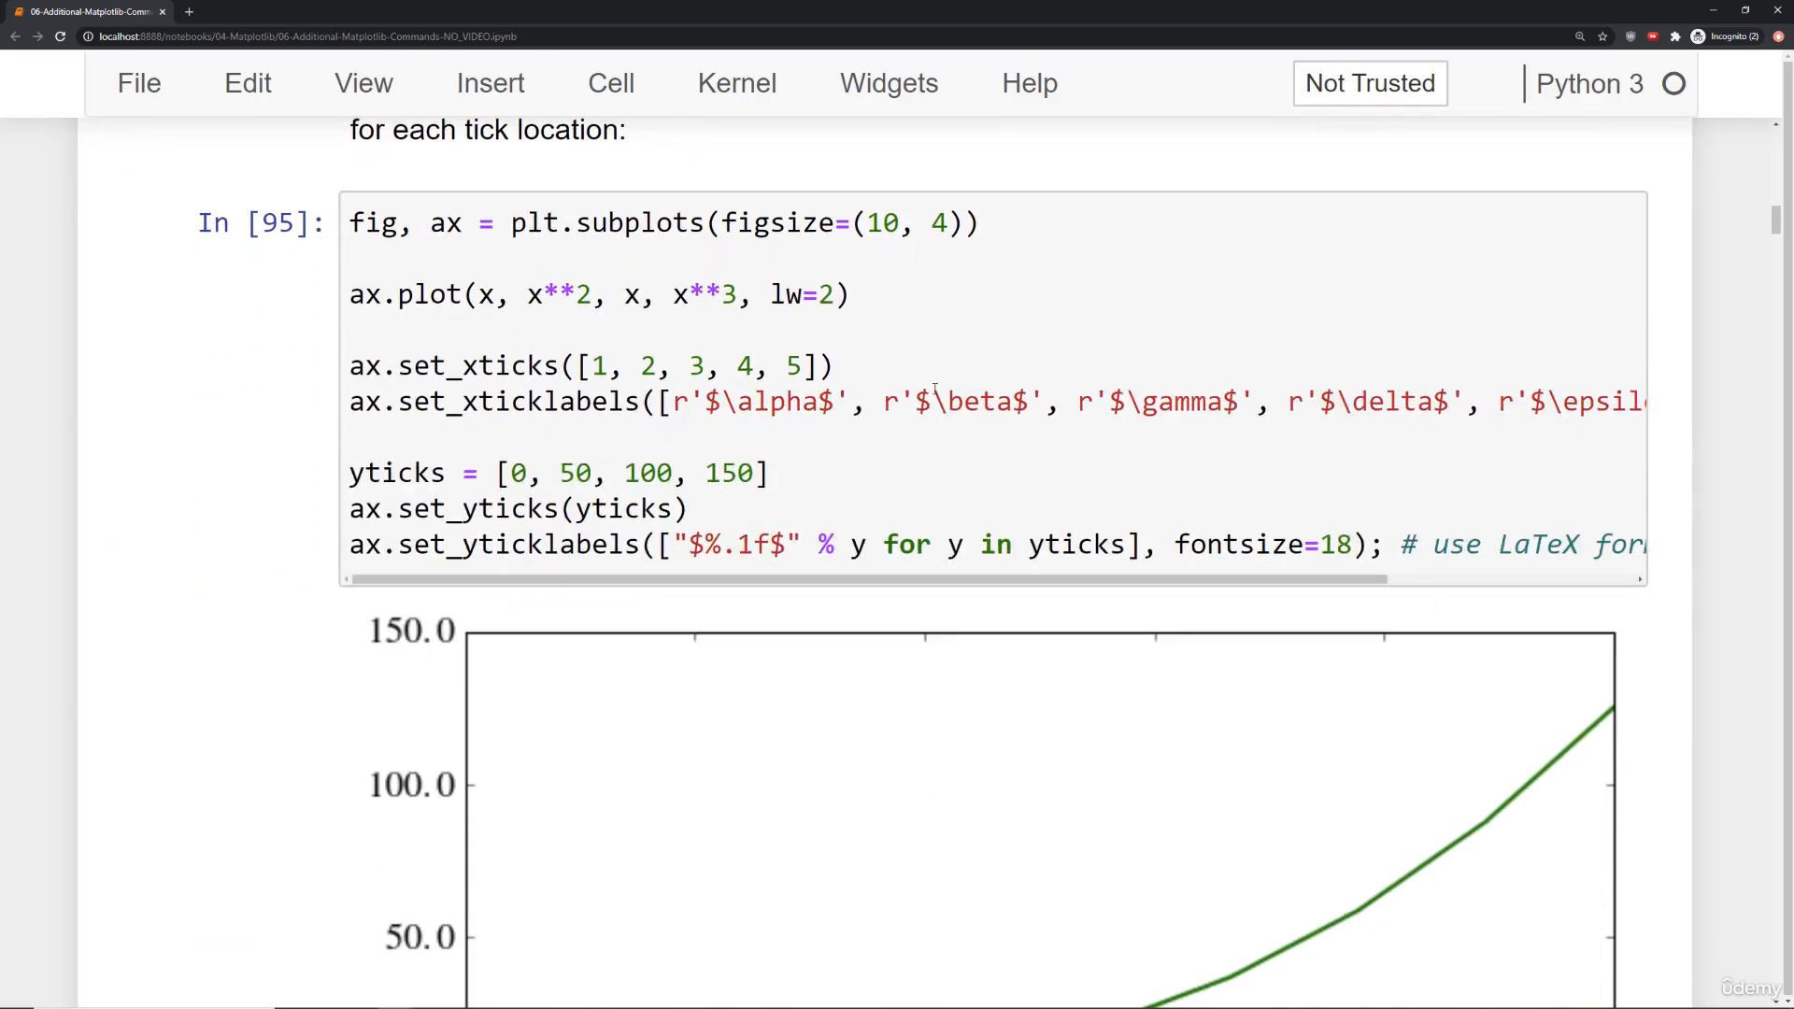
scroll(down, 3)
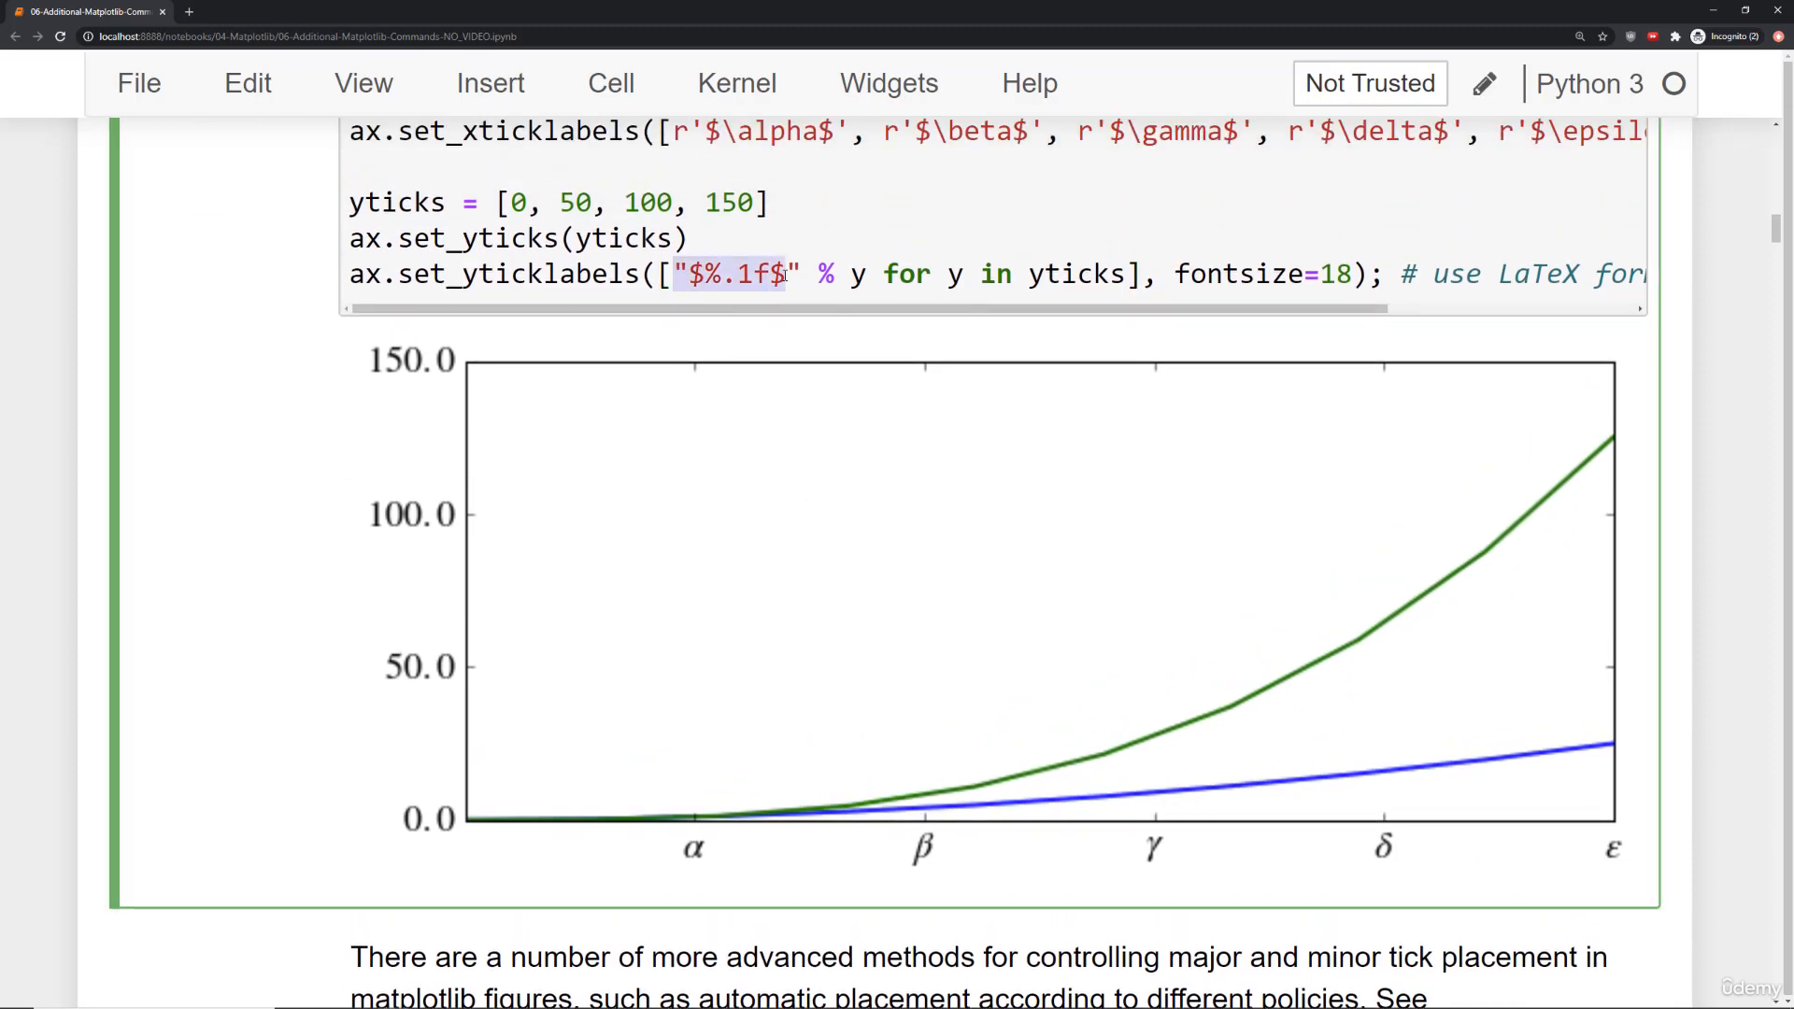
scroll(down, 3)
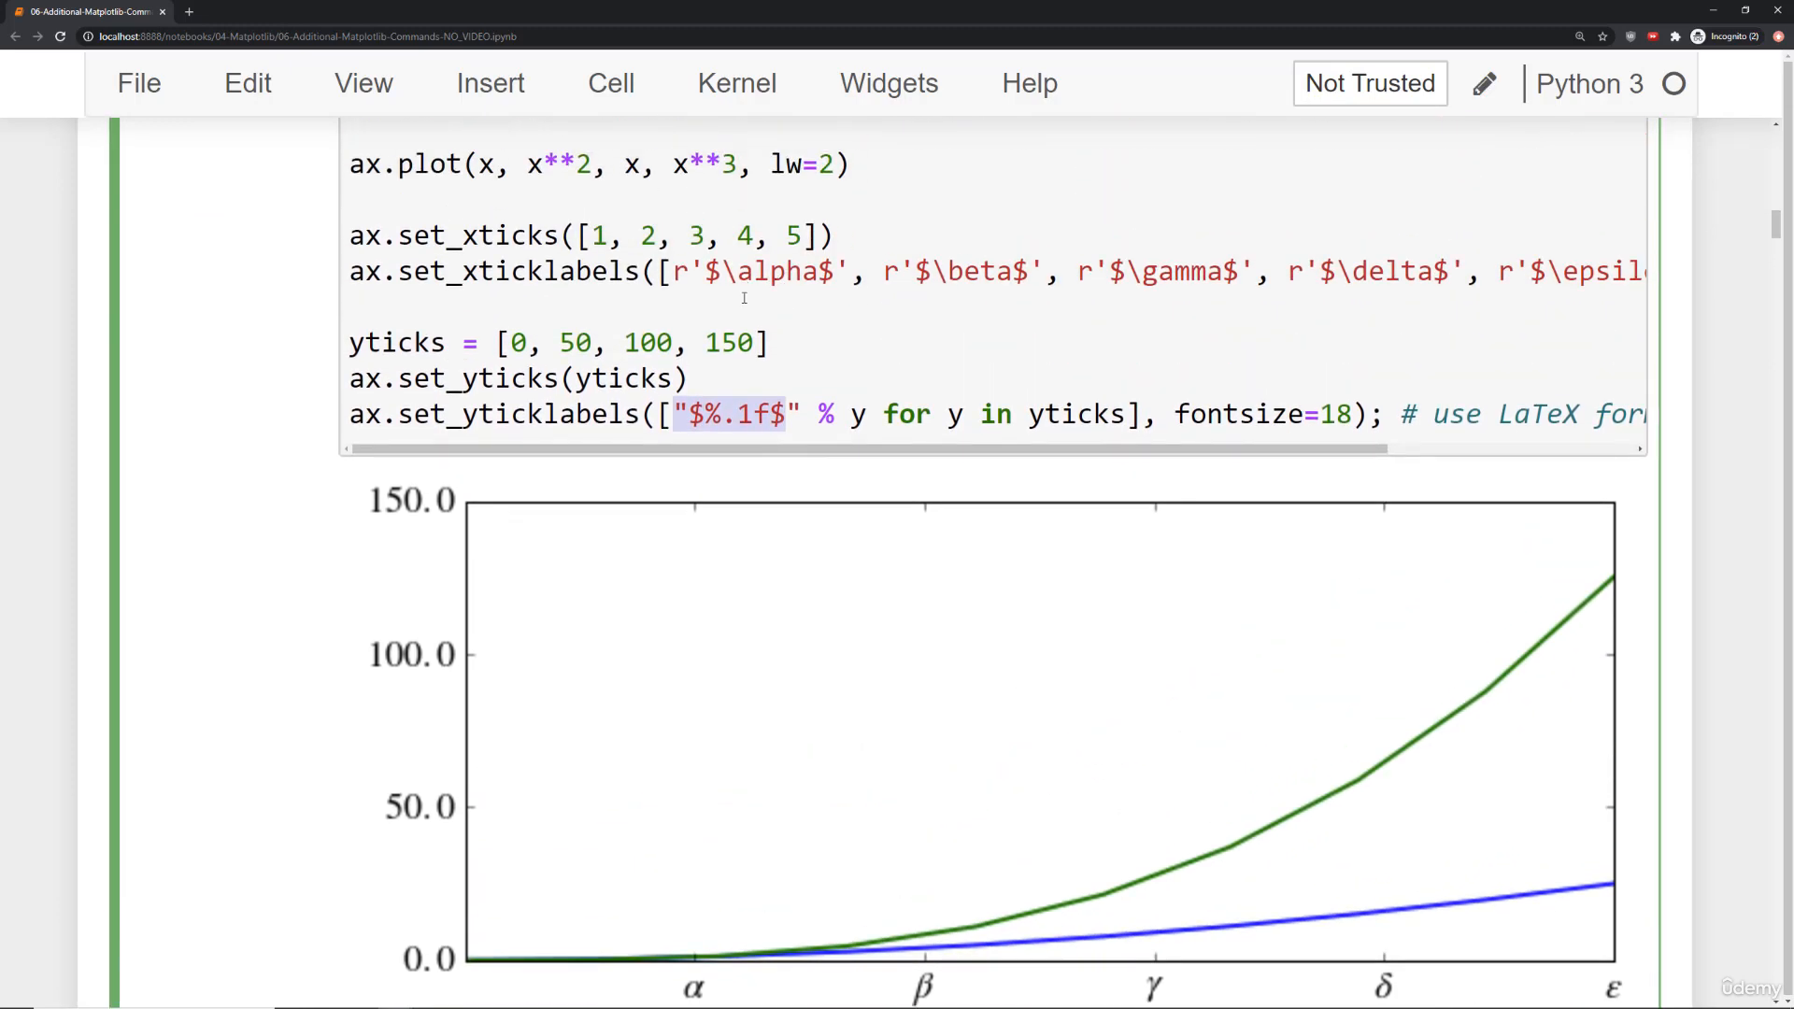
scroll(down, 3)
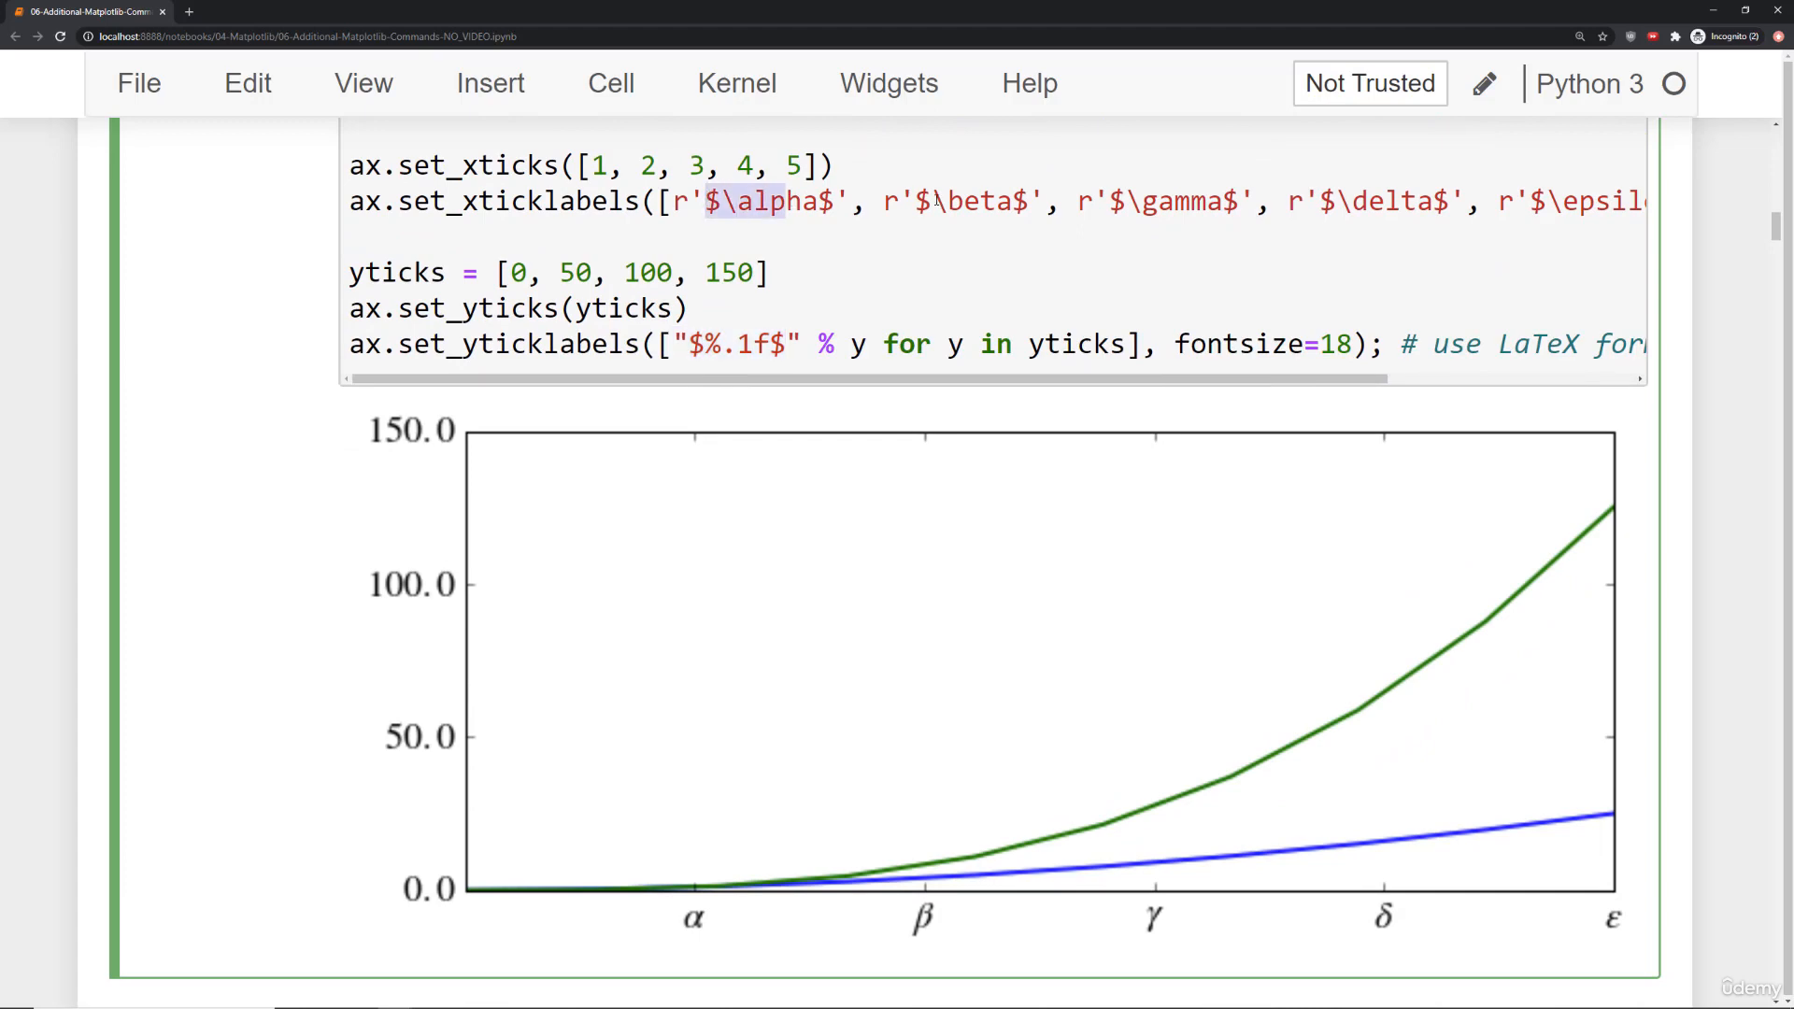
scroll(down, 3)
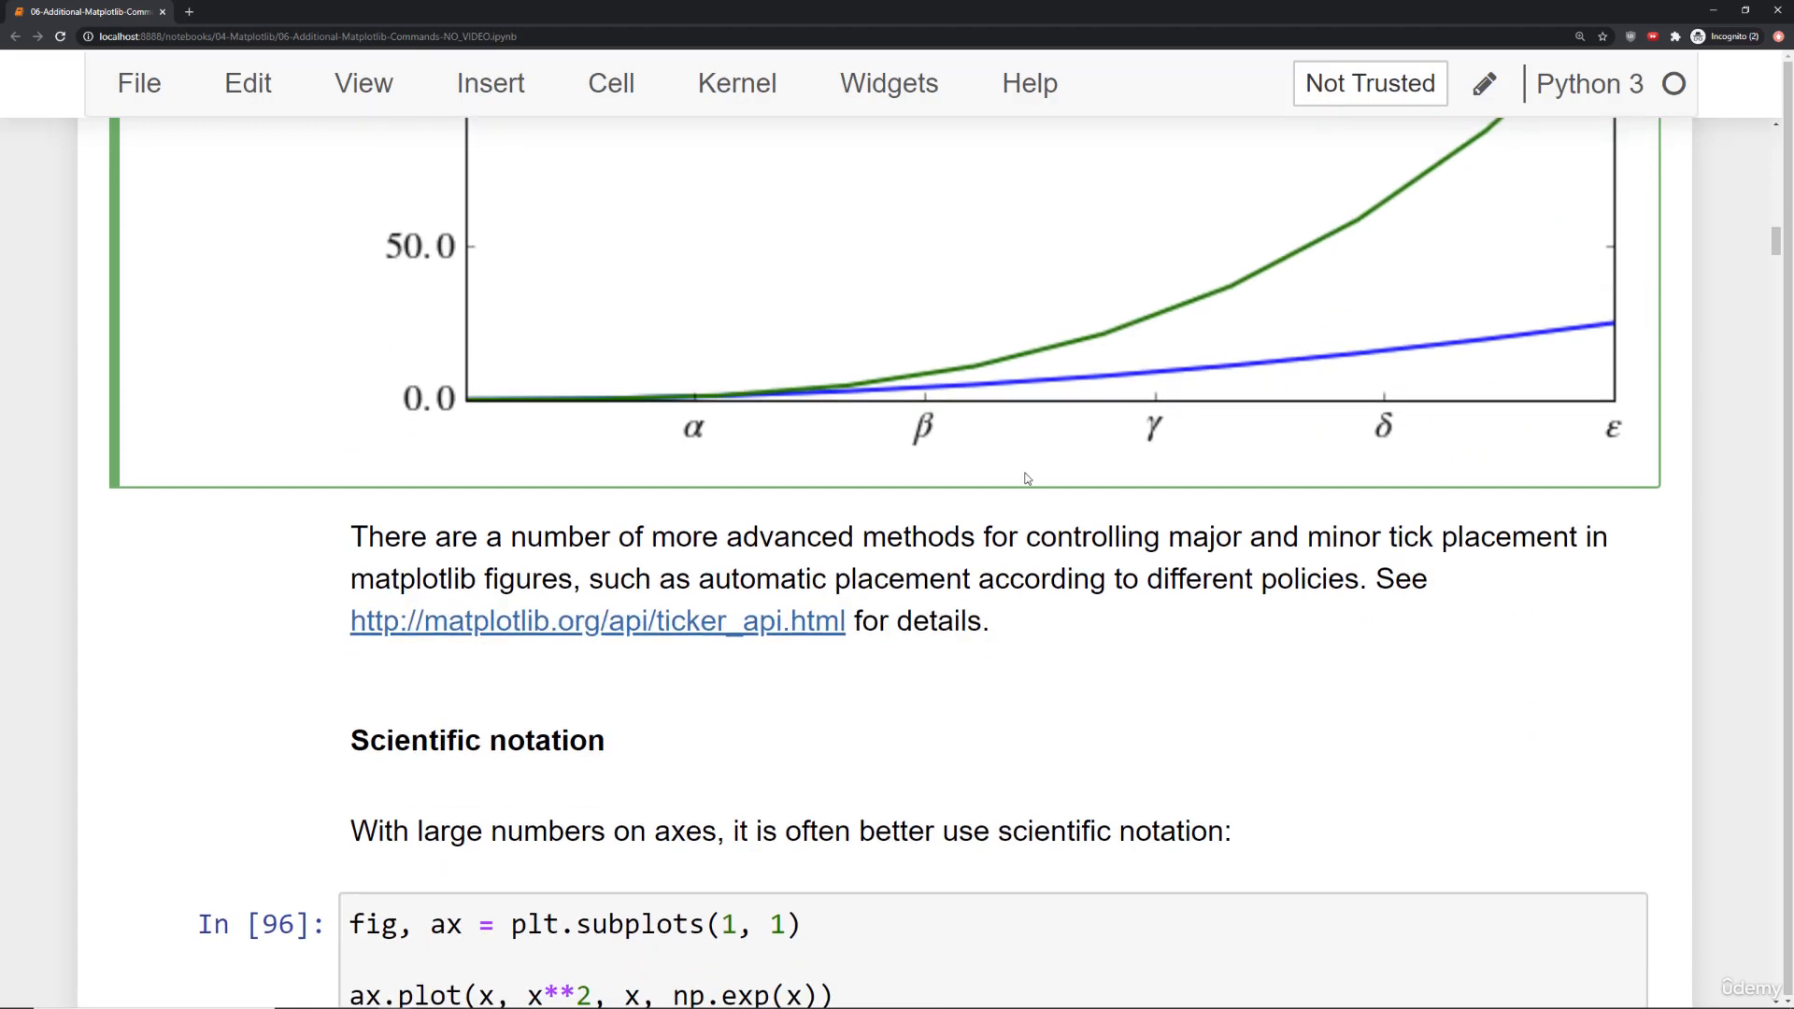
Scroll past axis number spacing, subplots_adjust and grid examples to the axis spines code.
scroll(down, 3)
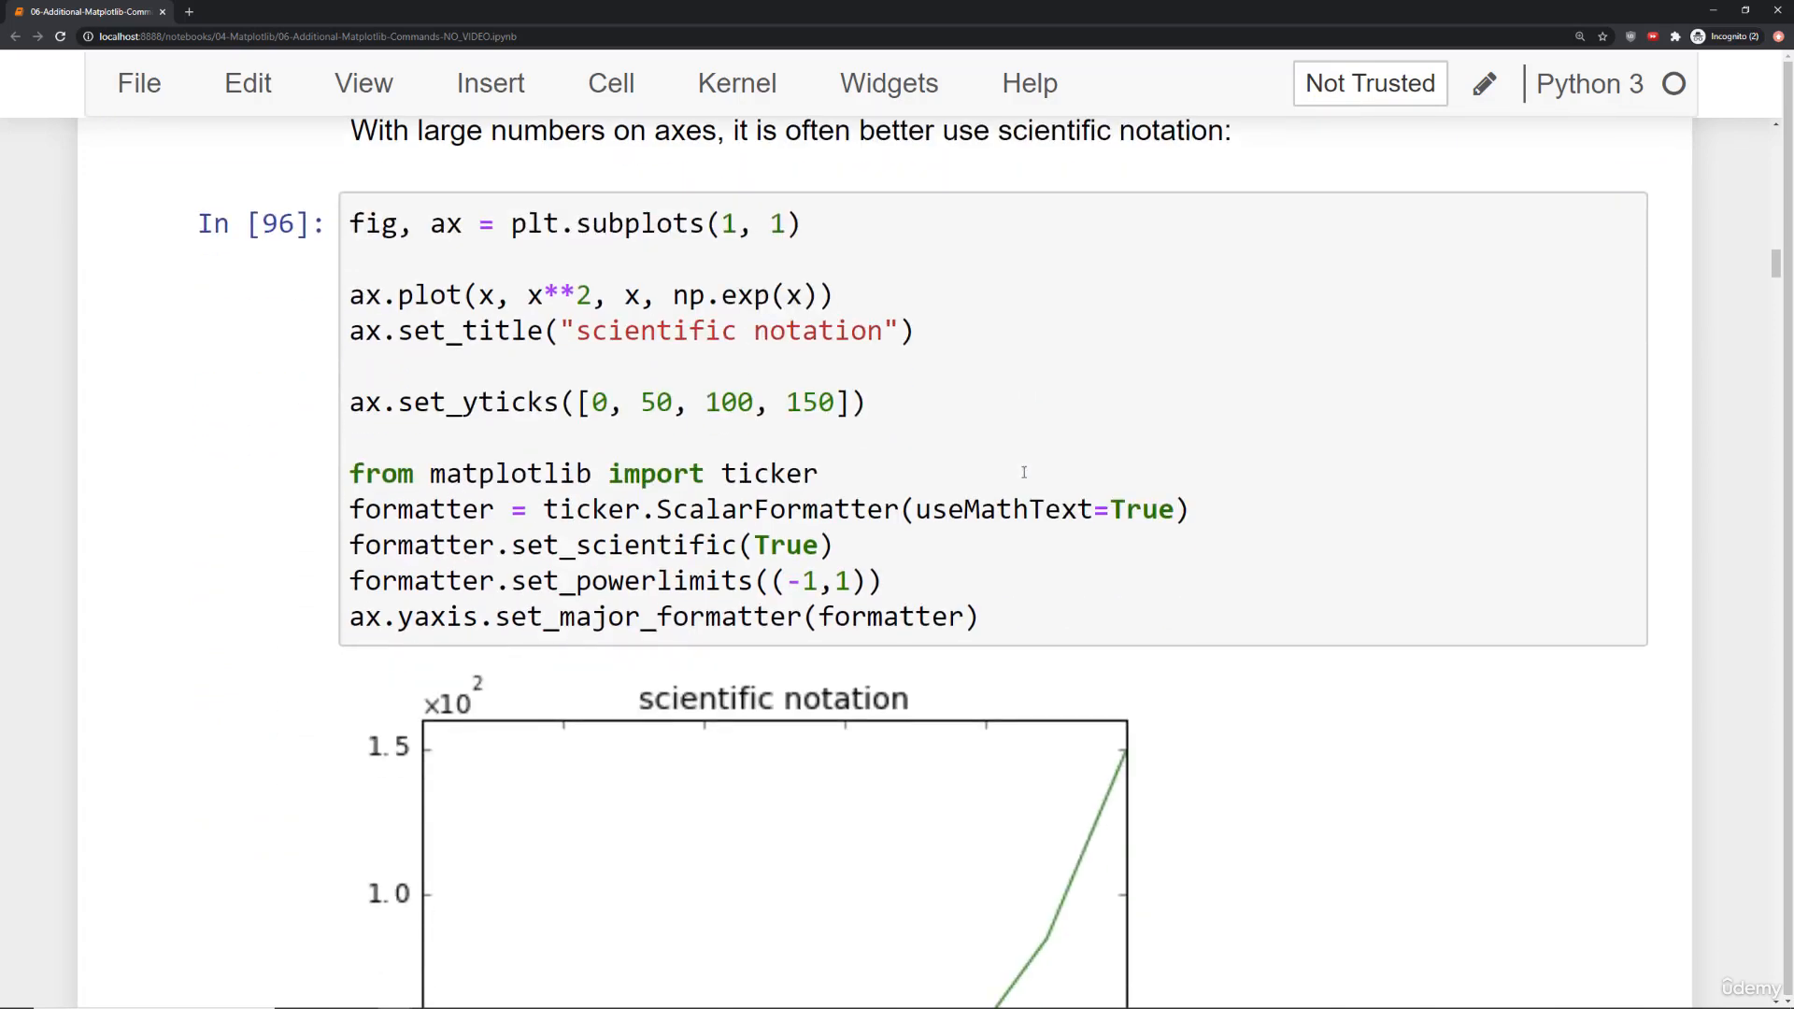
scroll(down, 3)
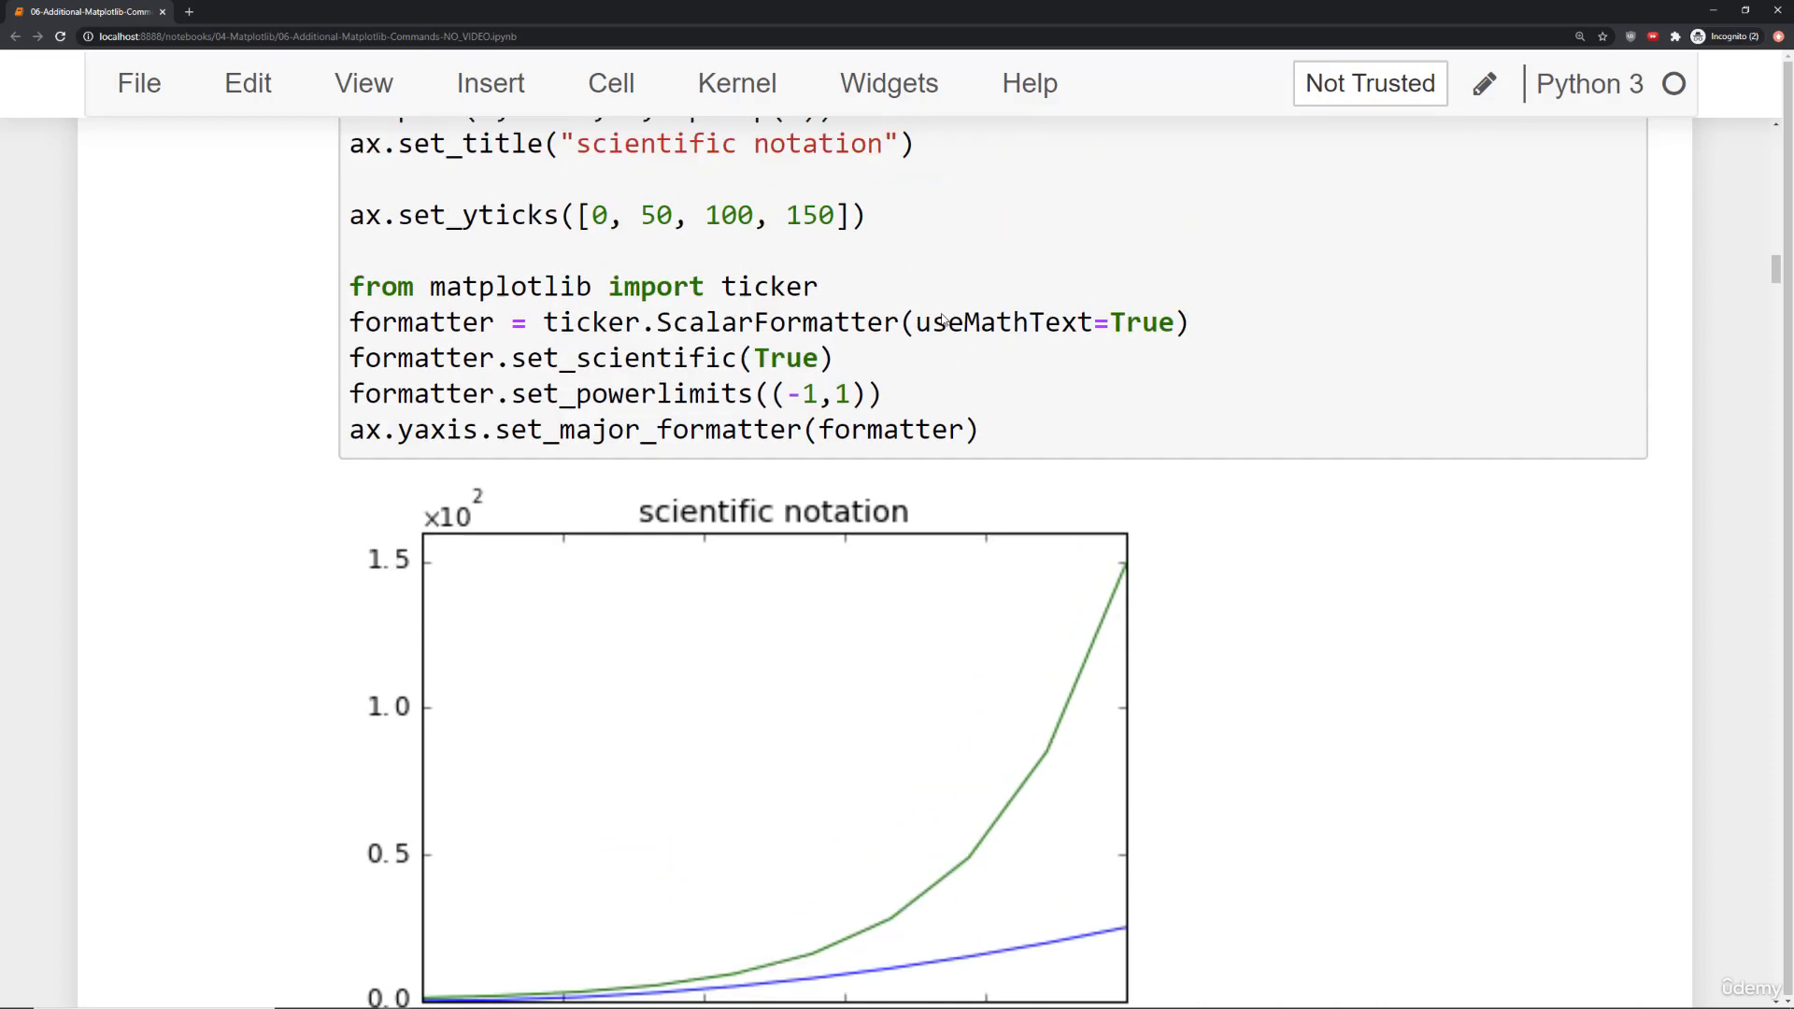
scroll(down, 3)
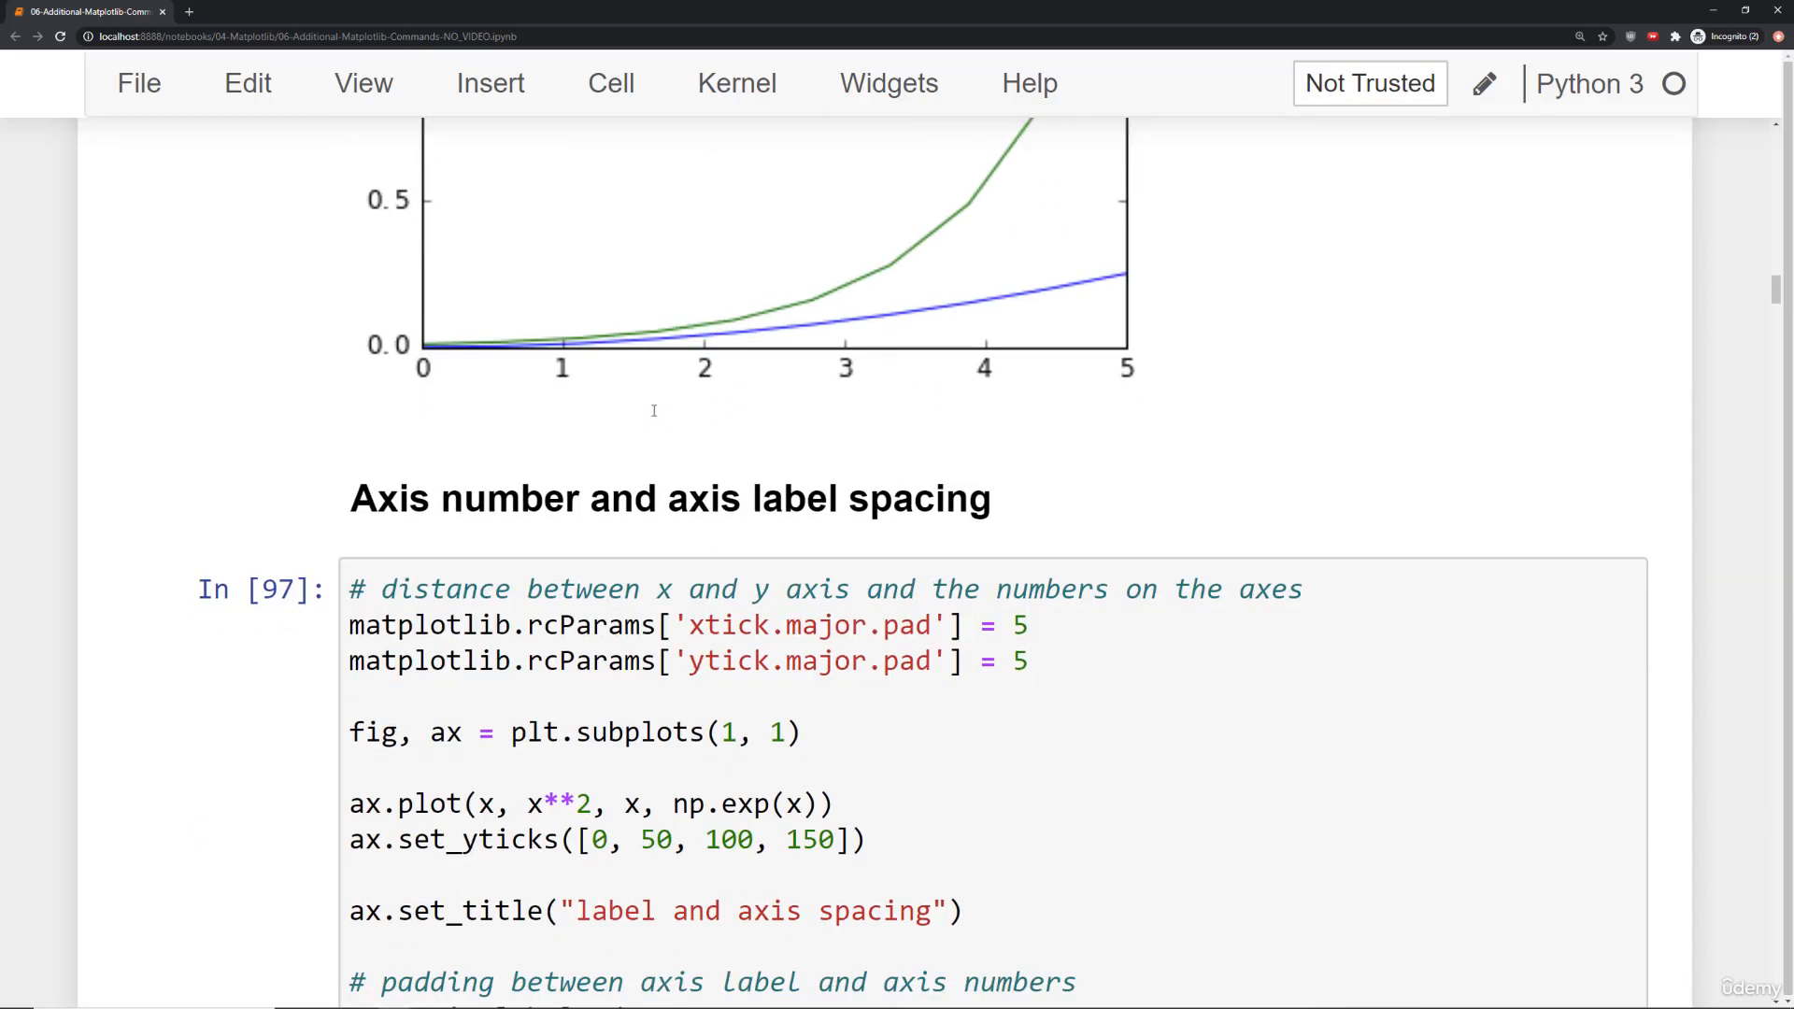
scroll(down, 3)
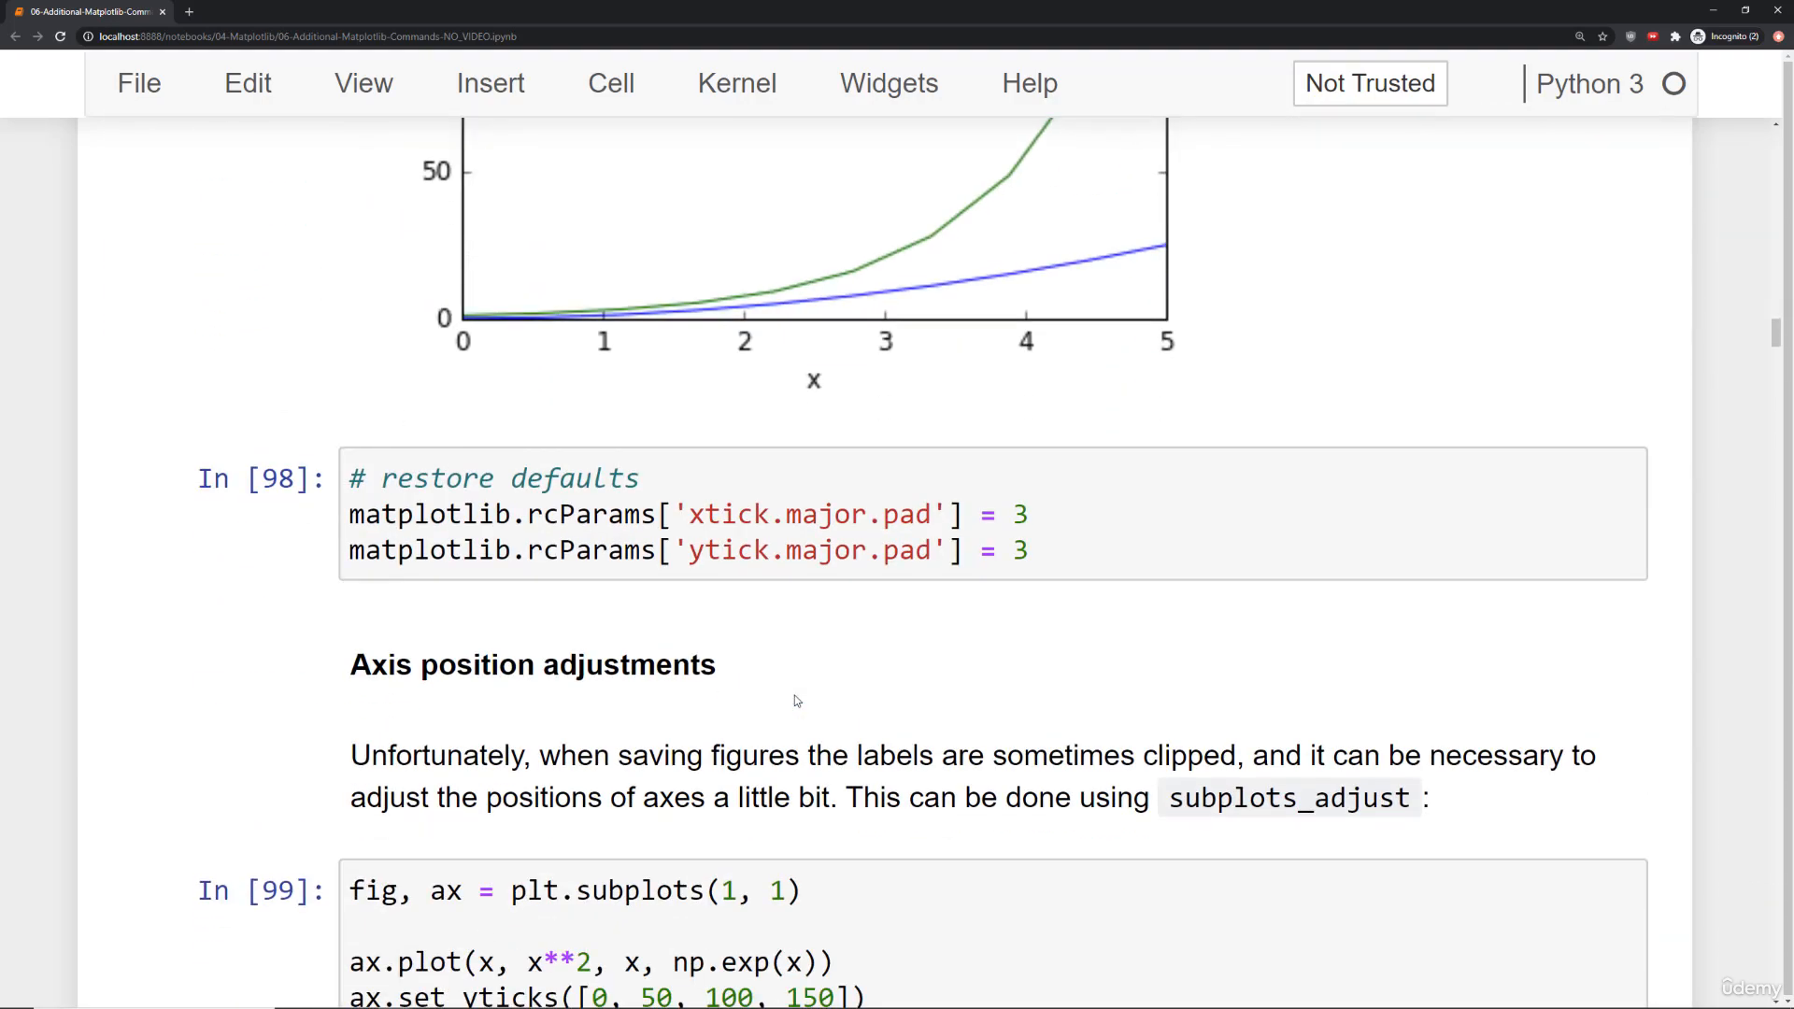
scroll(down, 3)
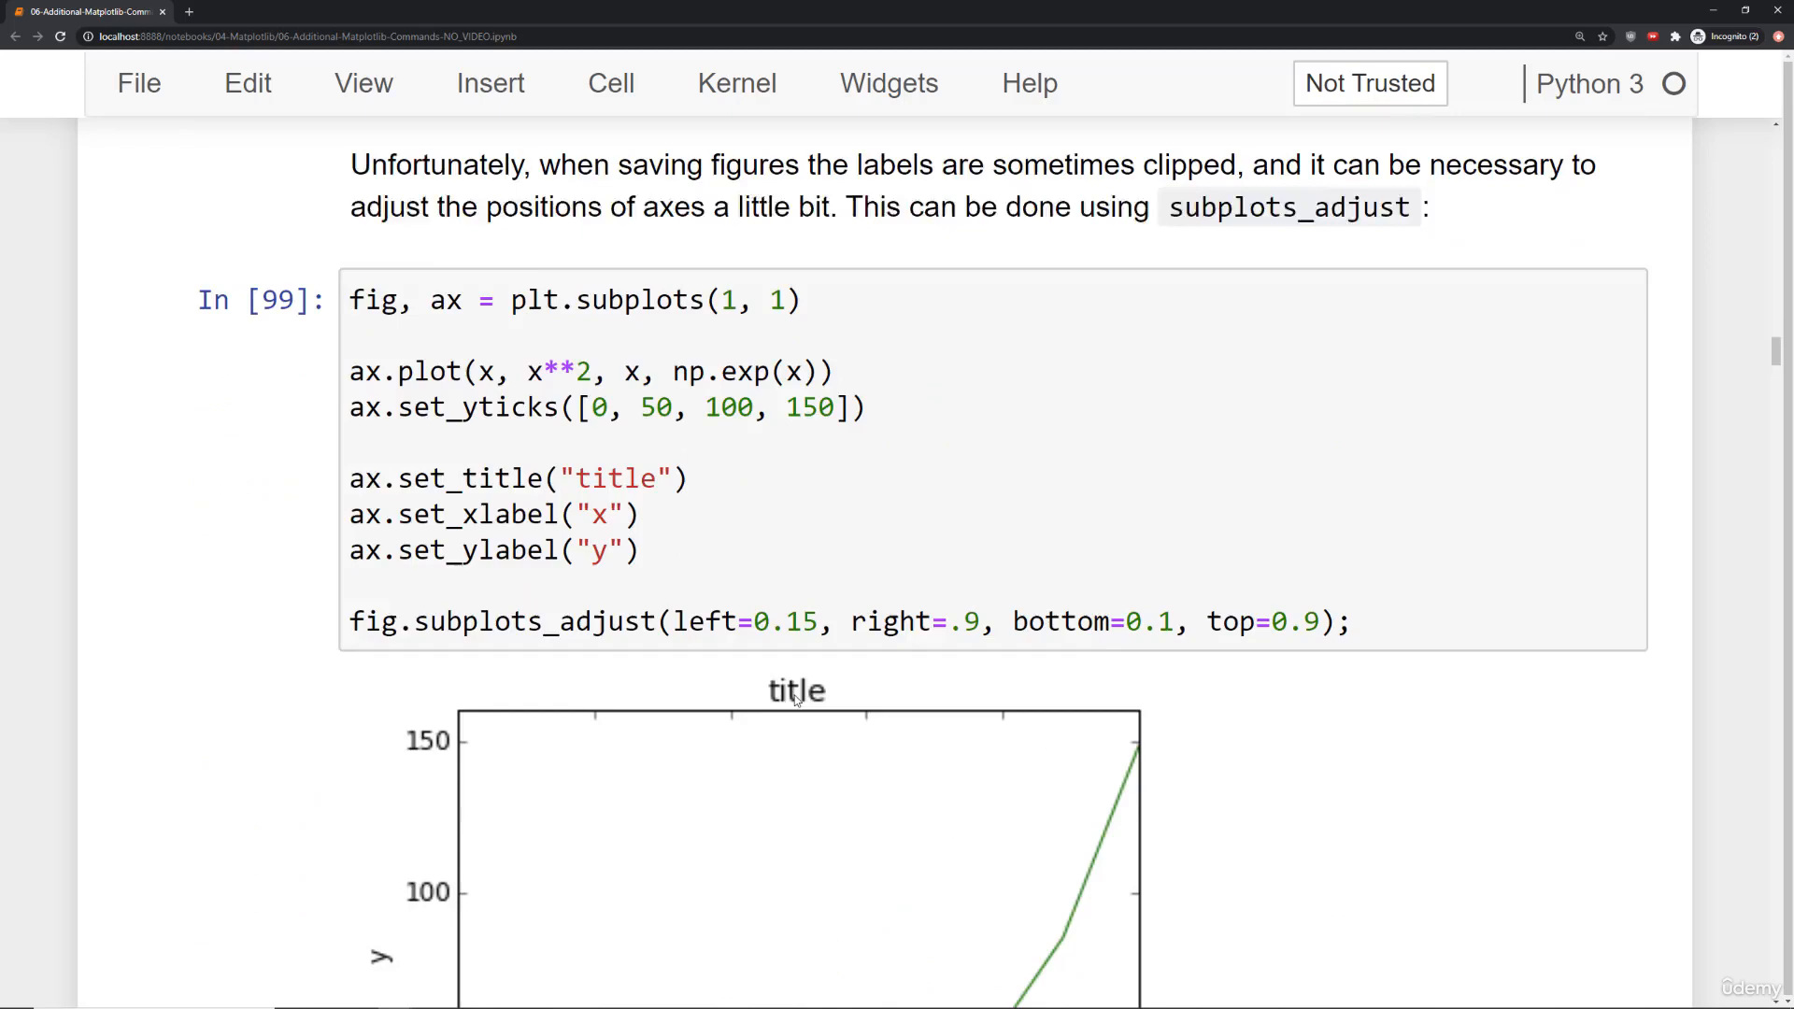
scroll(down, 3)
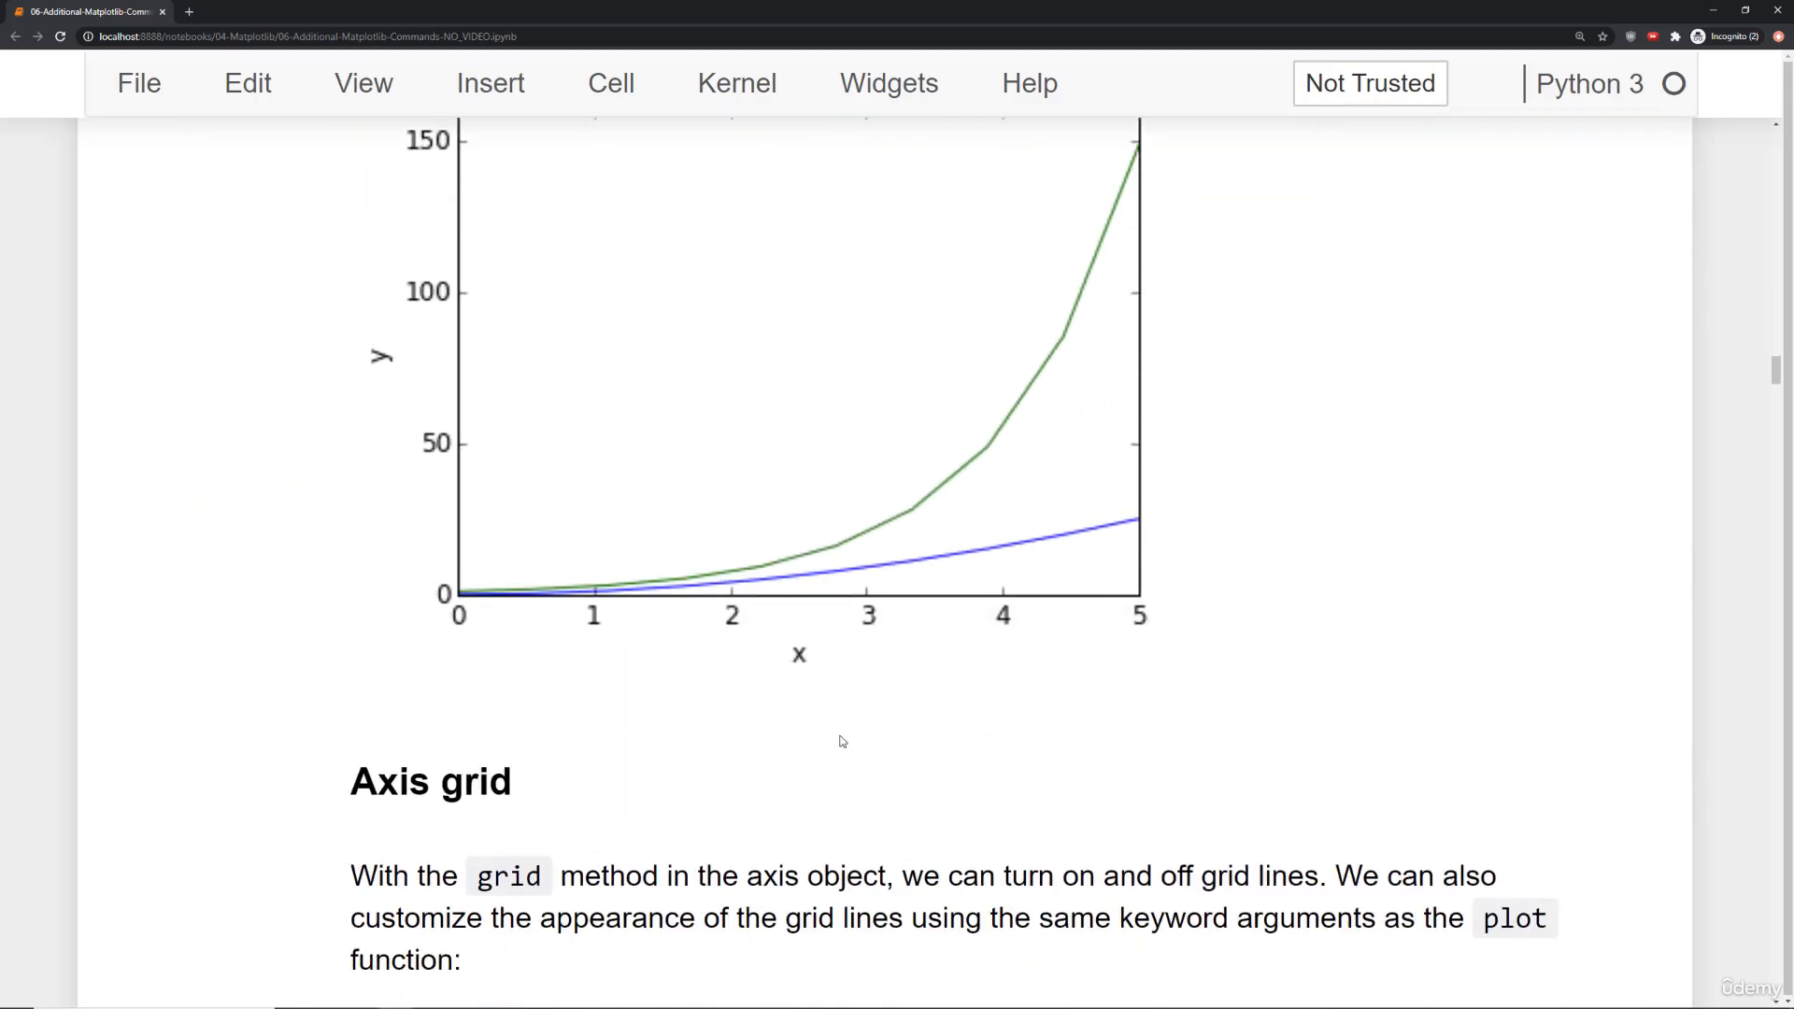
scroll(down, 3)
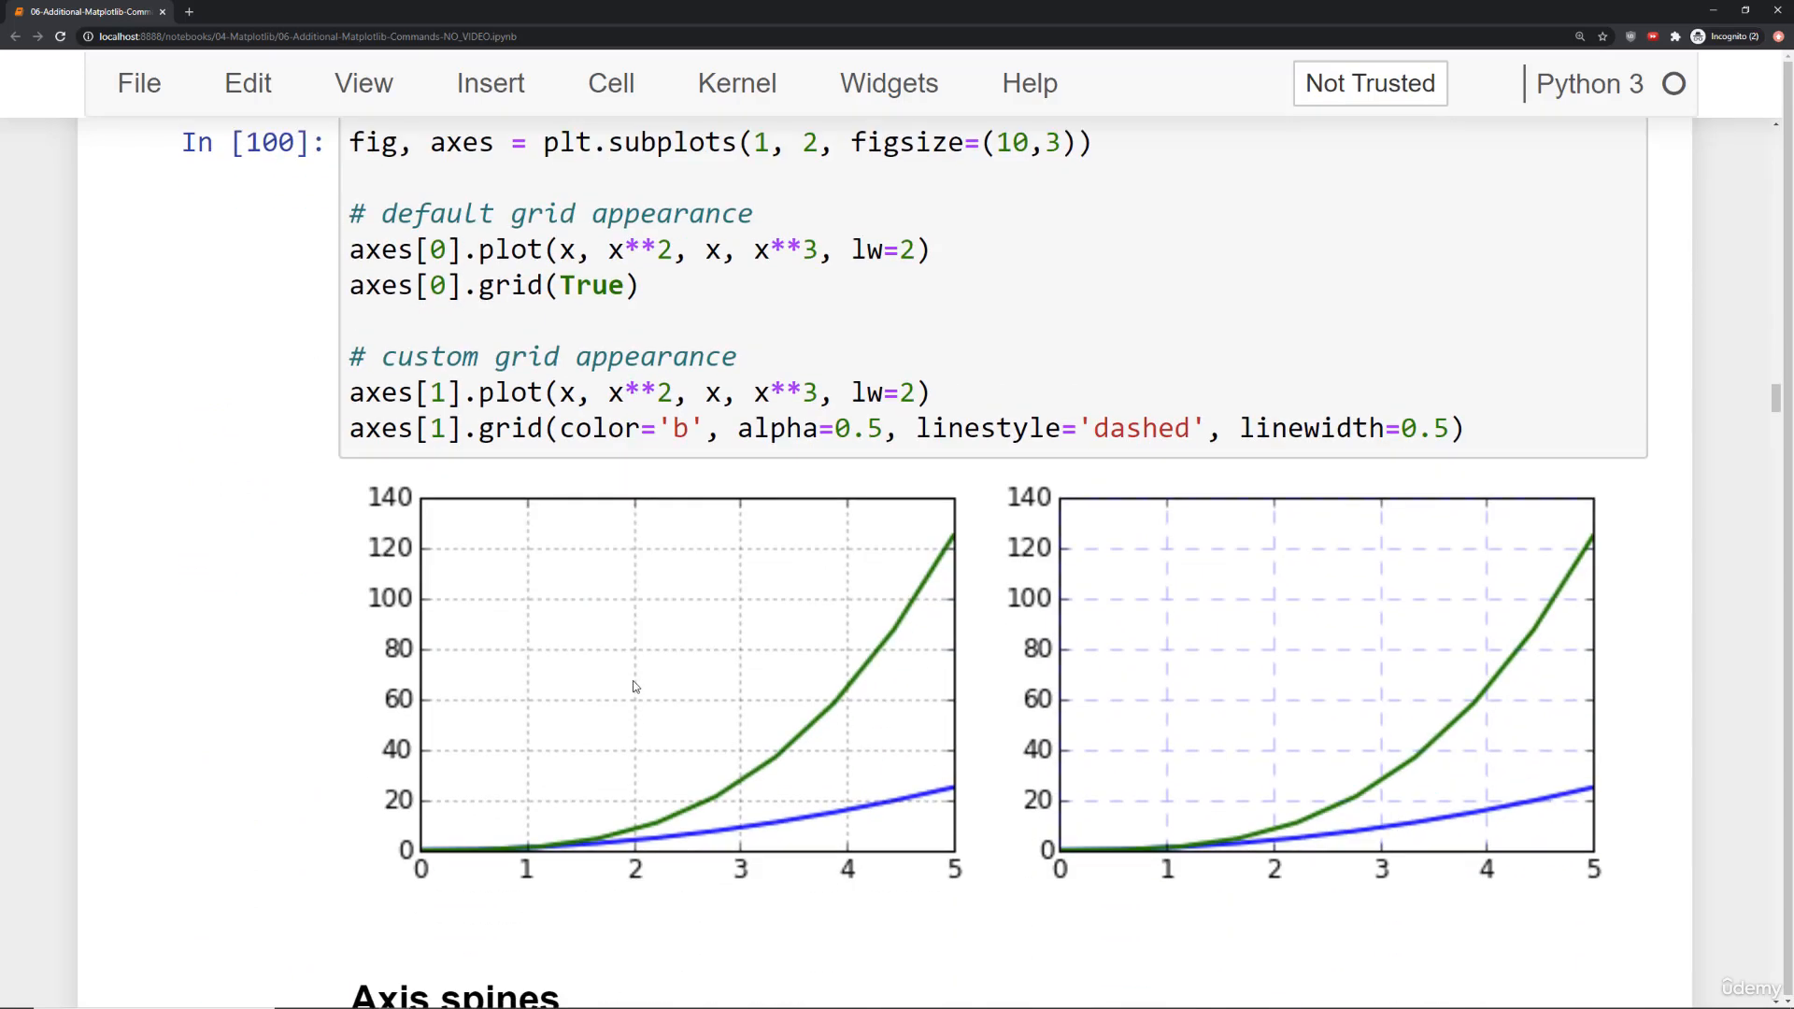
scroll(down, 3)
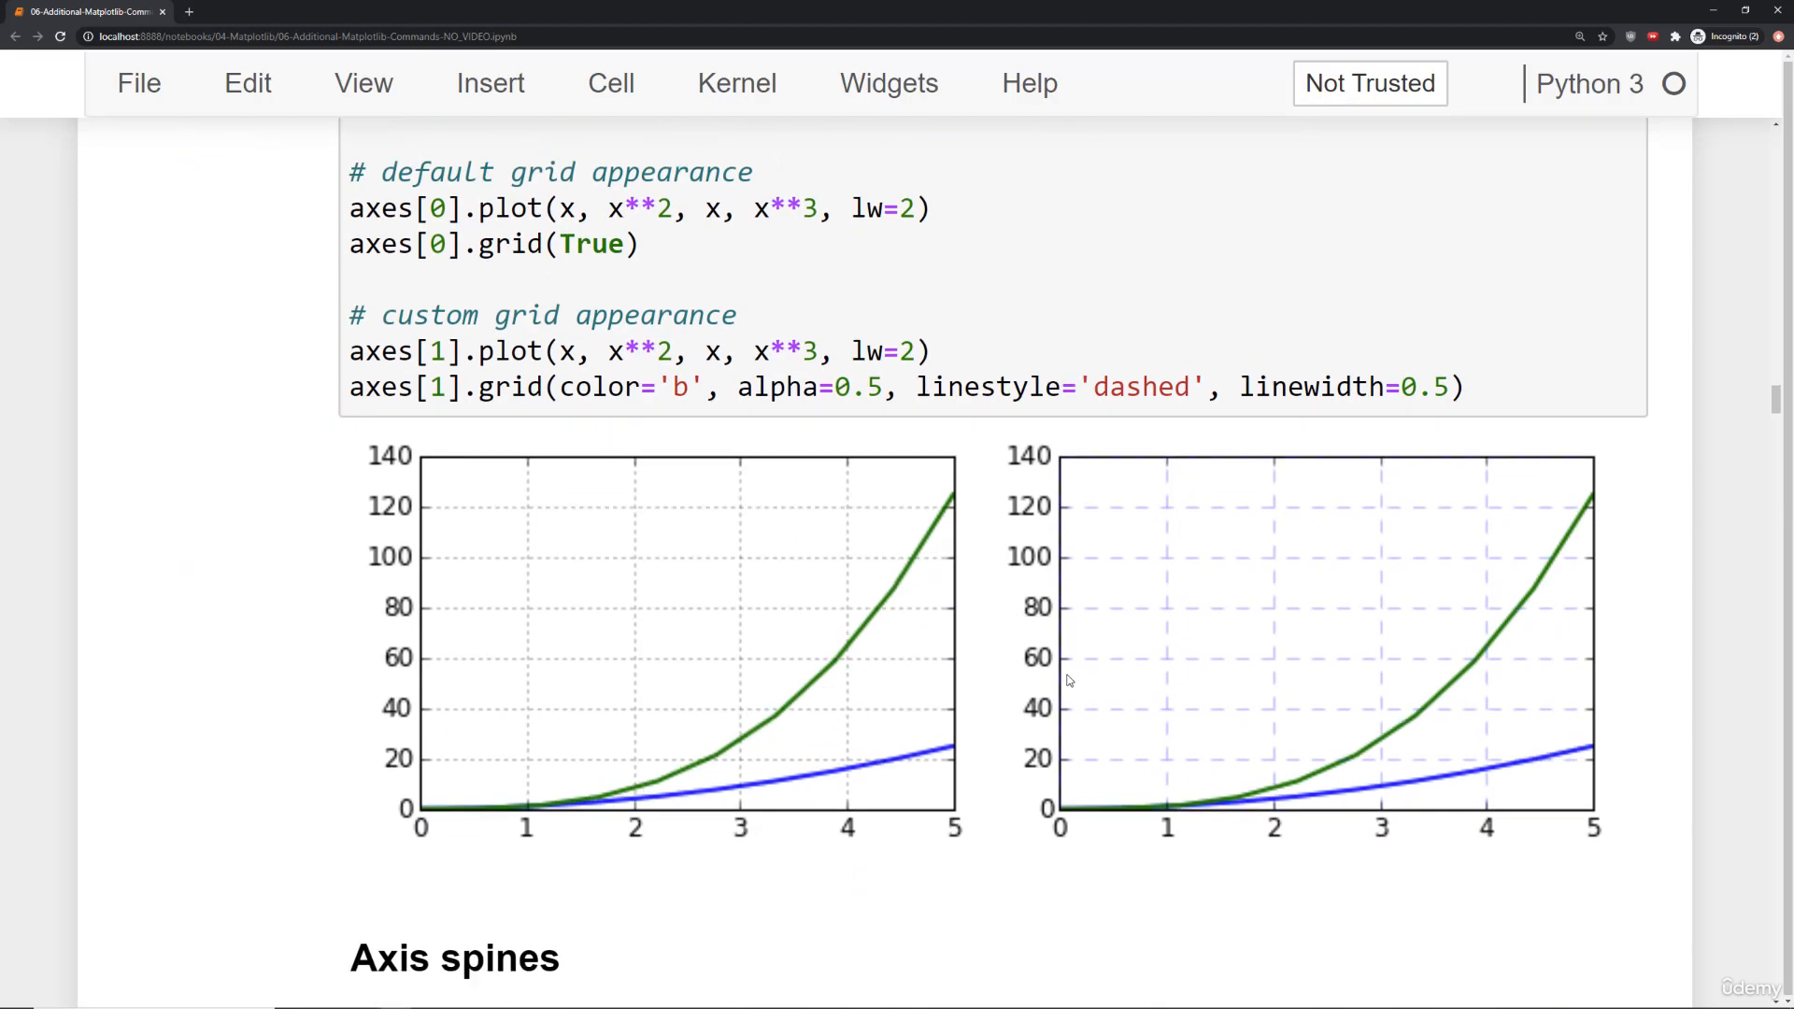
scroll(down, 3)
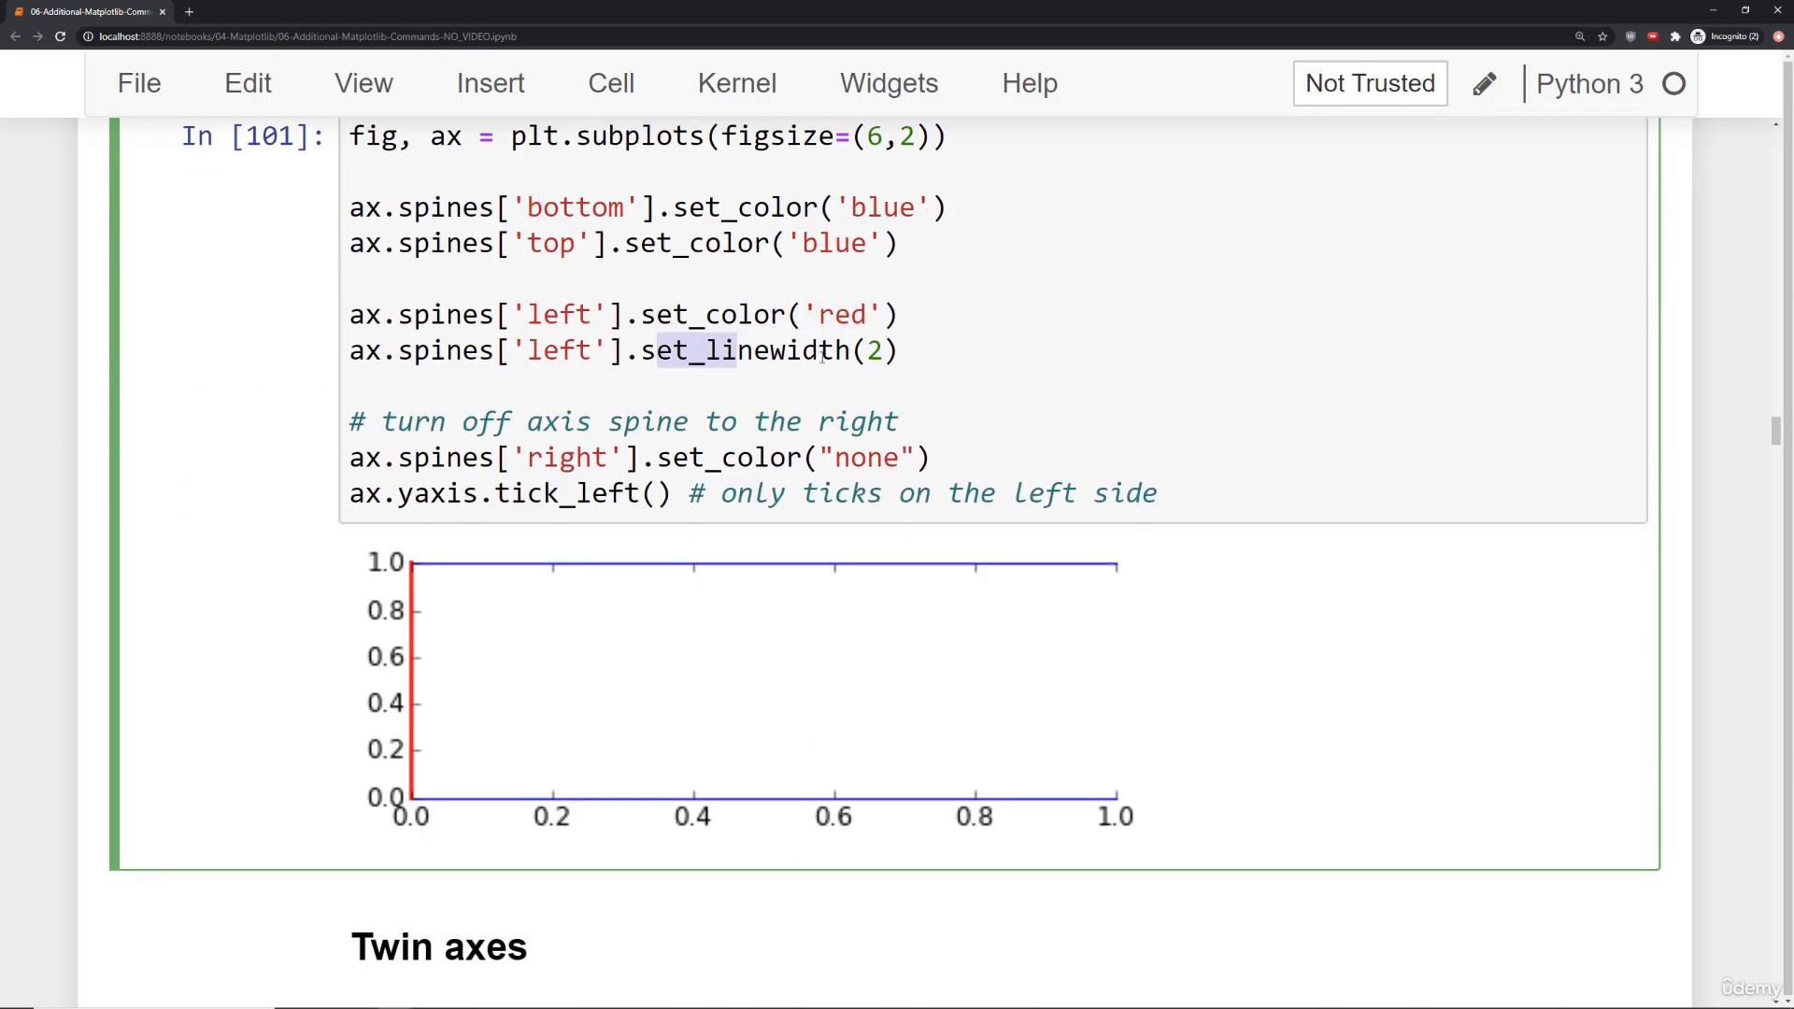
scroll(down, 3)
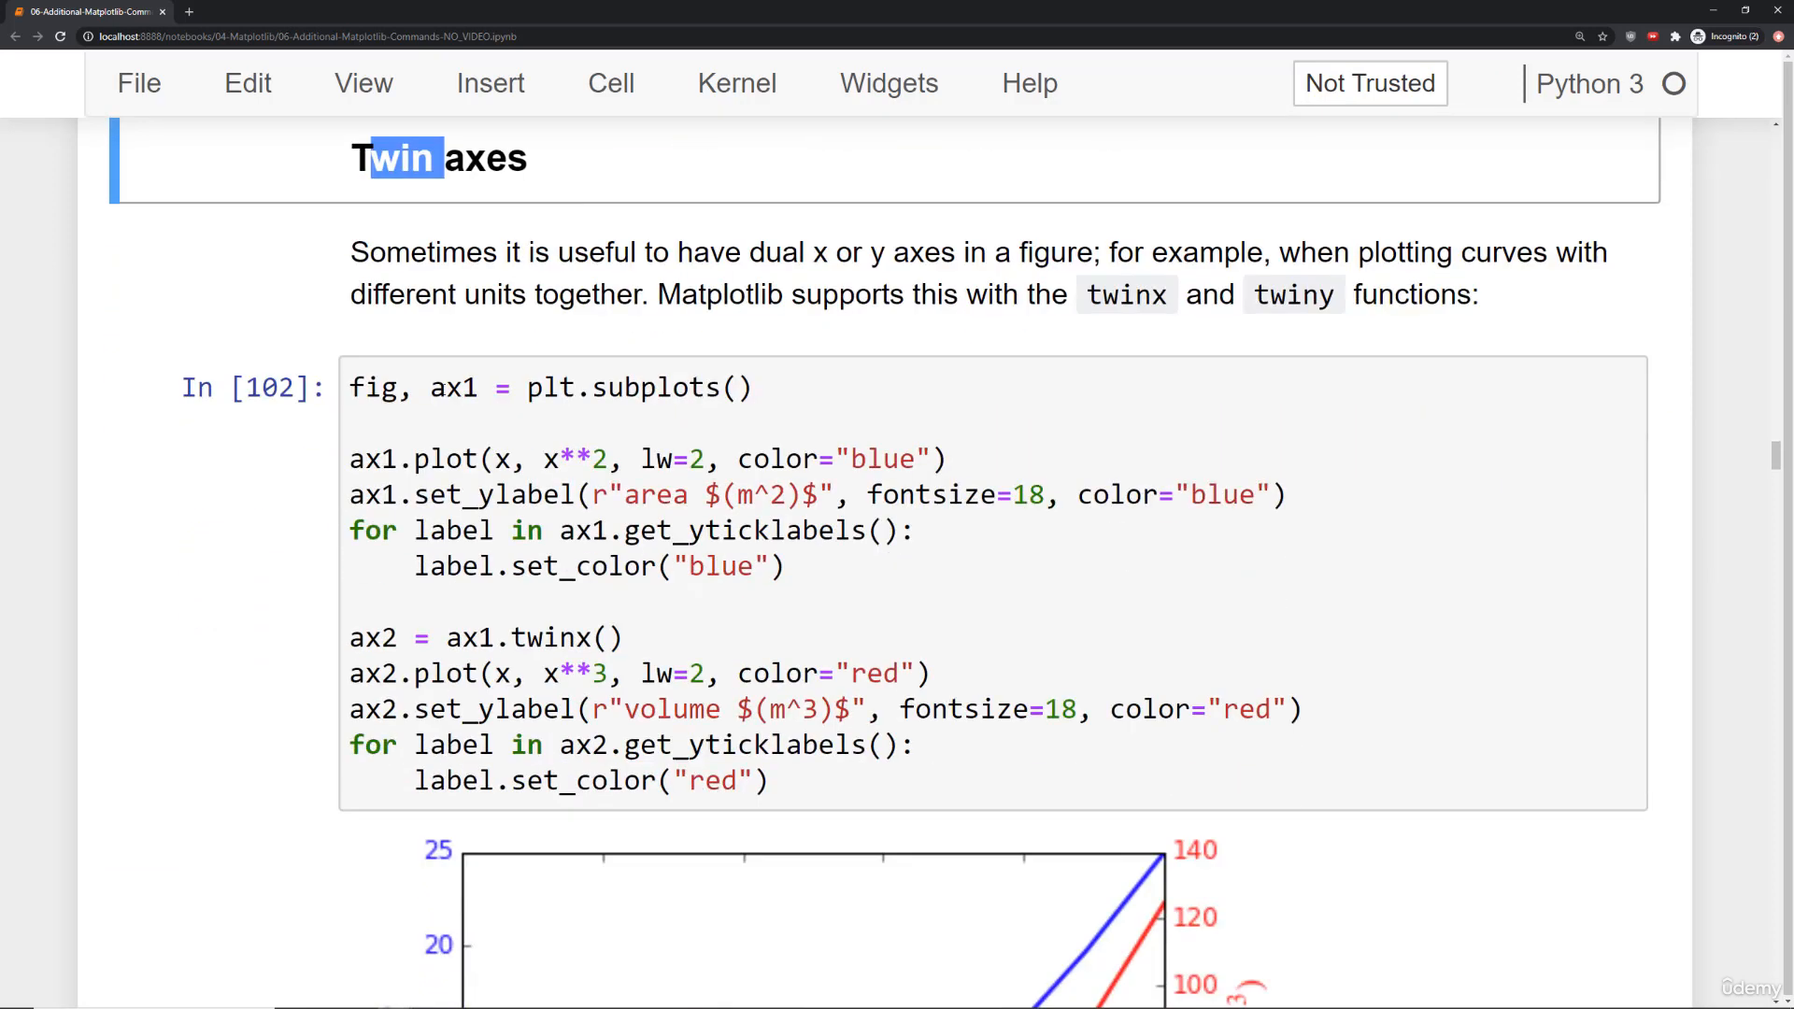
Scroll past the twin axes and zero-centred axes plots to the scatter/step/bar/fill_between code.
scroll(down, 3)
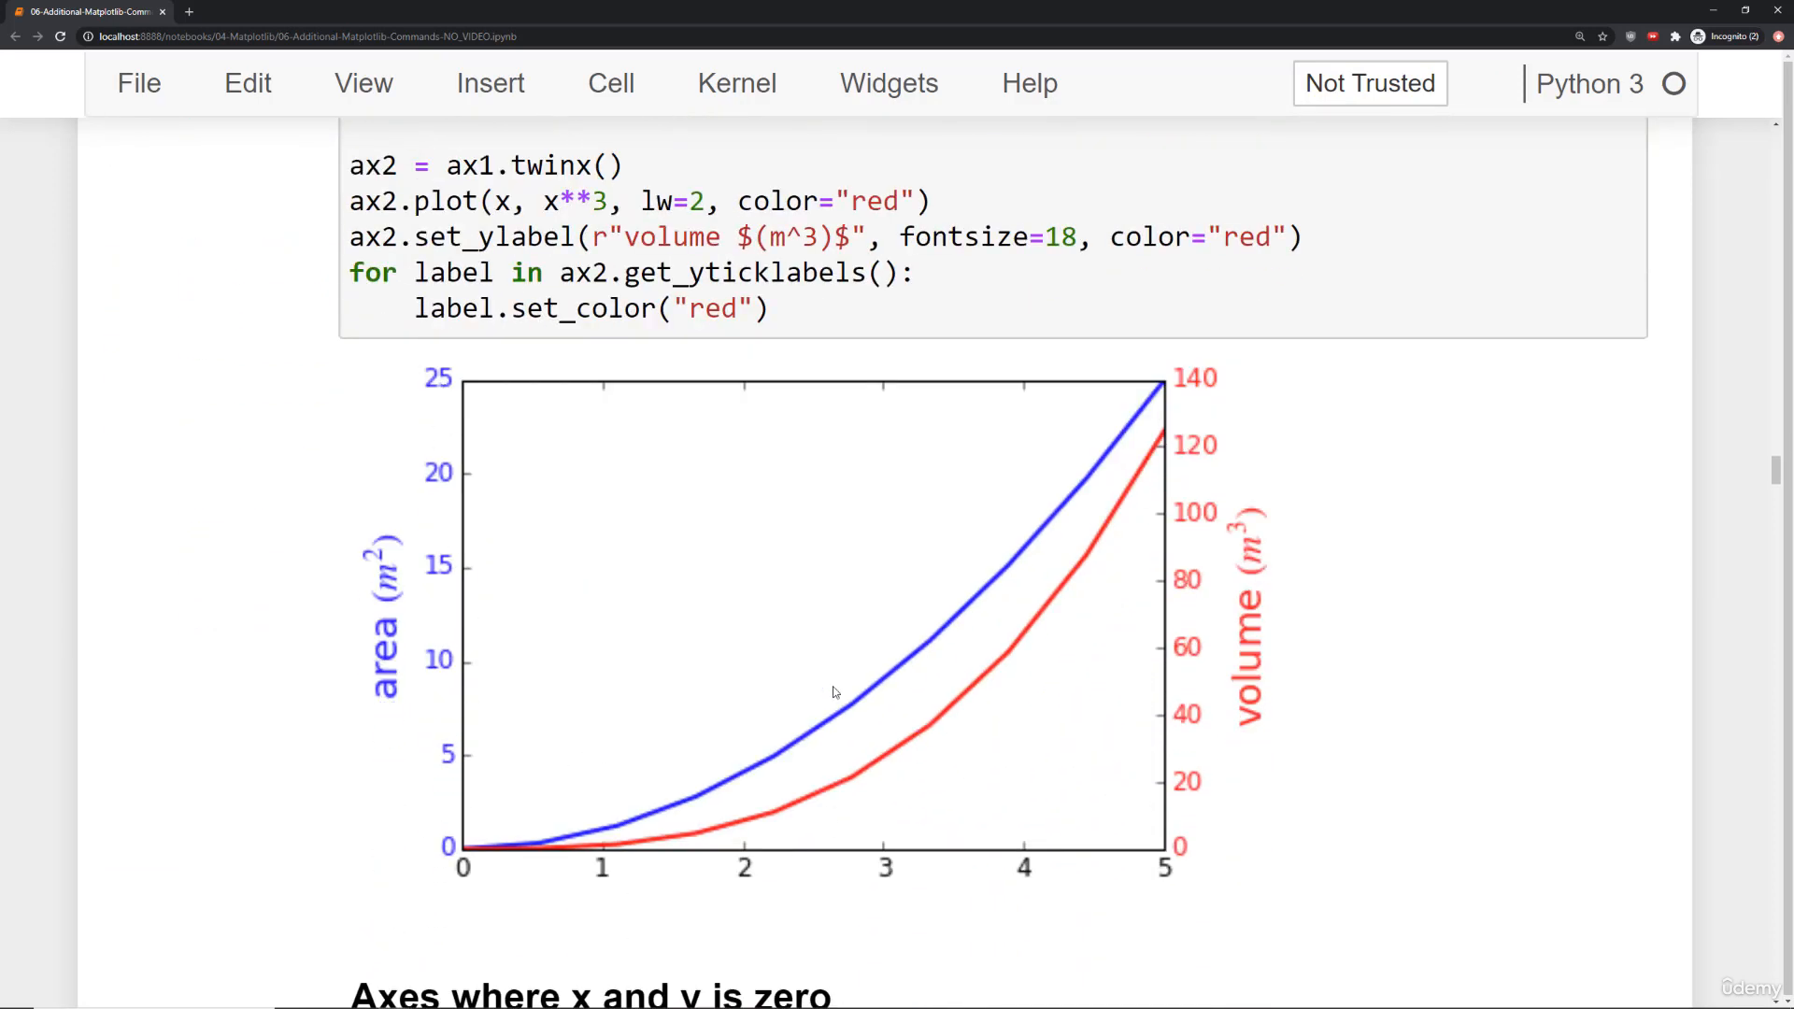
mouse_move(476, 626)
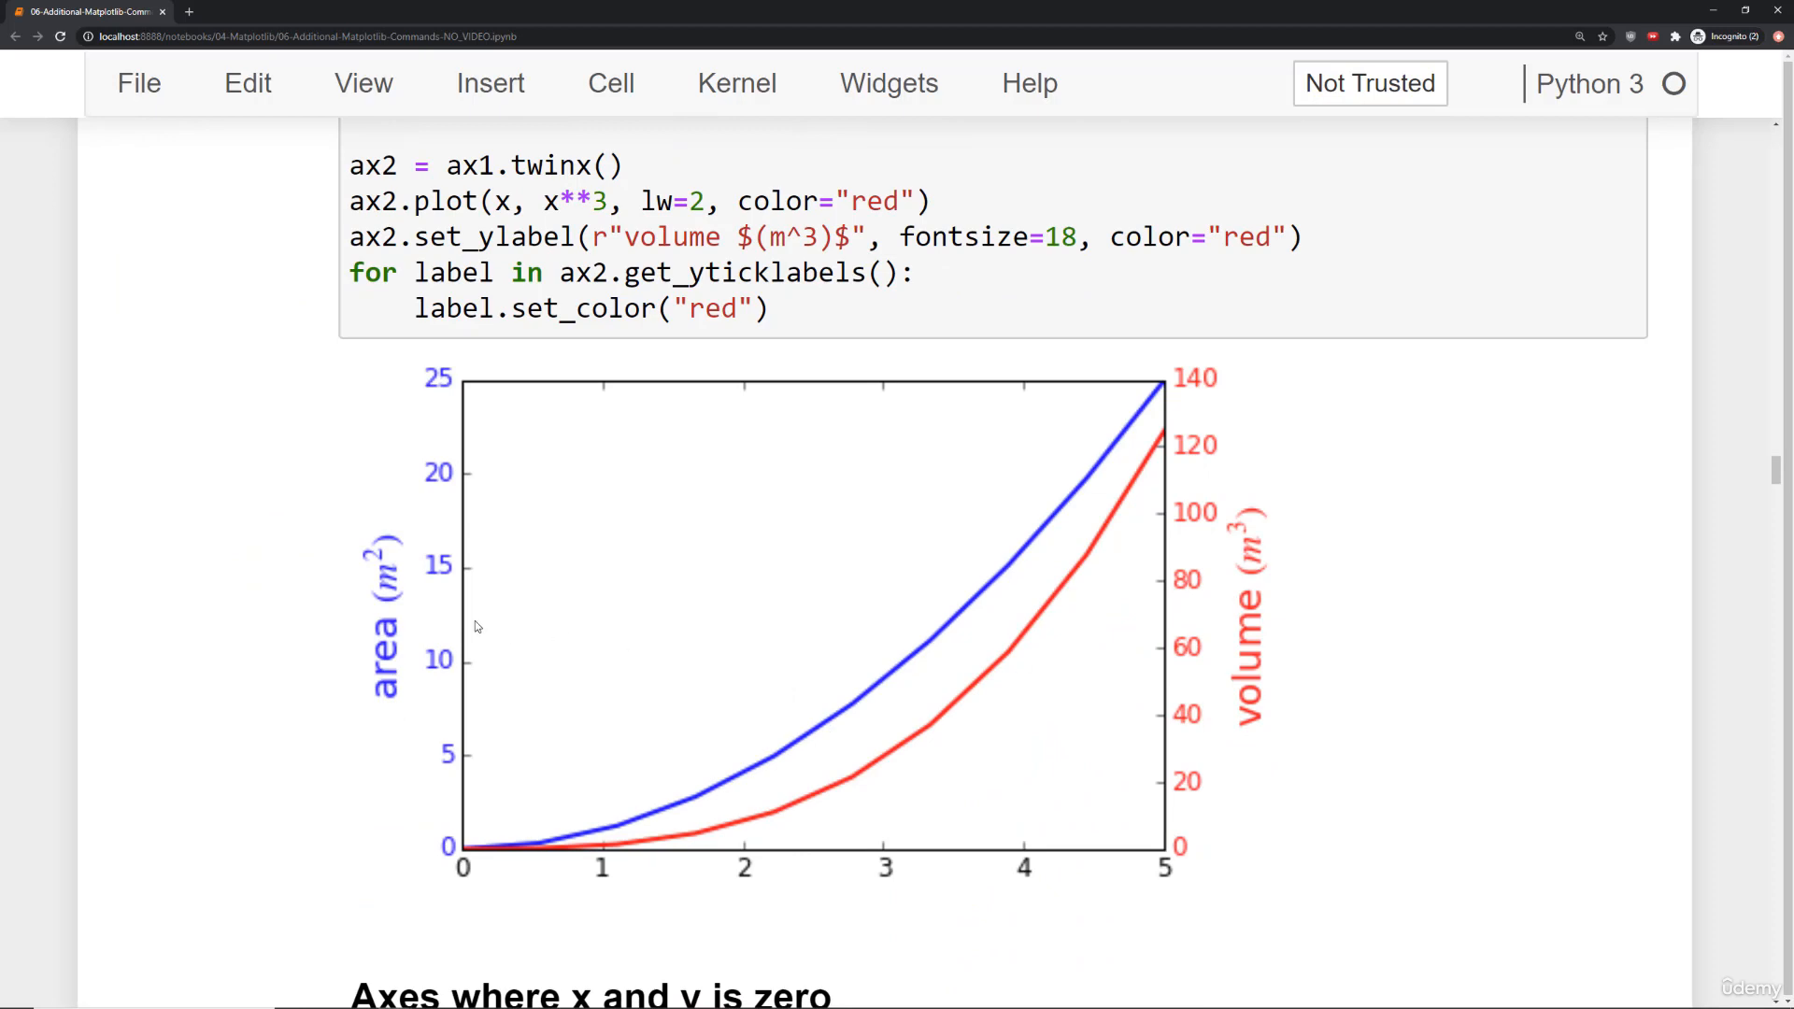
mouse_move(1198, 546)
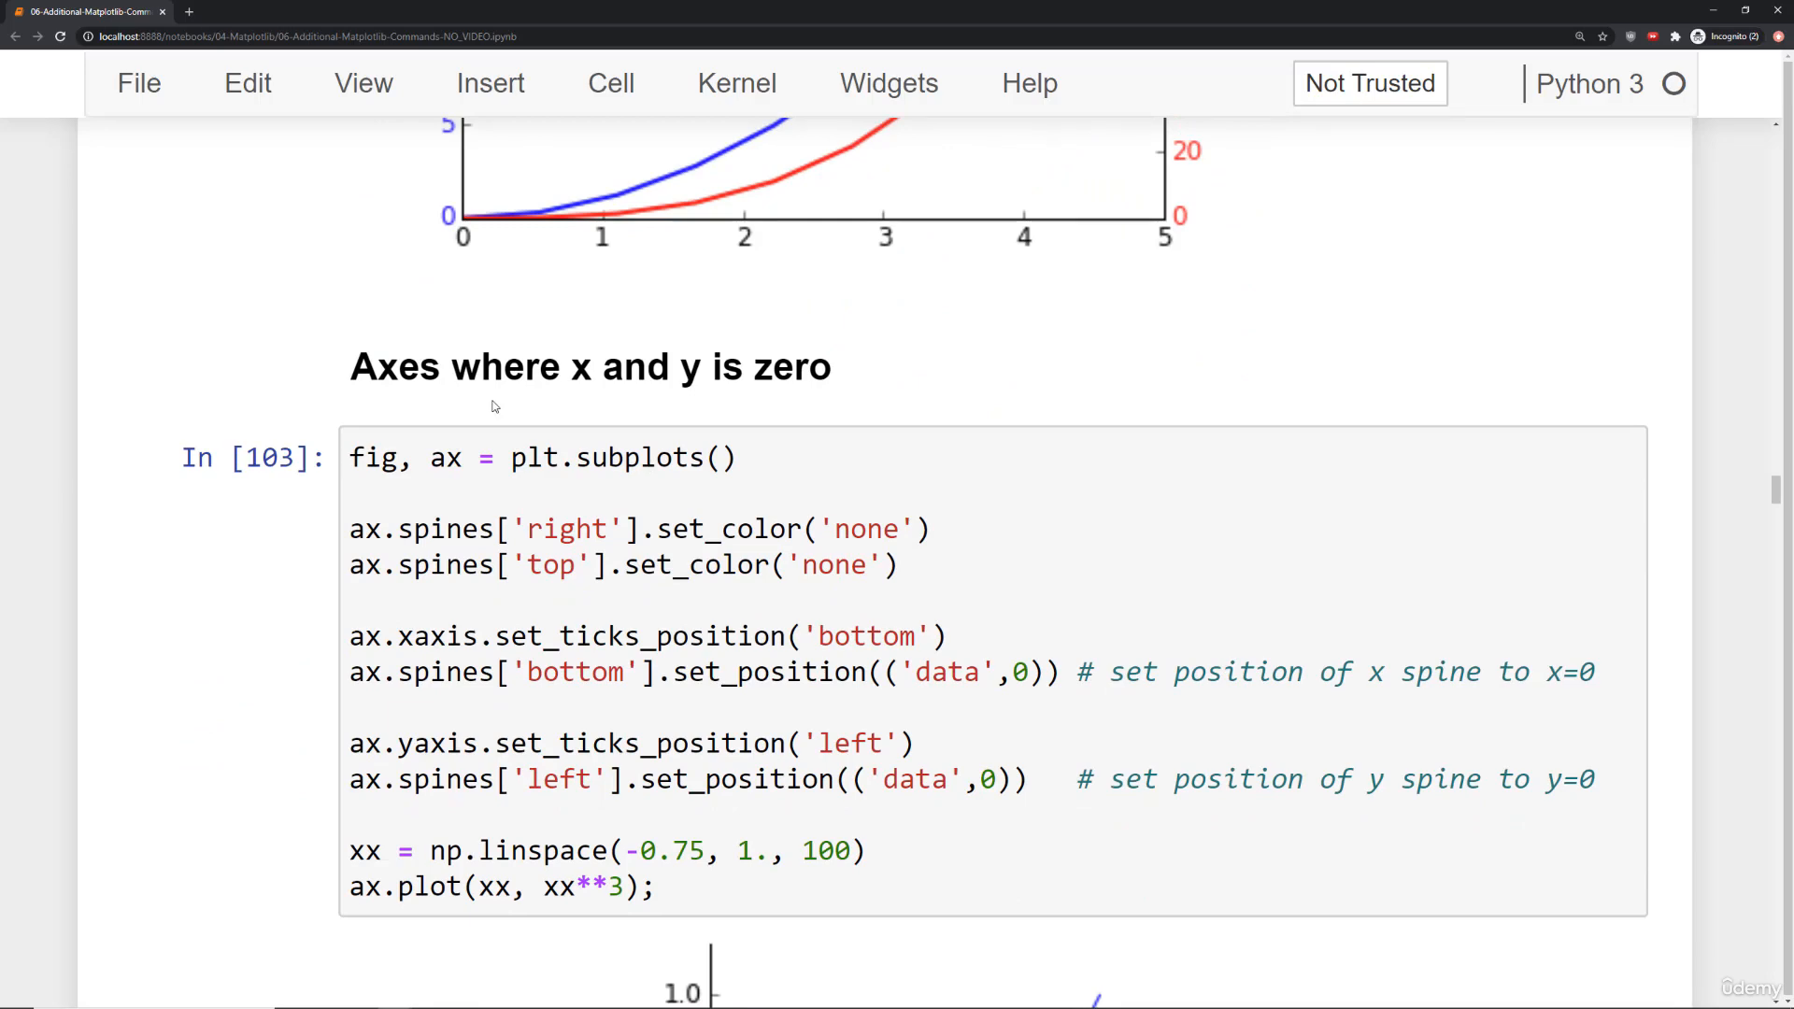
scroll(down, 3)
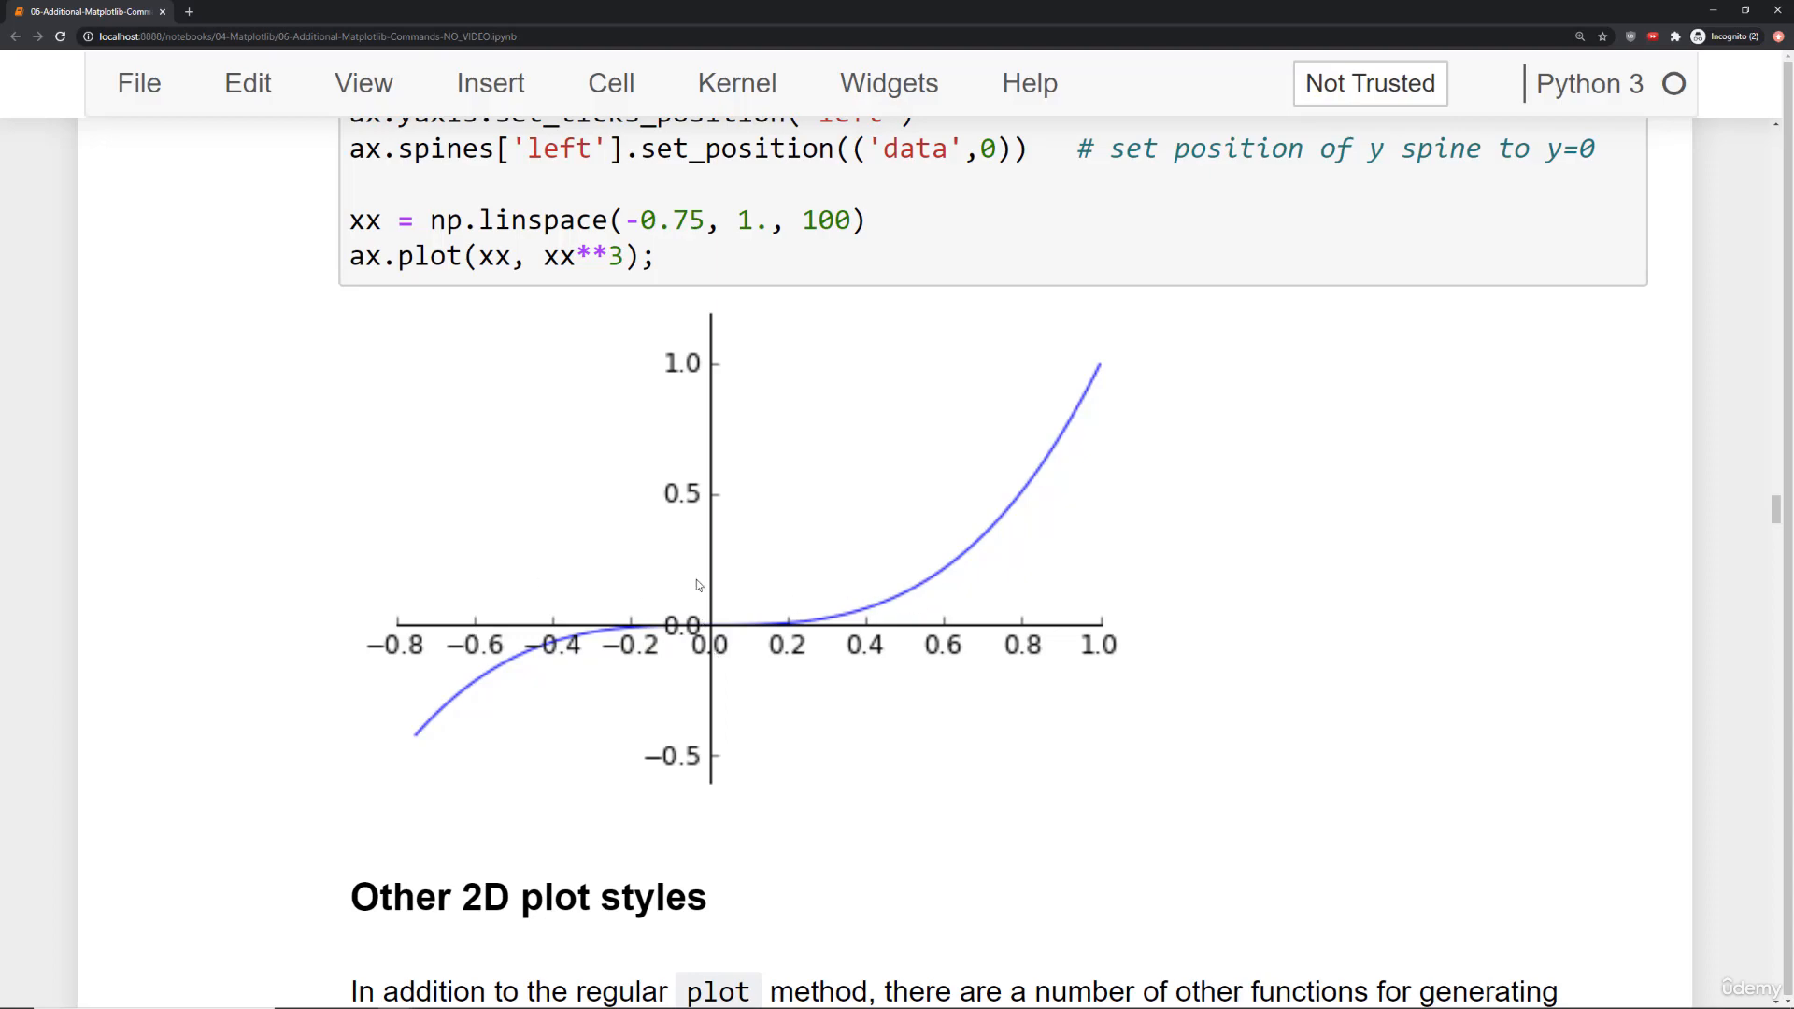
scroll(down, 3)
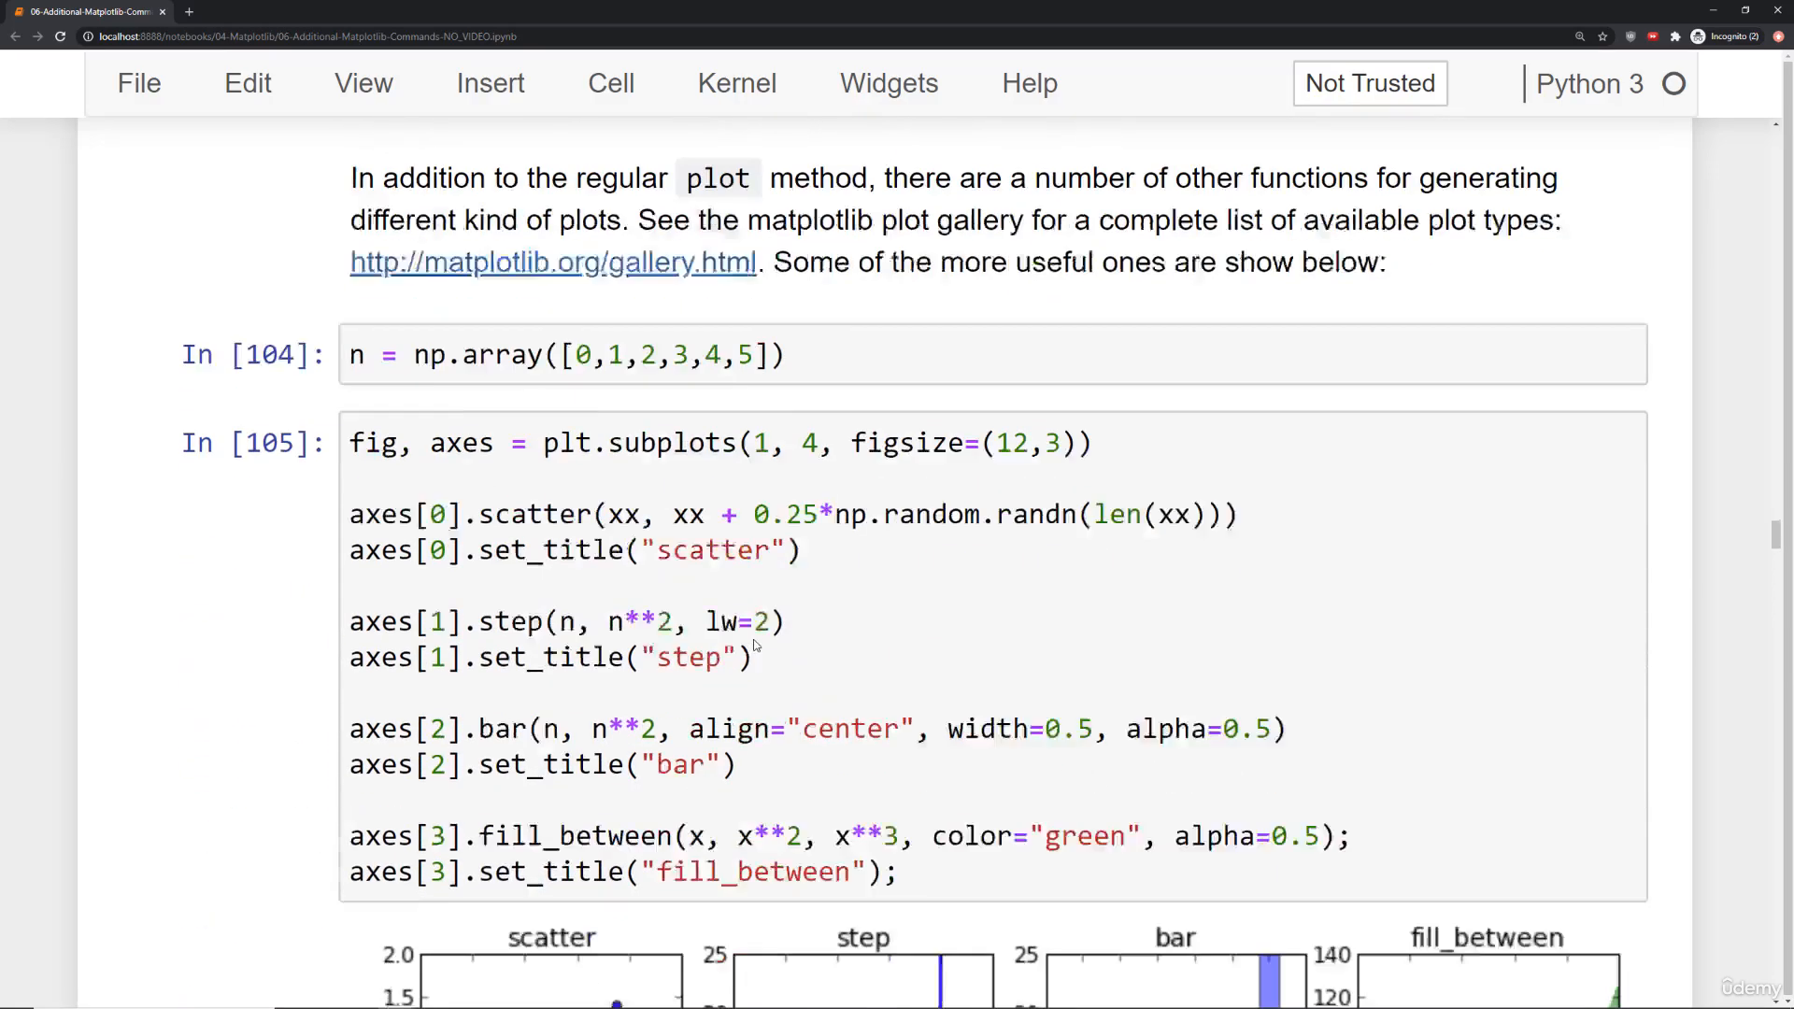
Scroll past the four plot types to the y=x² and y=x³ text annotation figure.
scroll(down, 3)
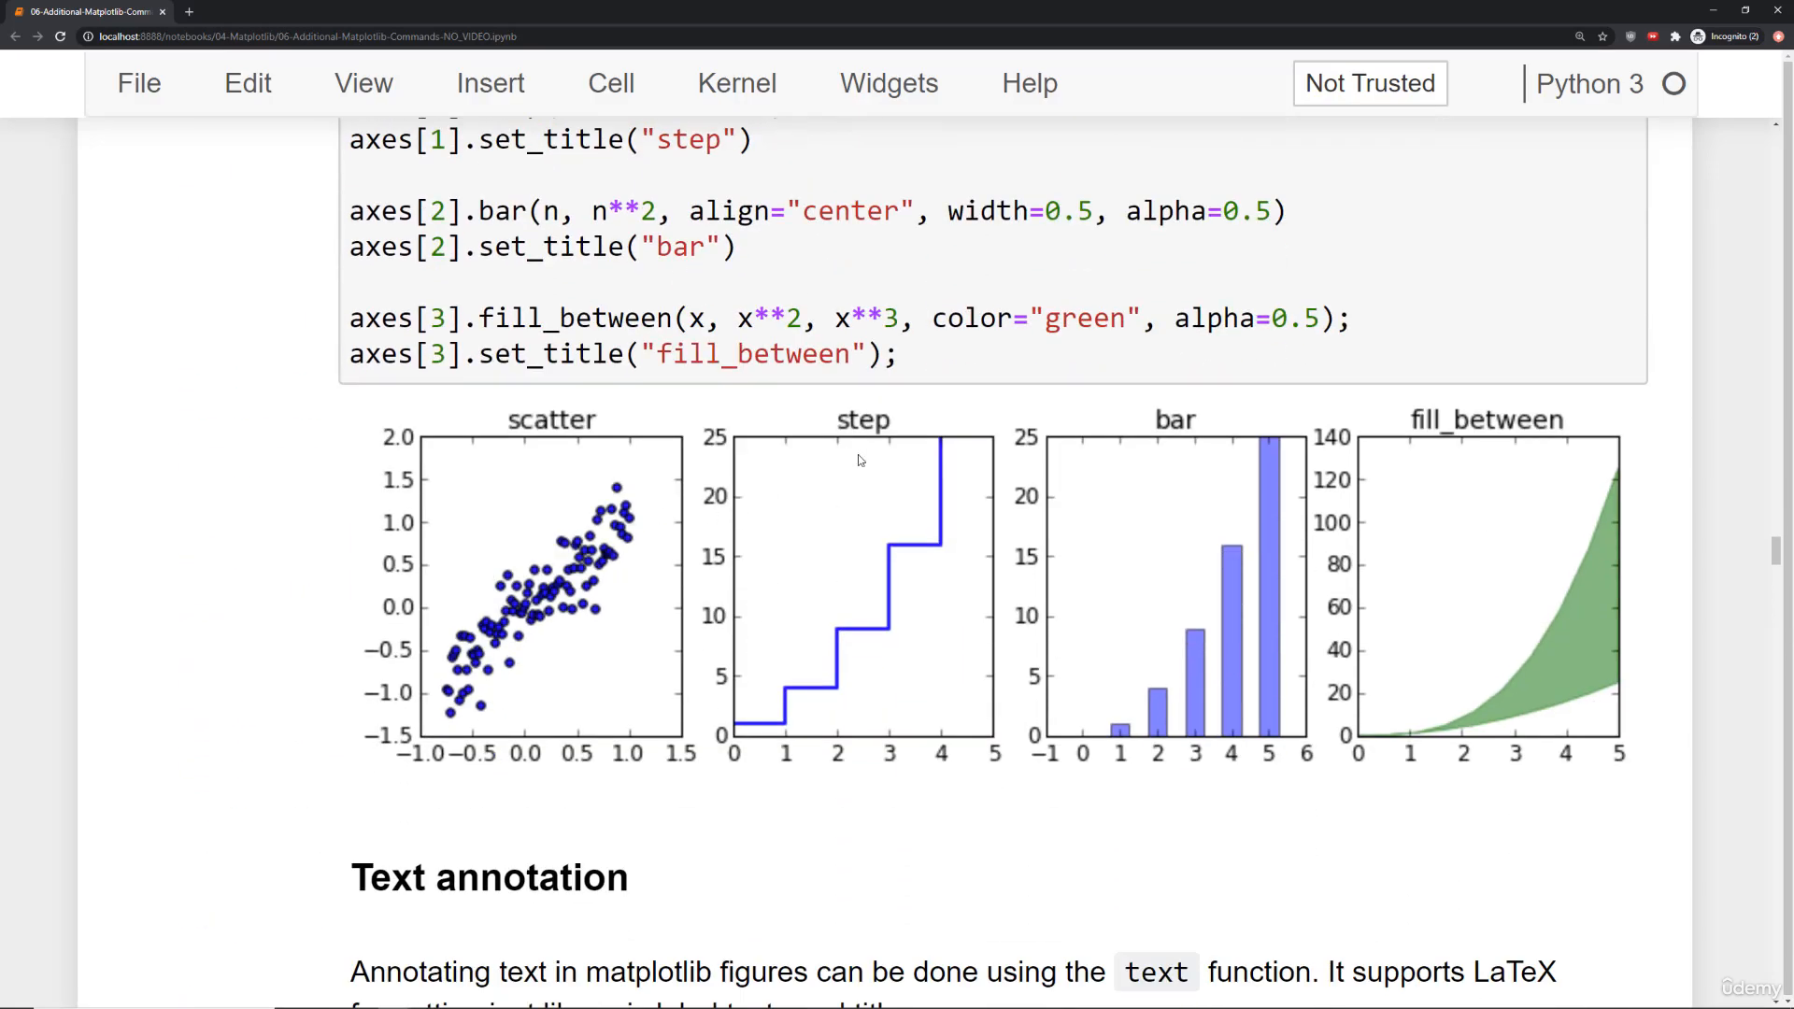
mouse_move(1275, 413)
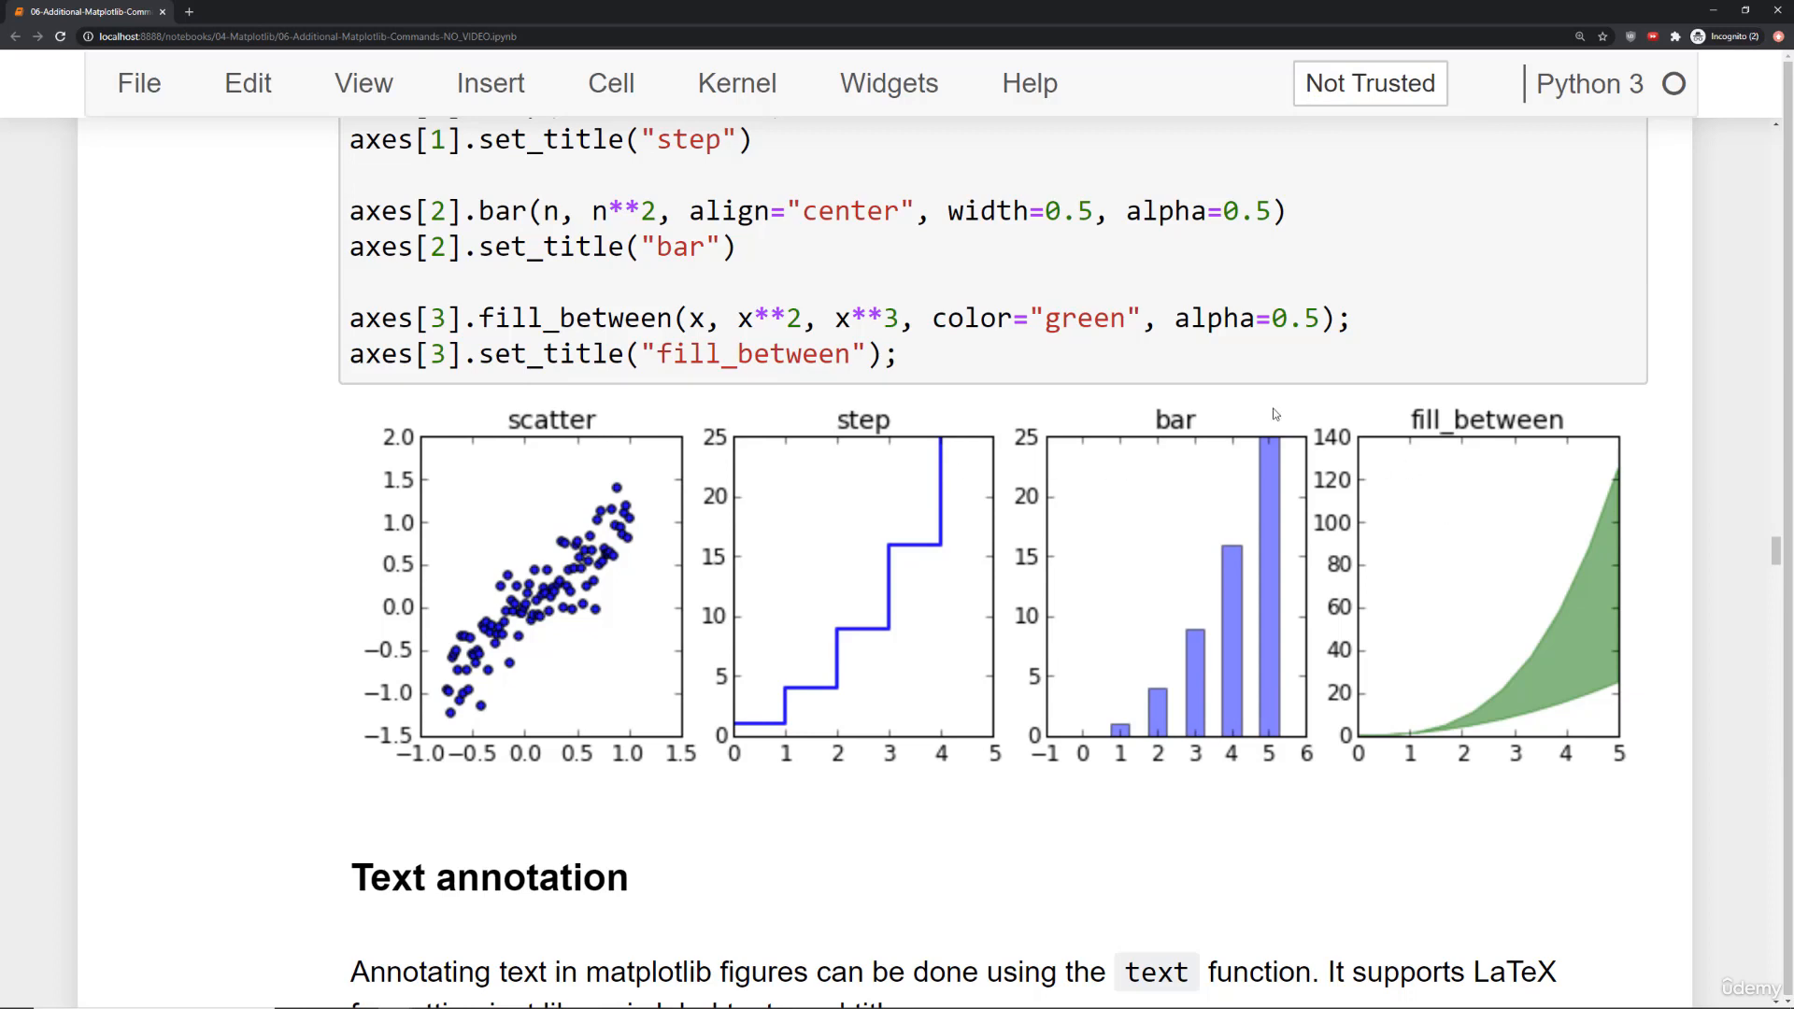
mouse_move(1355, 531)
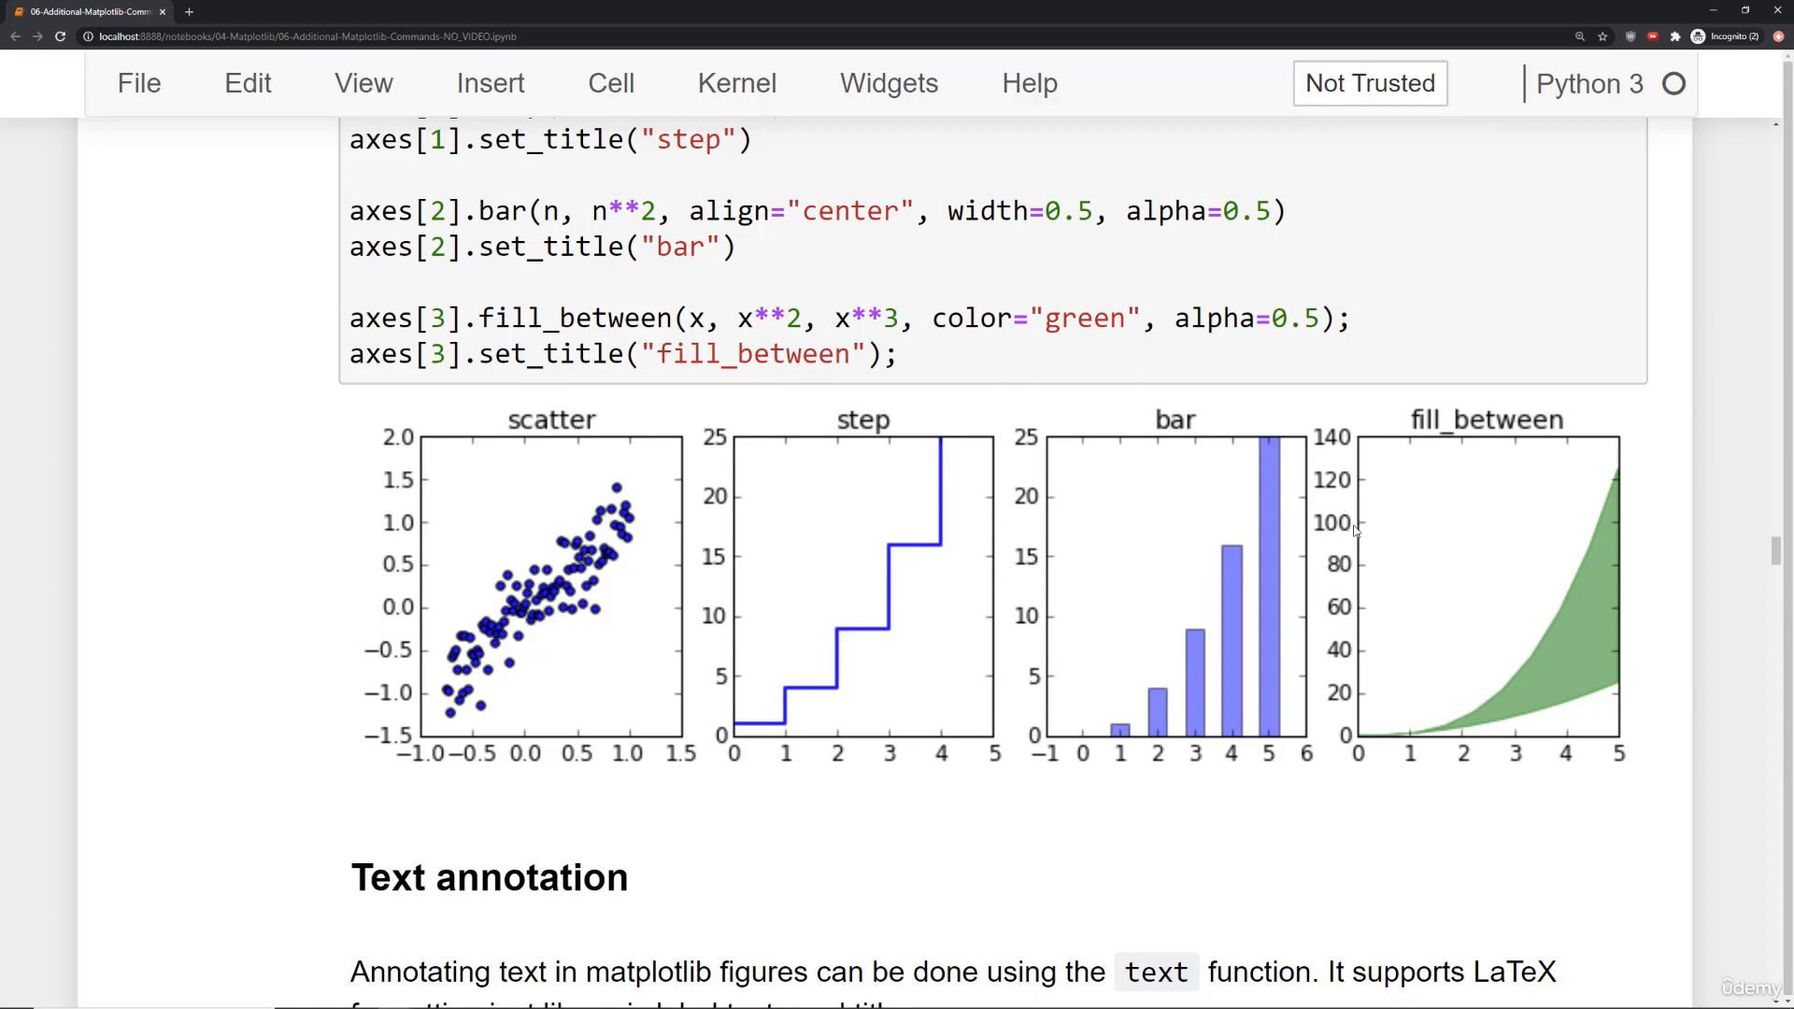
scroll(down, 3)
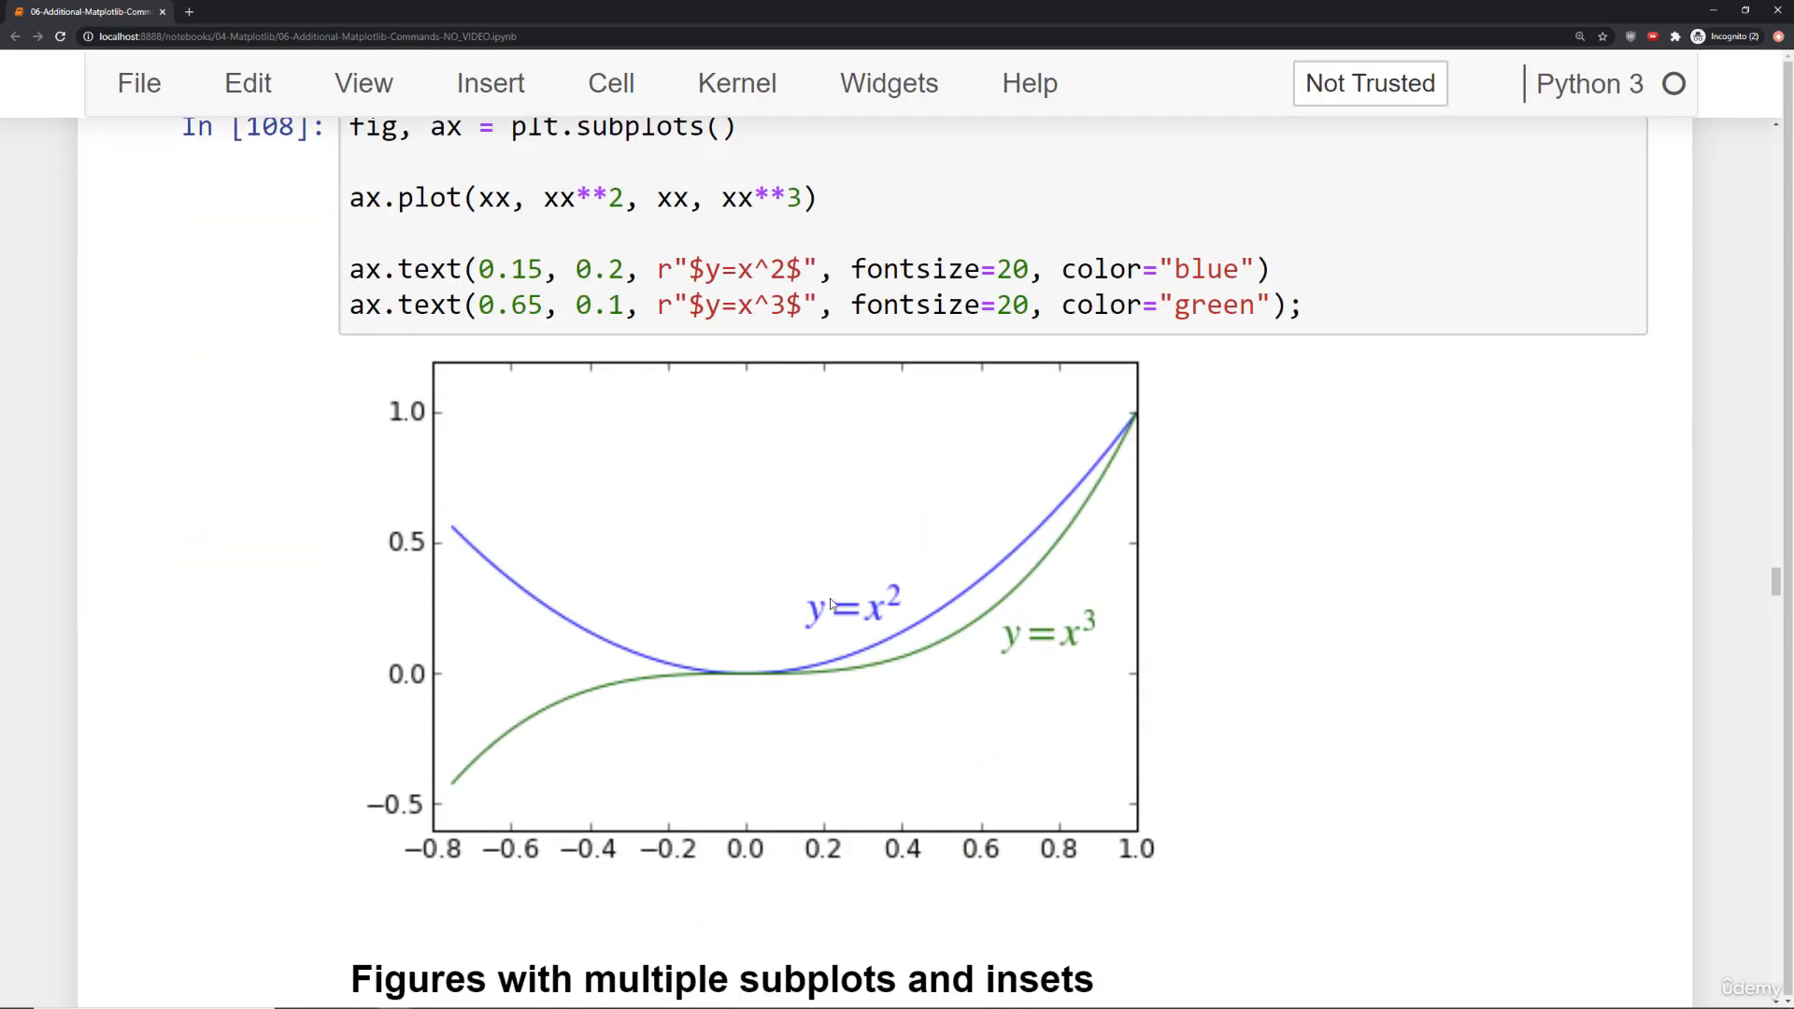
mouse_move(827, 590)
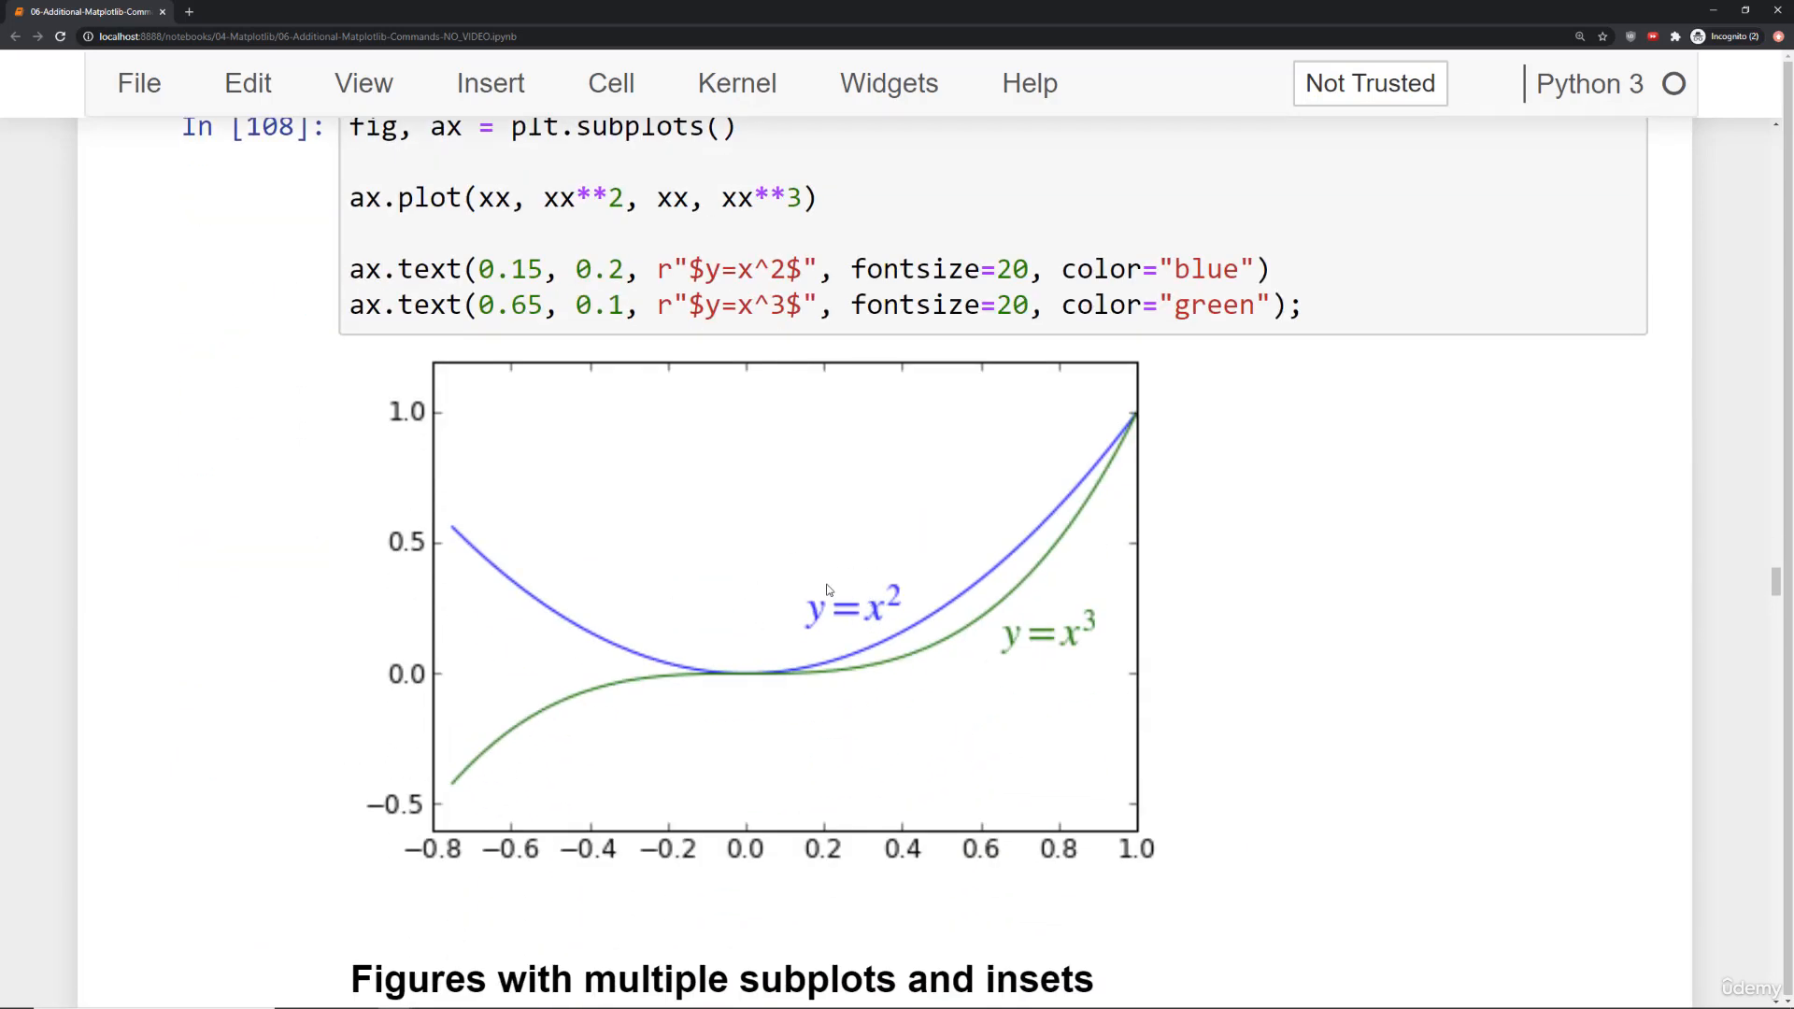
Scroll past the subplot2grid and gridspec layouts to the flux qubit pcolor plot.
scroll(down, 3)
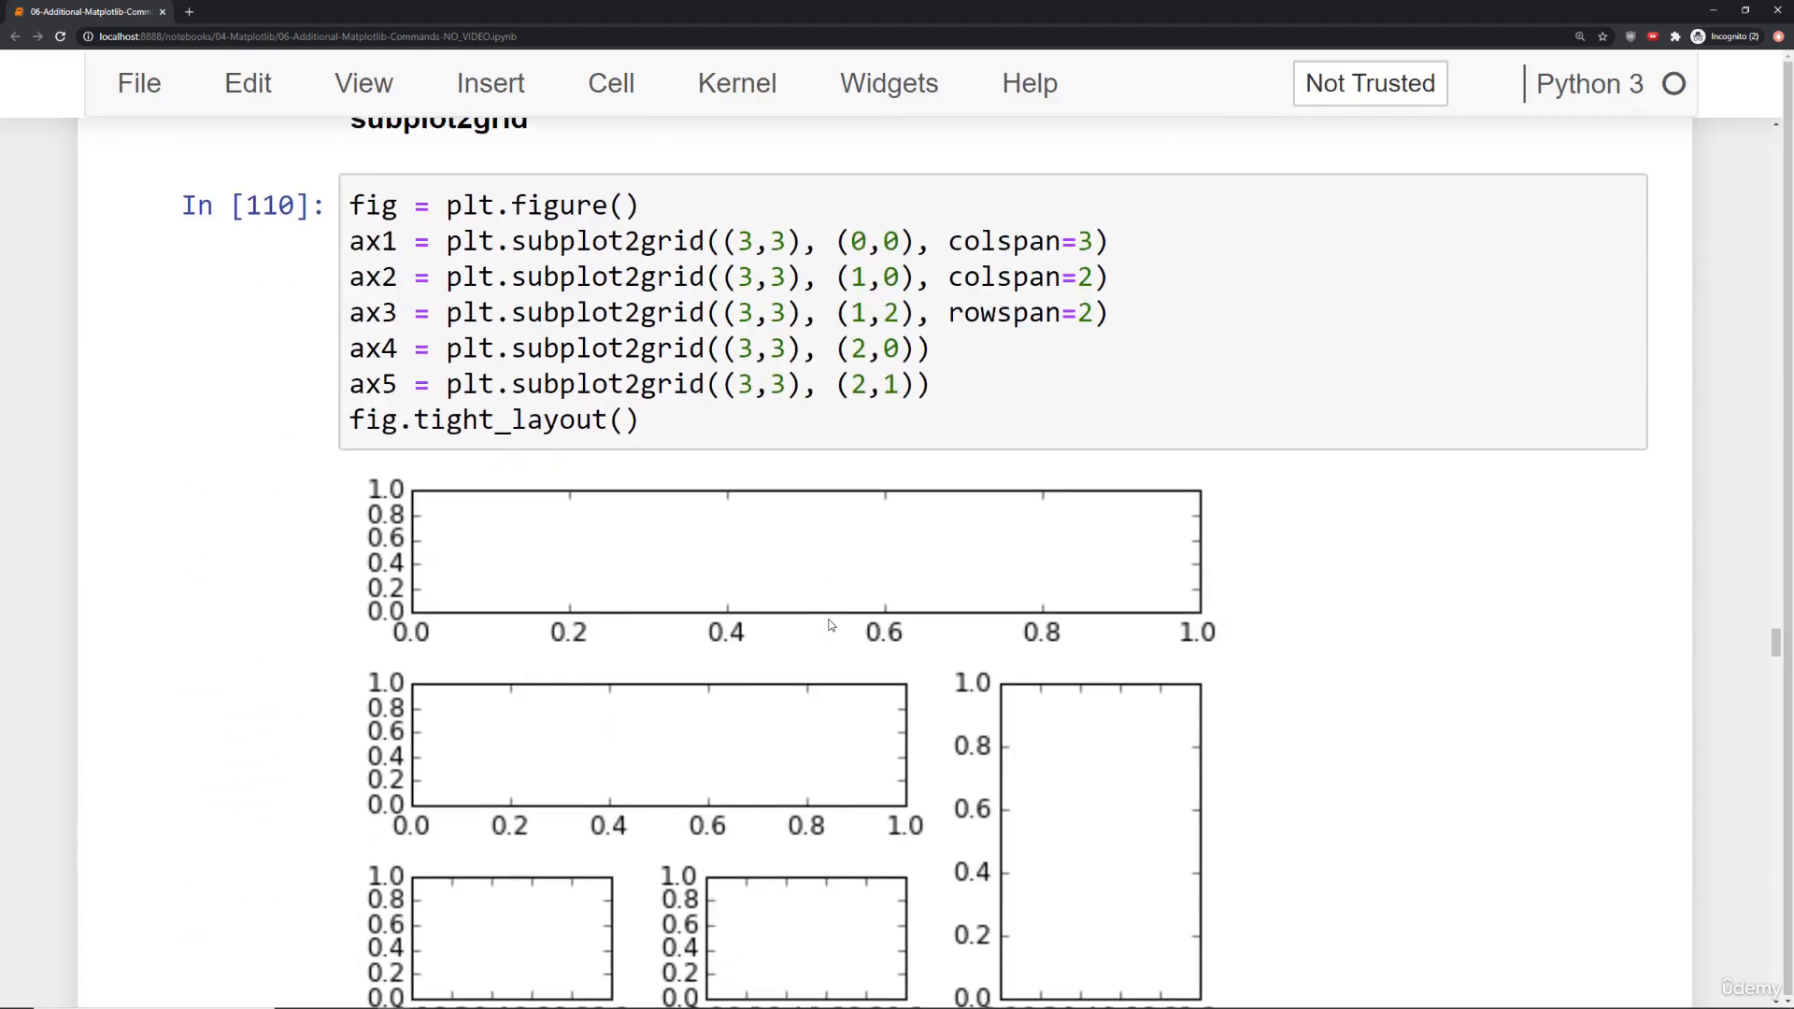
scroll(down, 3)
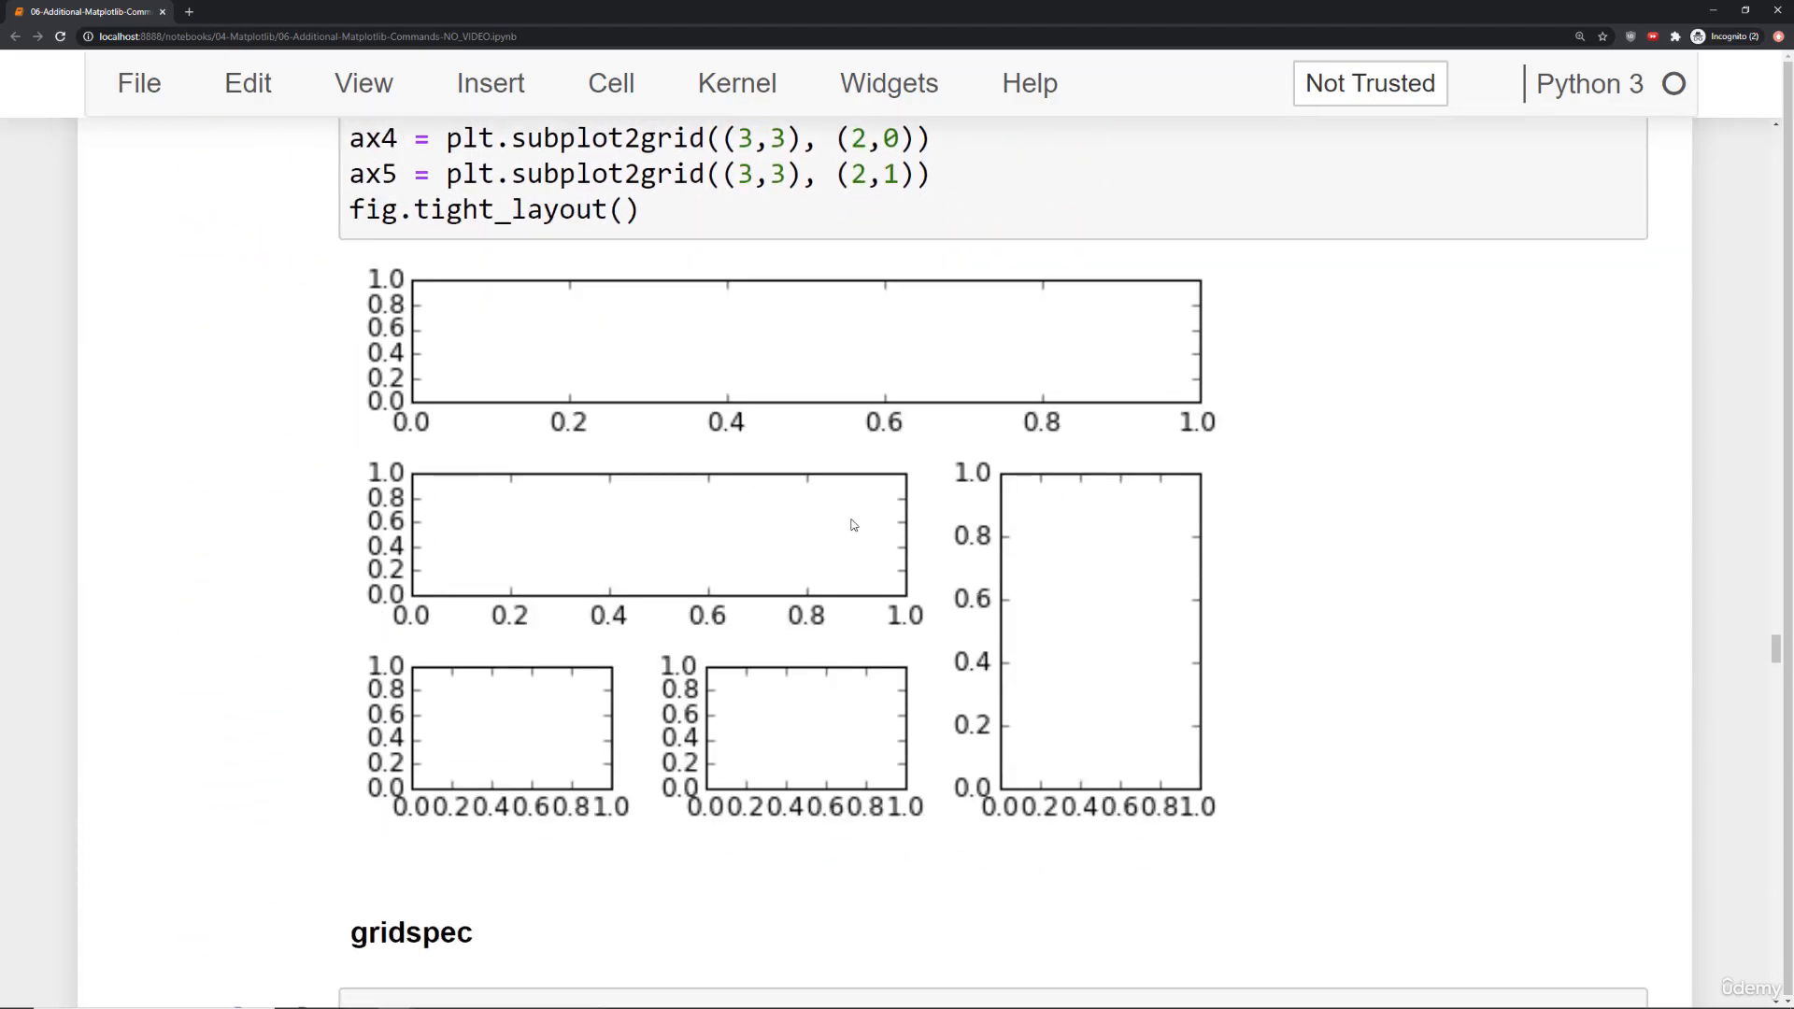
scroll(down, 3)
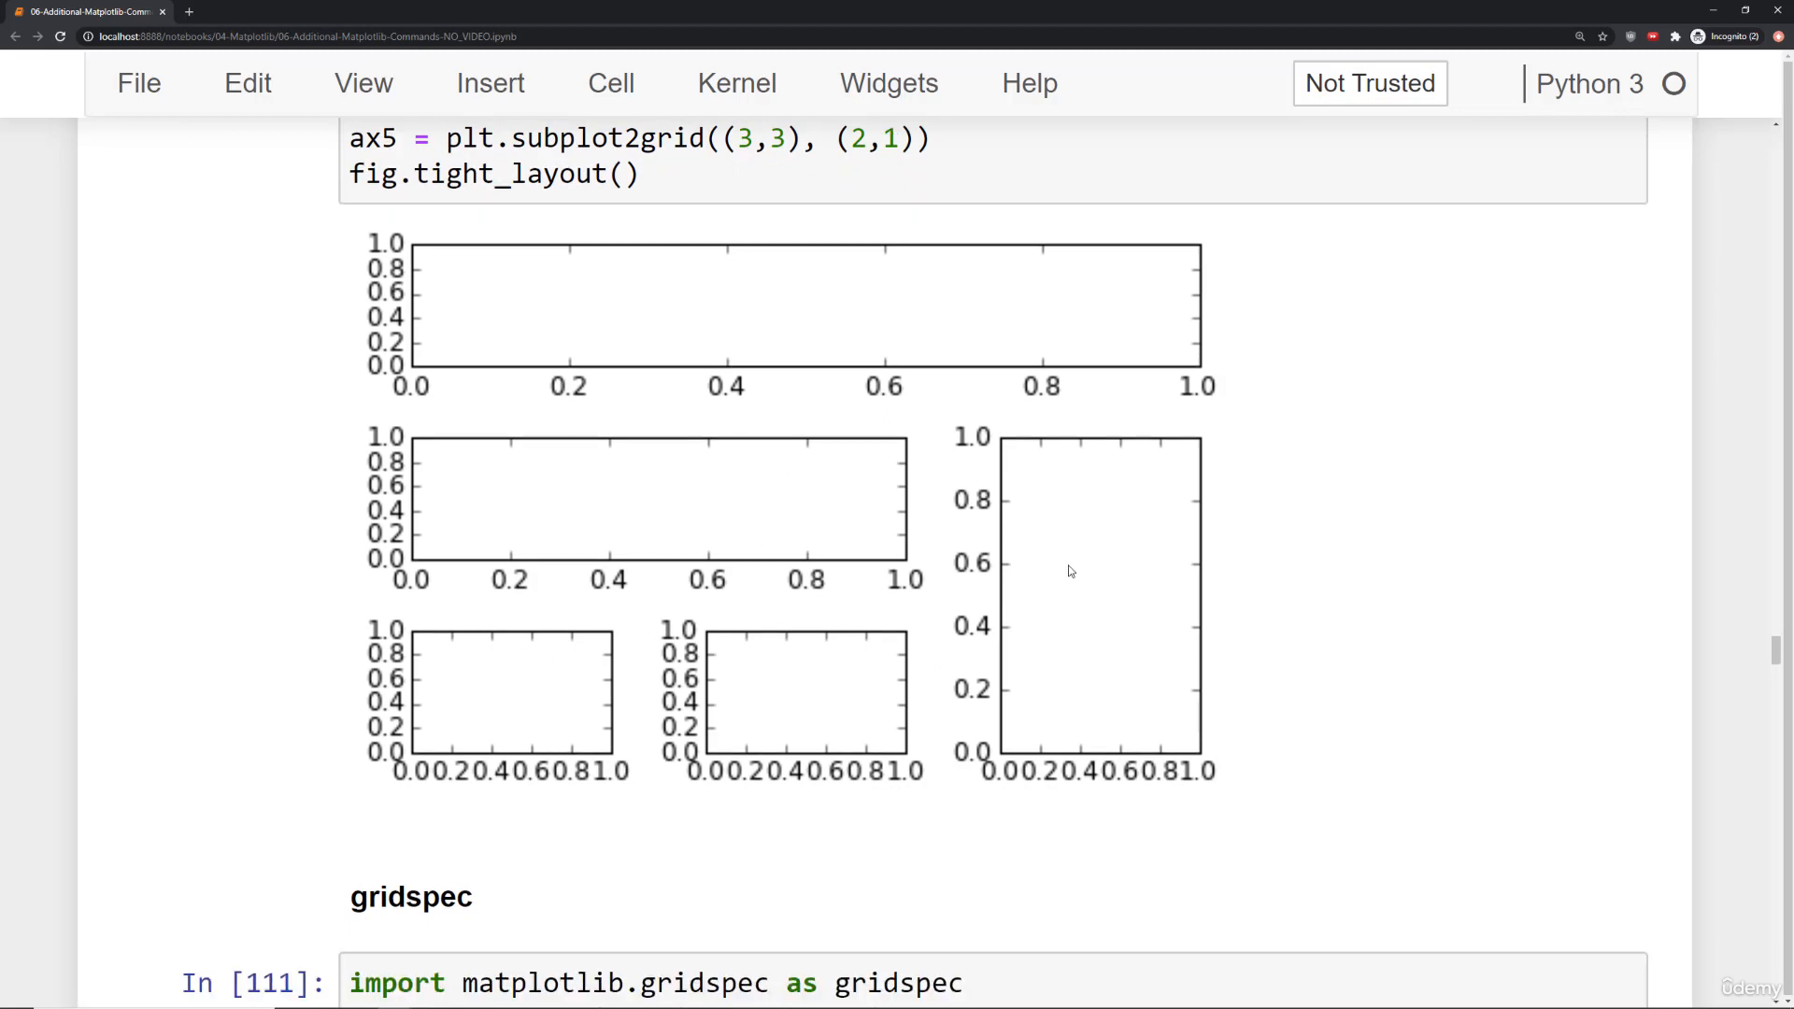
scroll(down, 3)
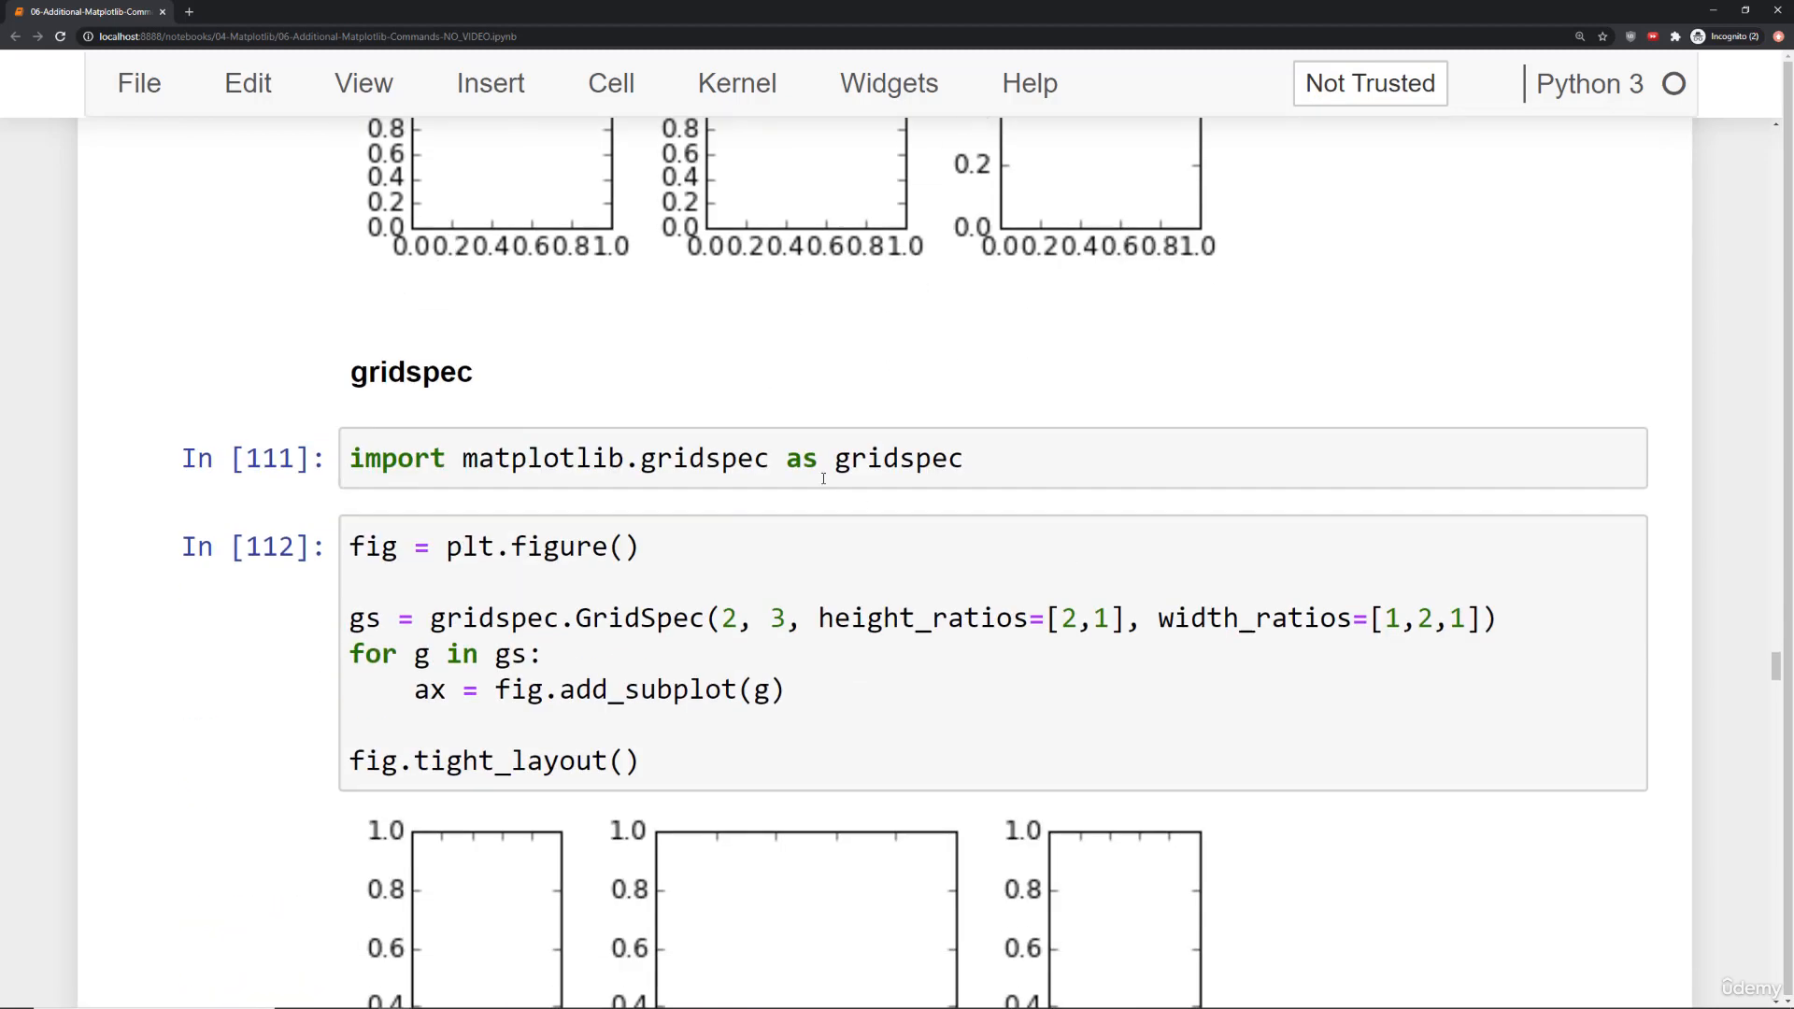
scroll(down, 3)
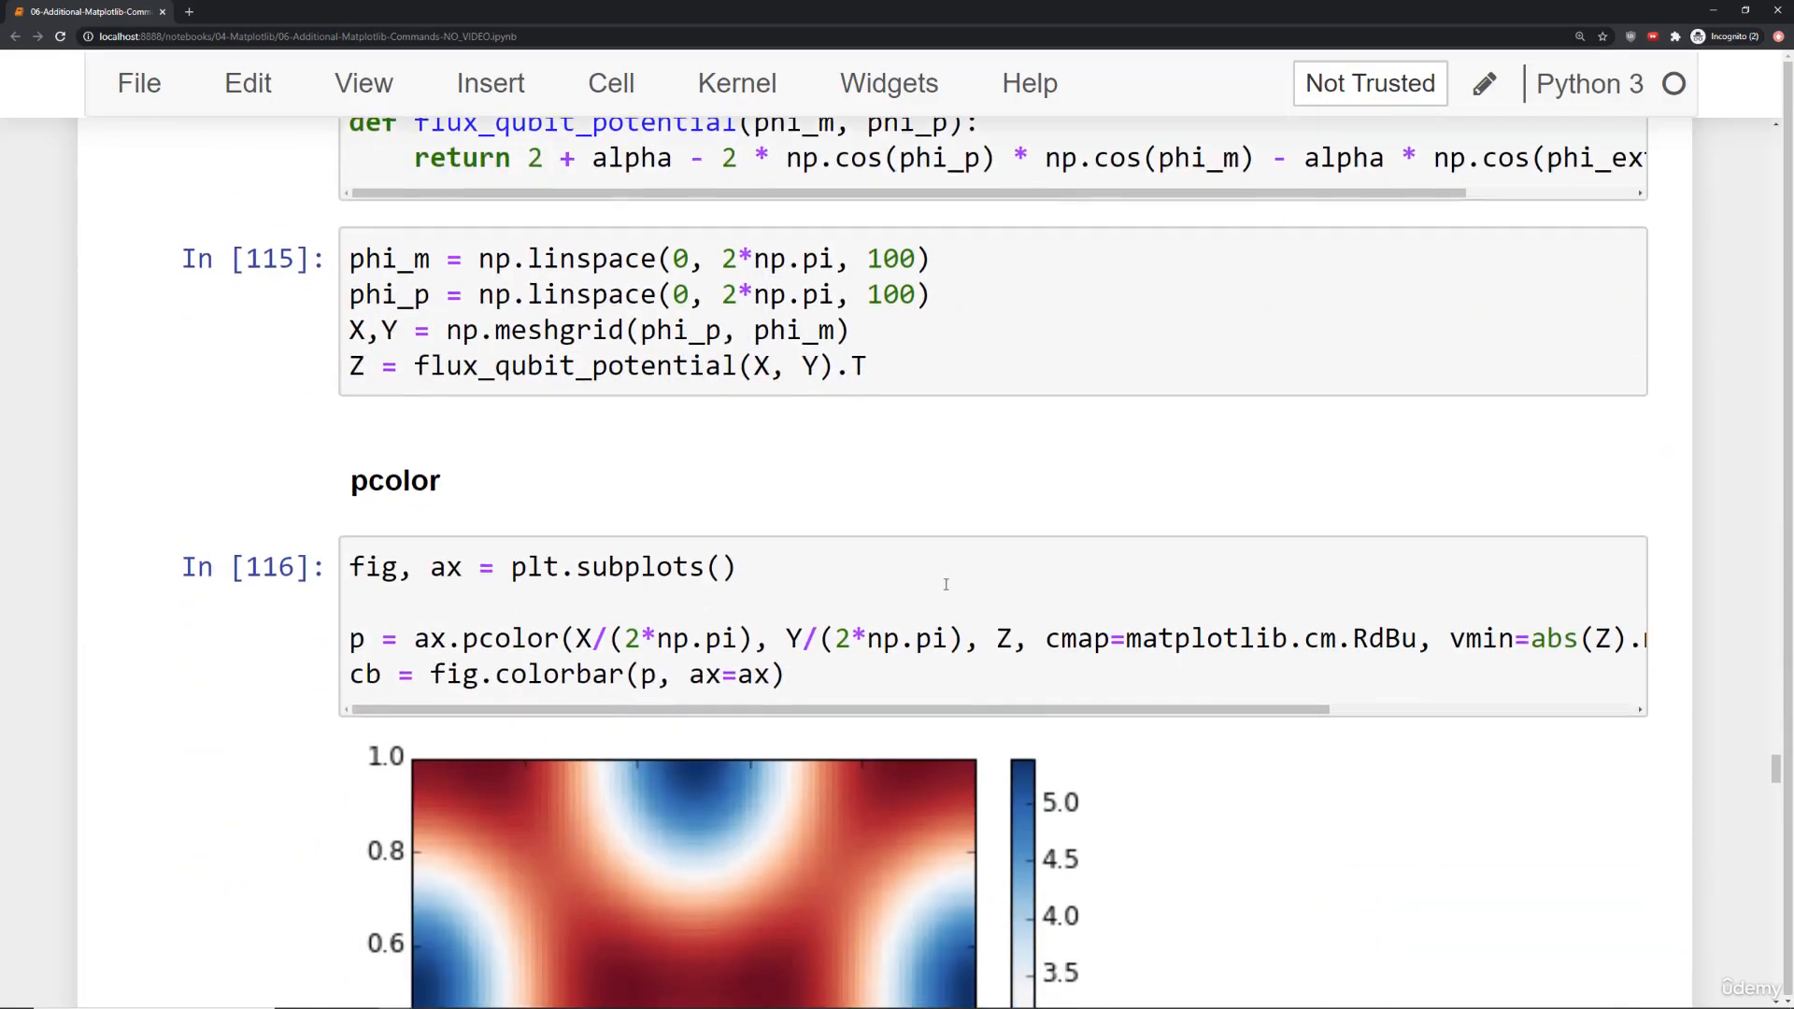
Scroll past contour, 3D surface and projected contour plots to Further reading.
scroll(down, 3)
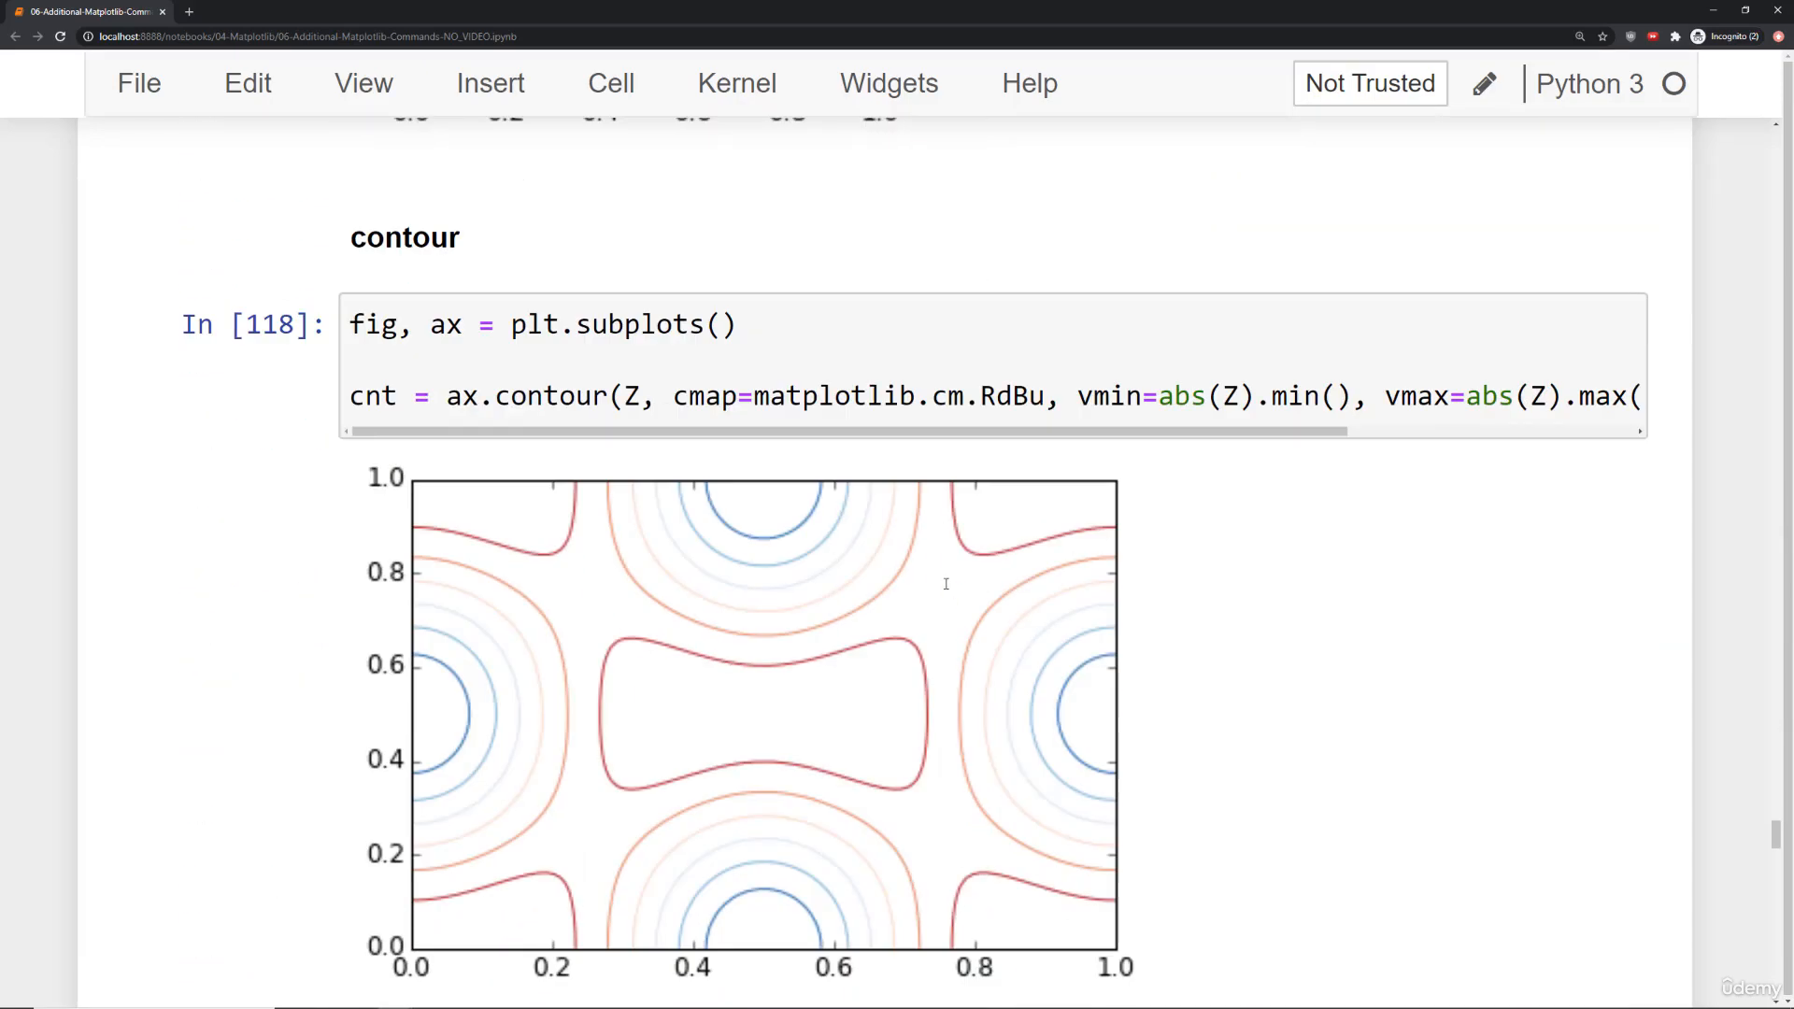
scroll(down, 3)
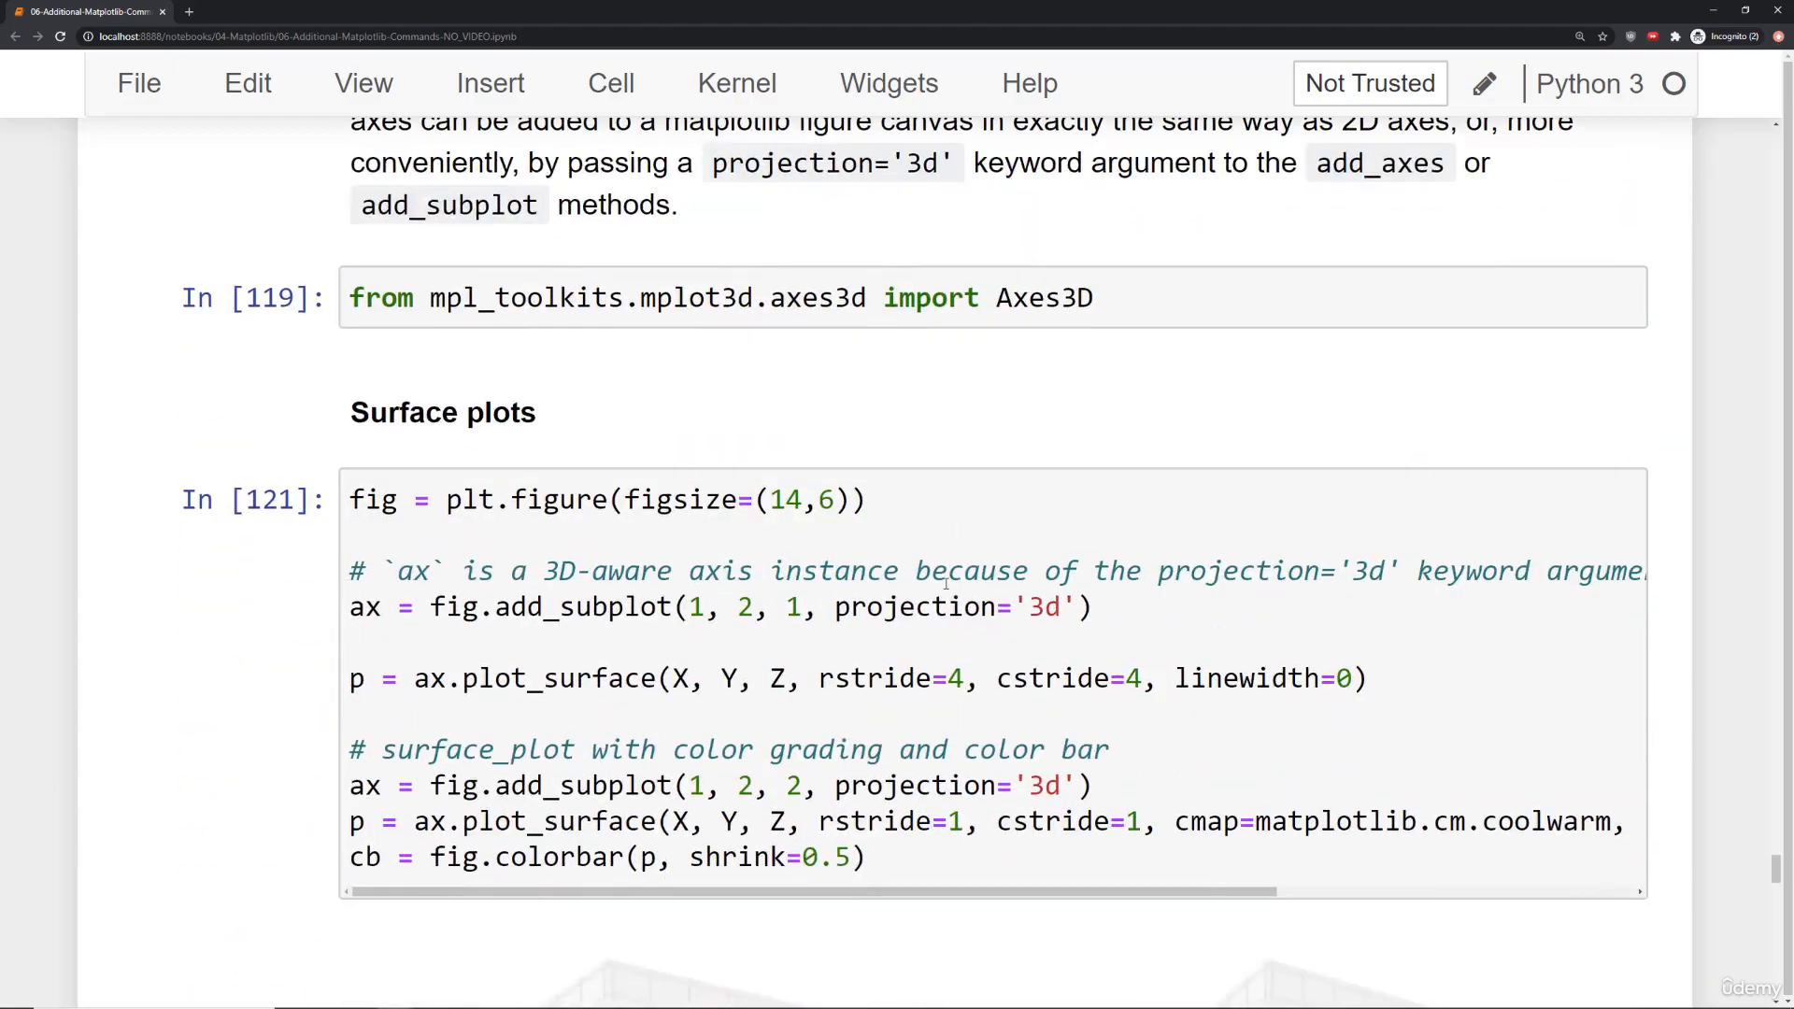
scroll(down, 3)
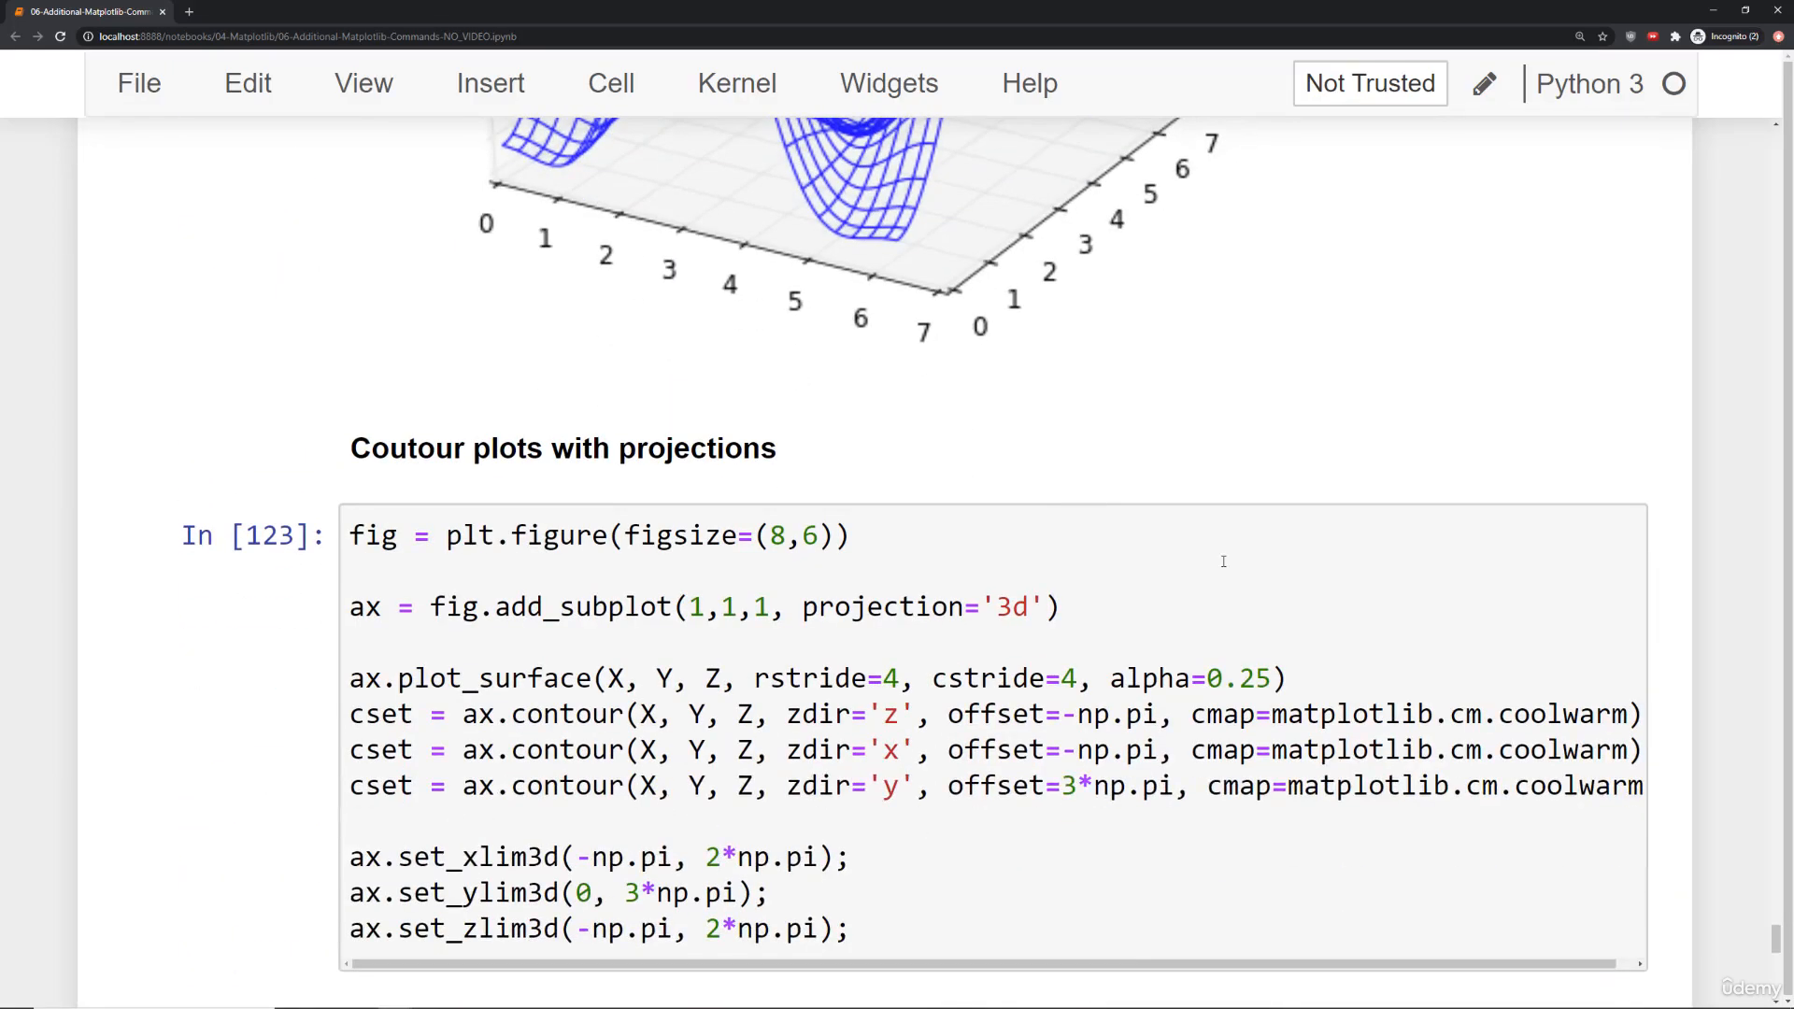
scroll(down, 3)
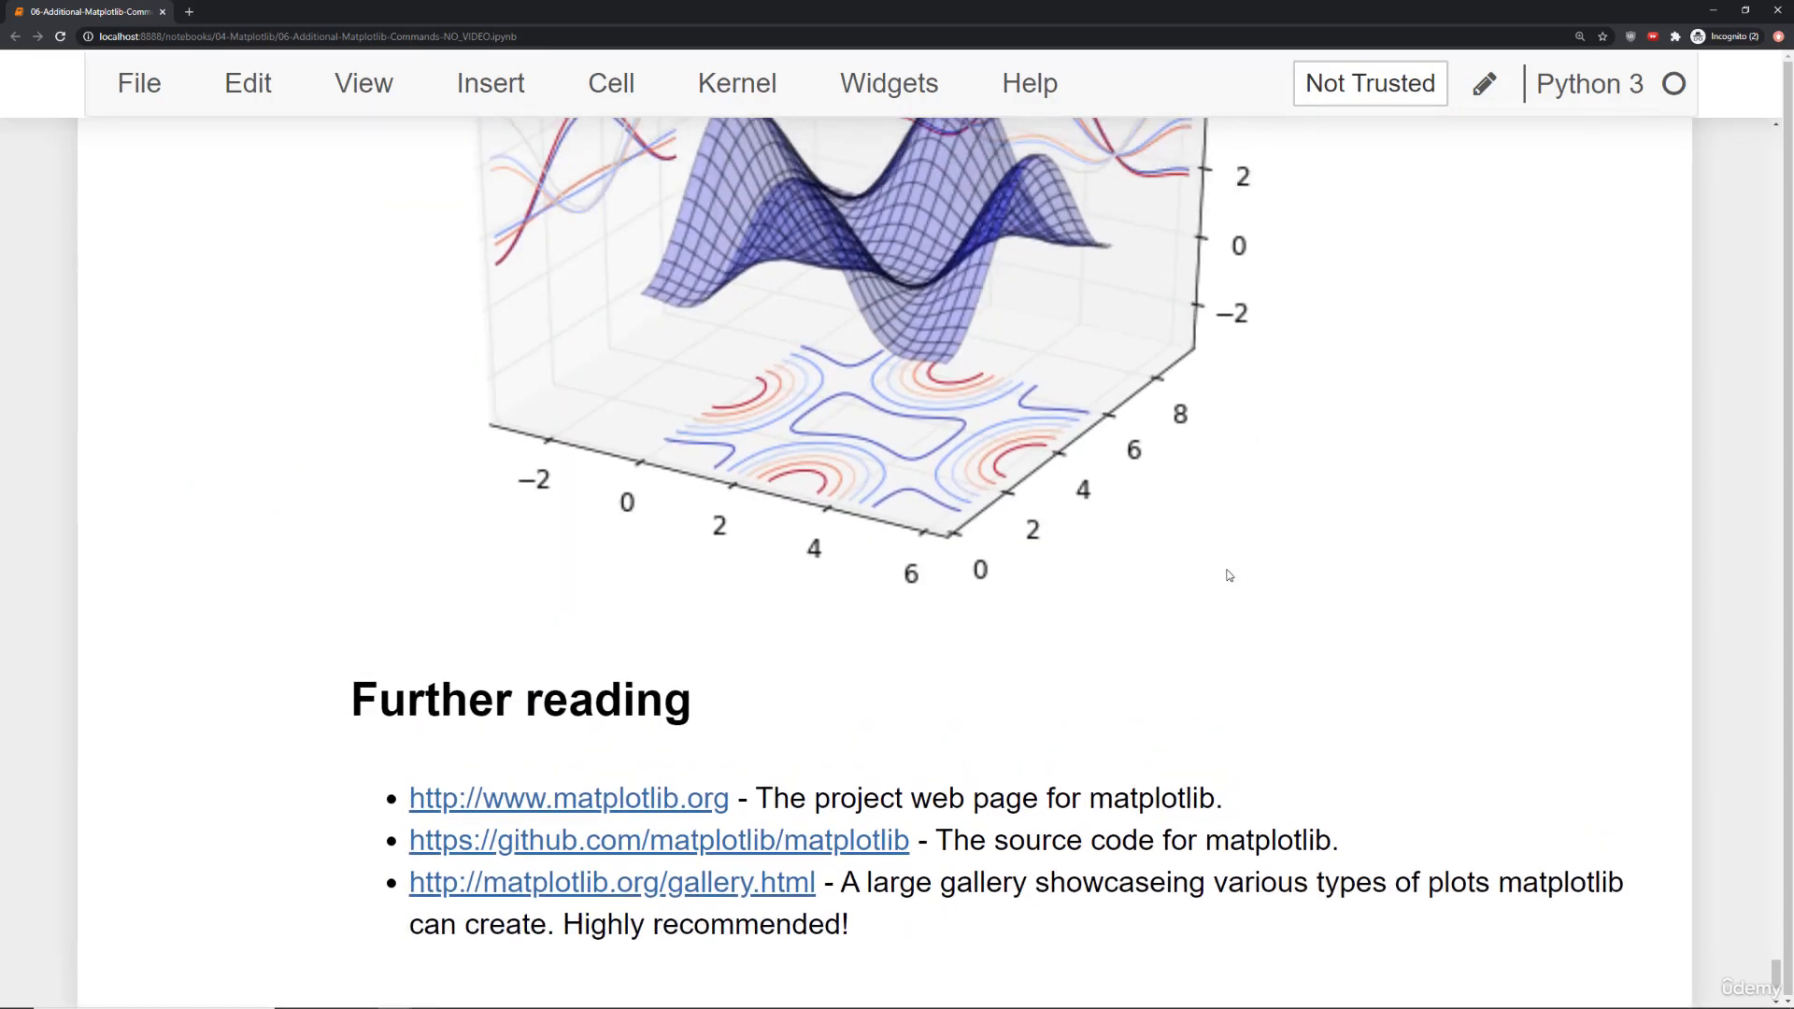
scroll(down, 3)
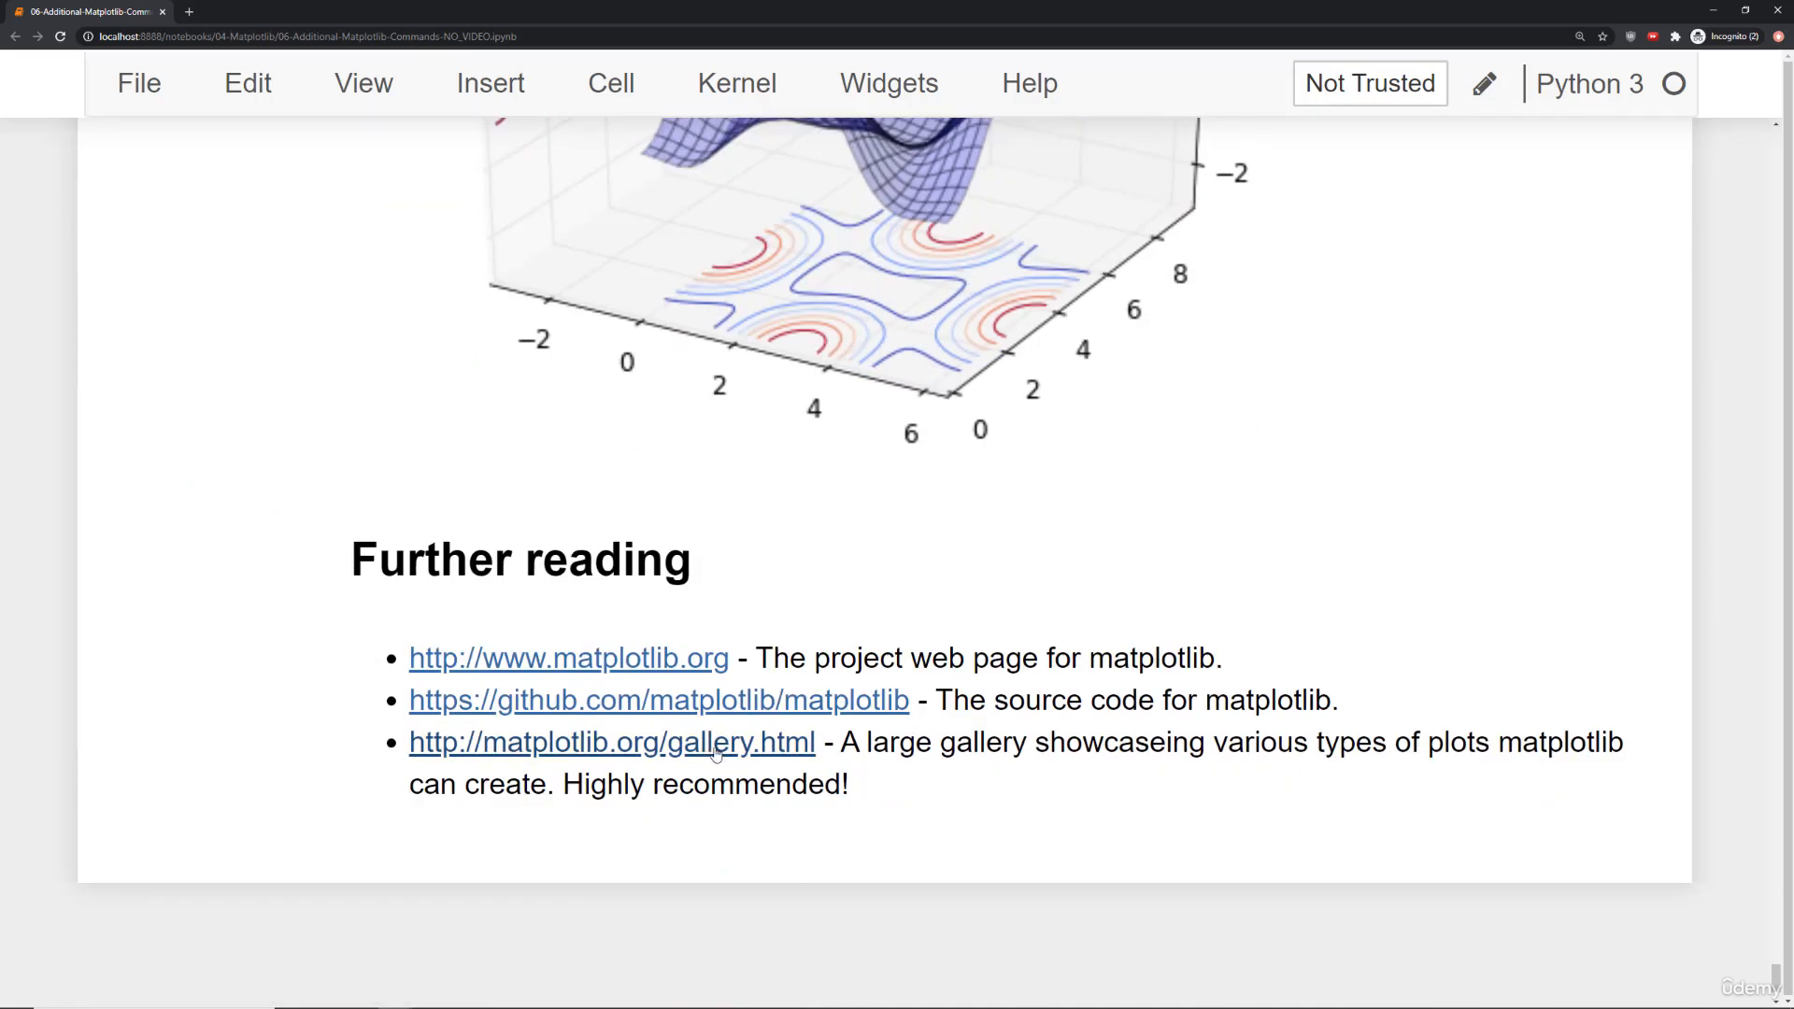
Open the matplotlib gallery link from Further reading and browse the gallery.
click(610, 742)
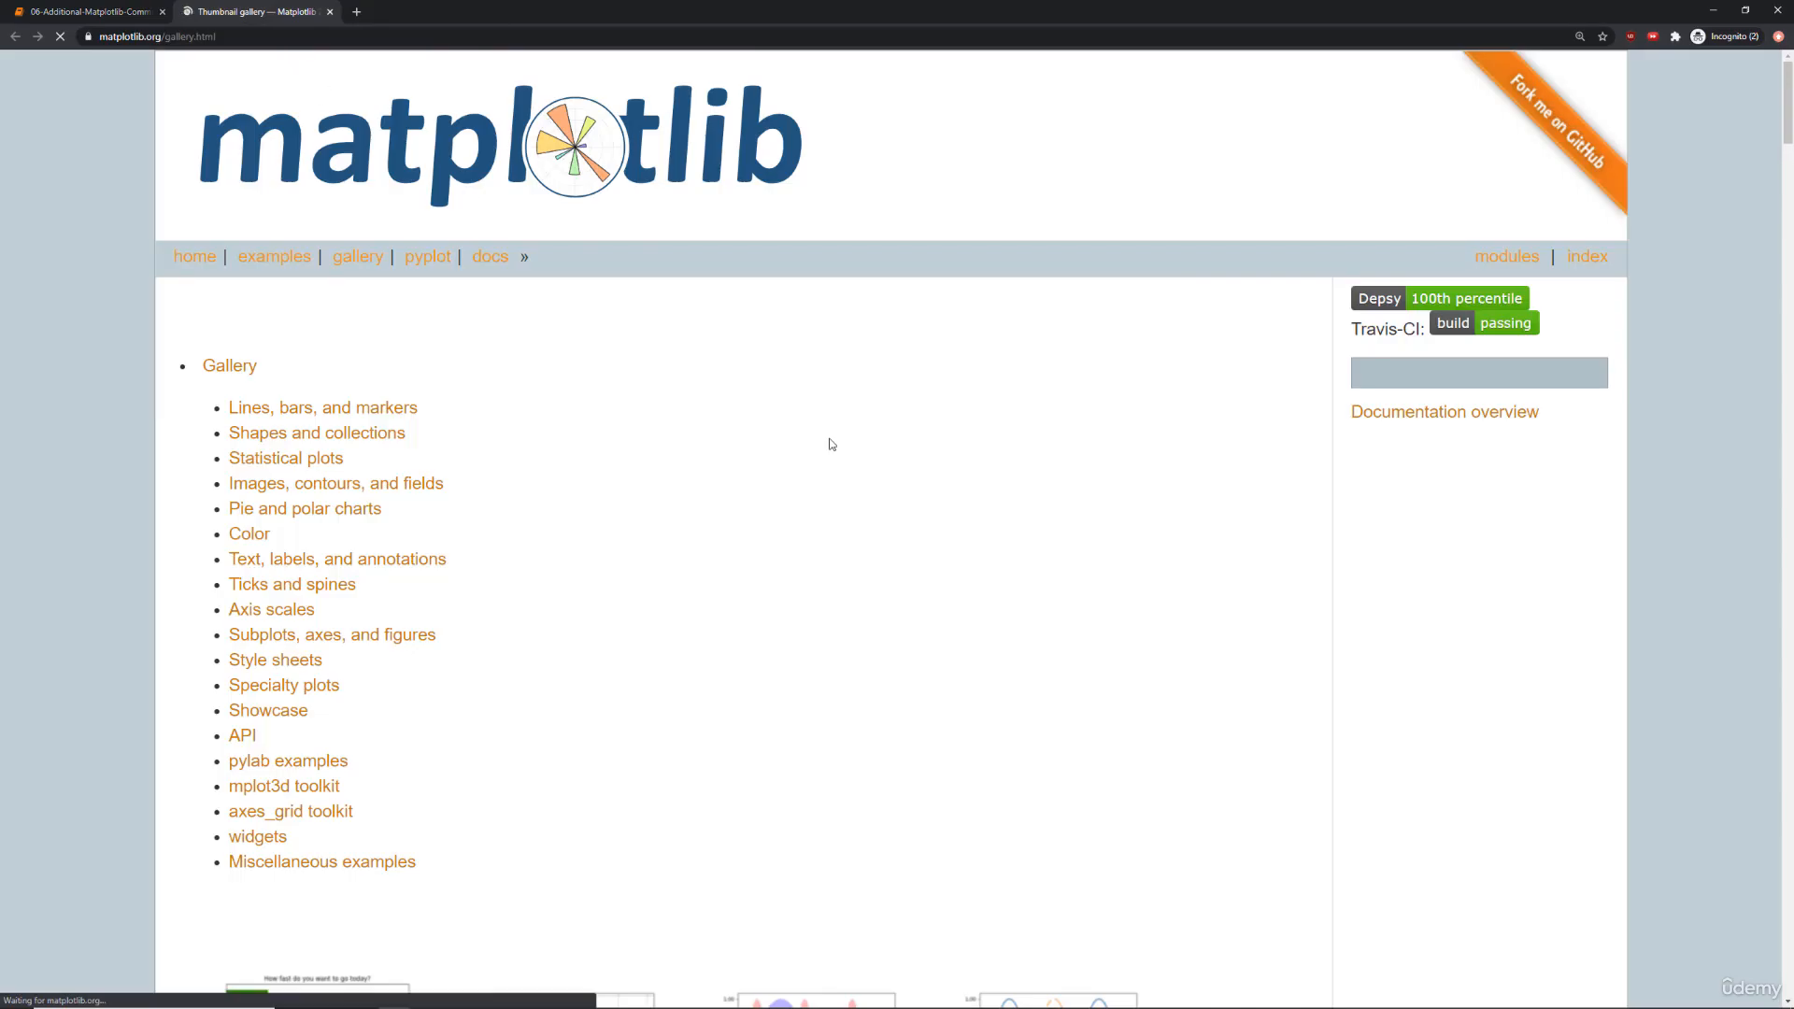
scroll(down, 3)
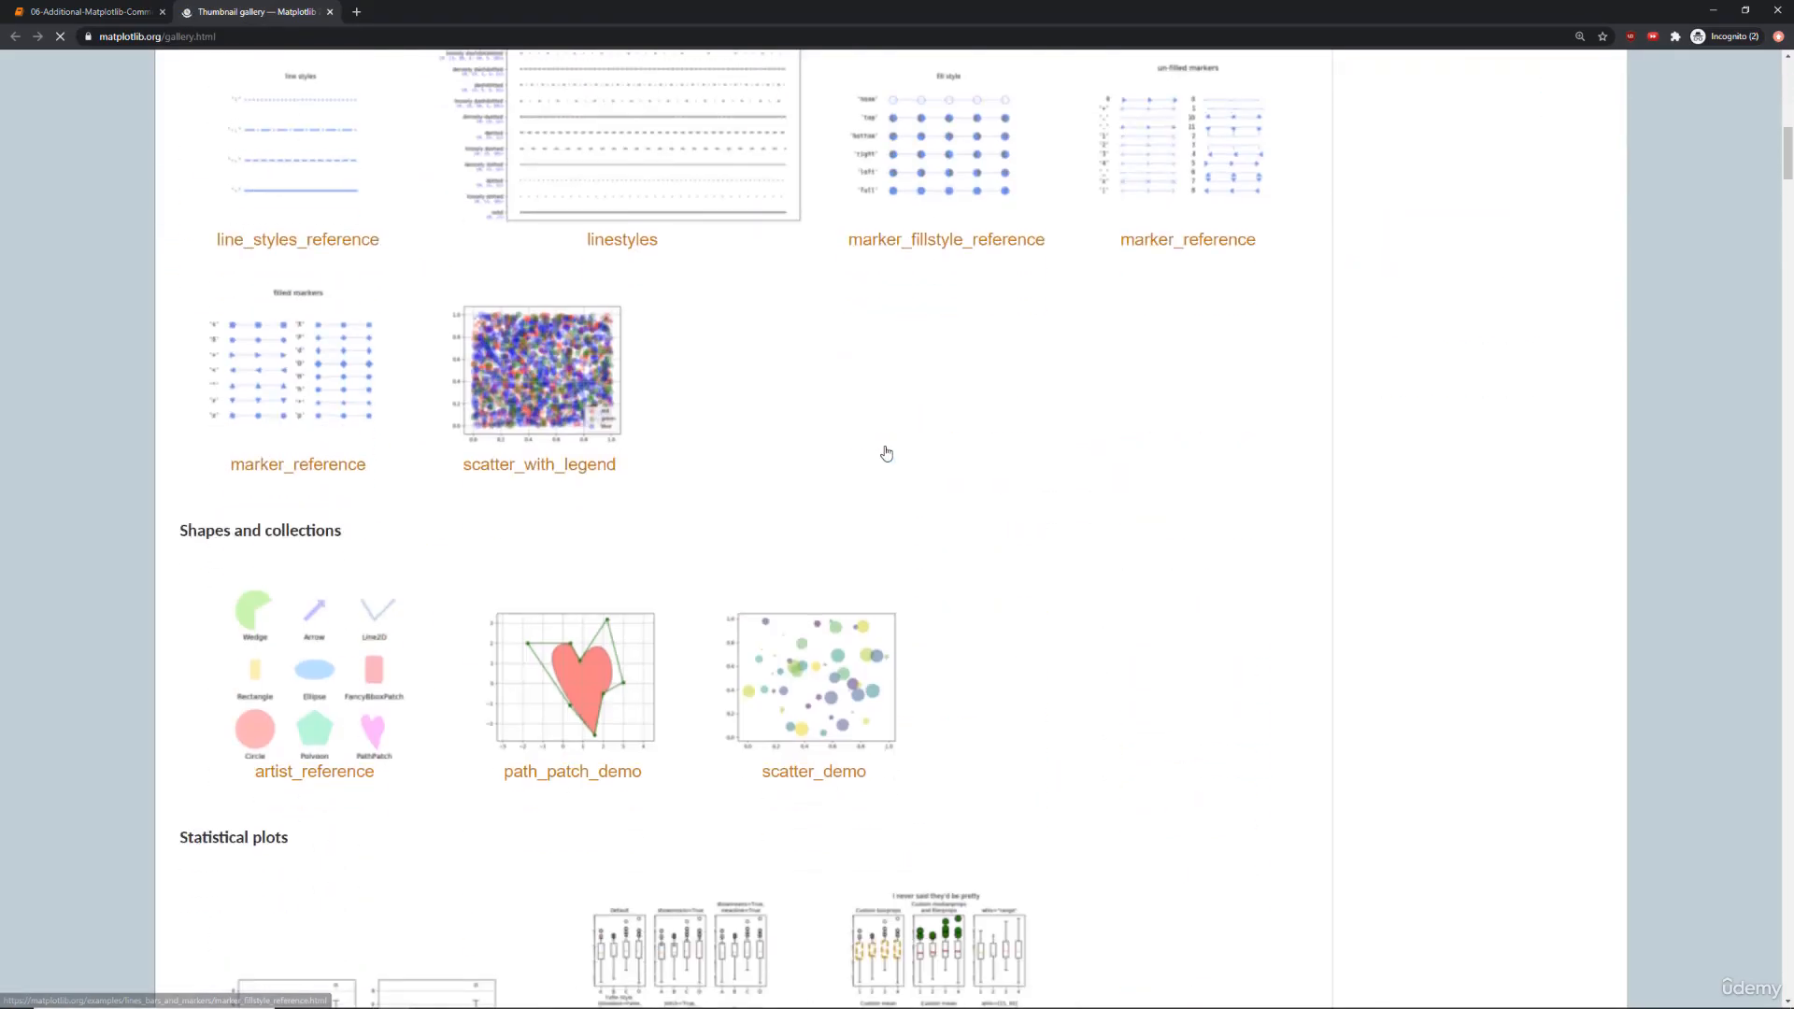
scroll(down, 3)
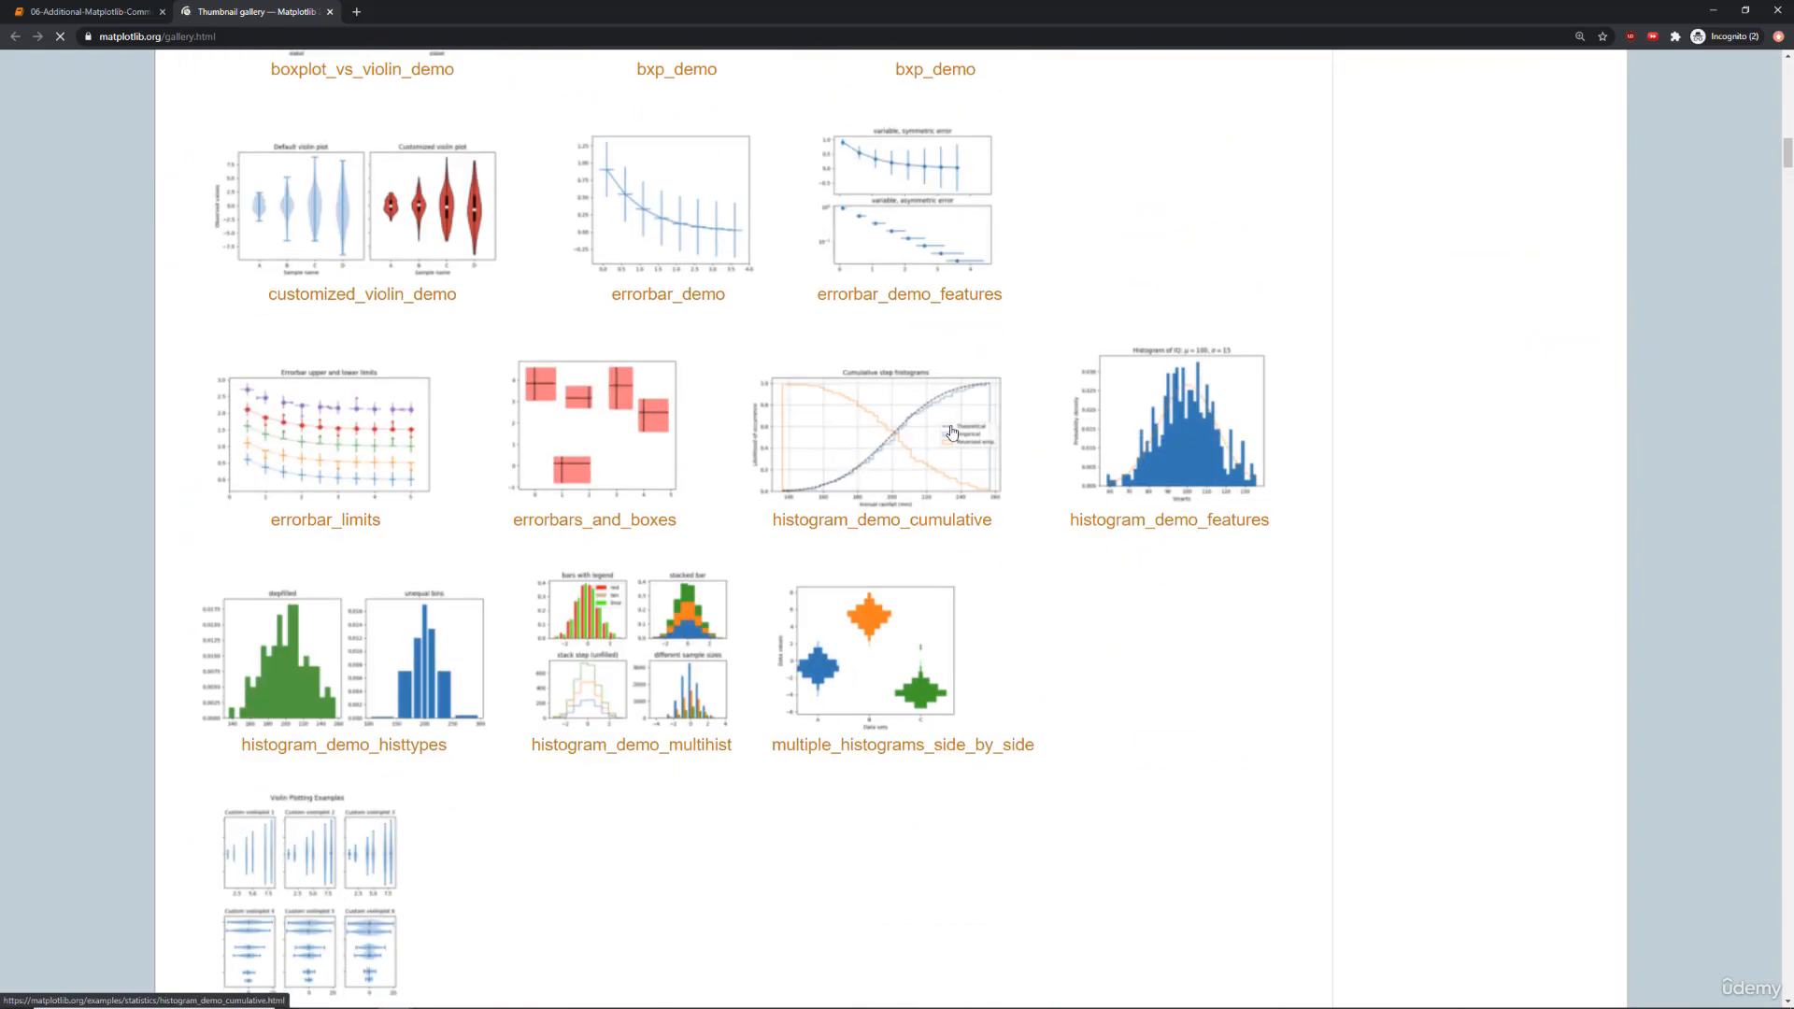
View the errorbars_and_boxes example, then return to the notebook's browser tab.
click(594, 428)
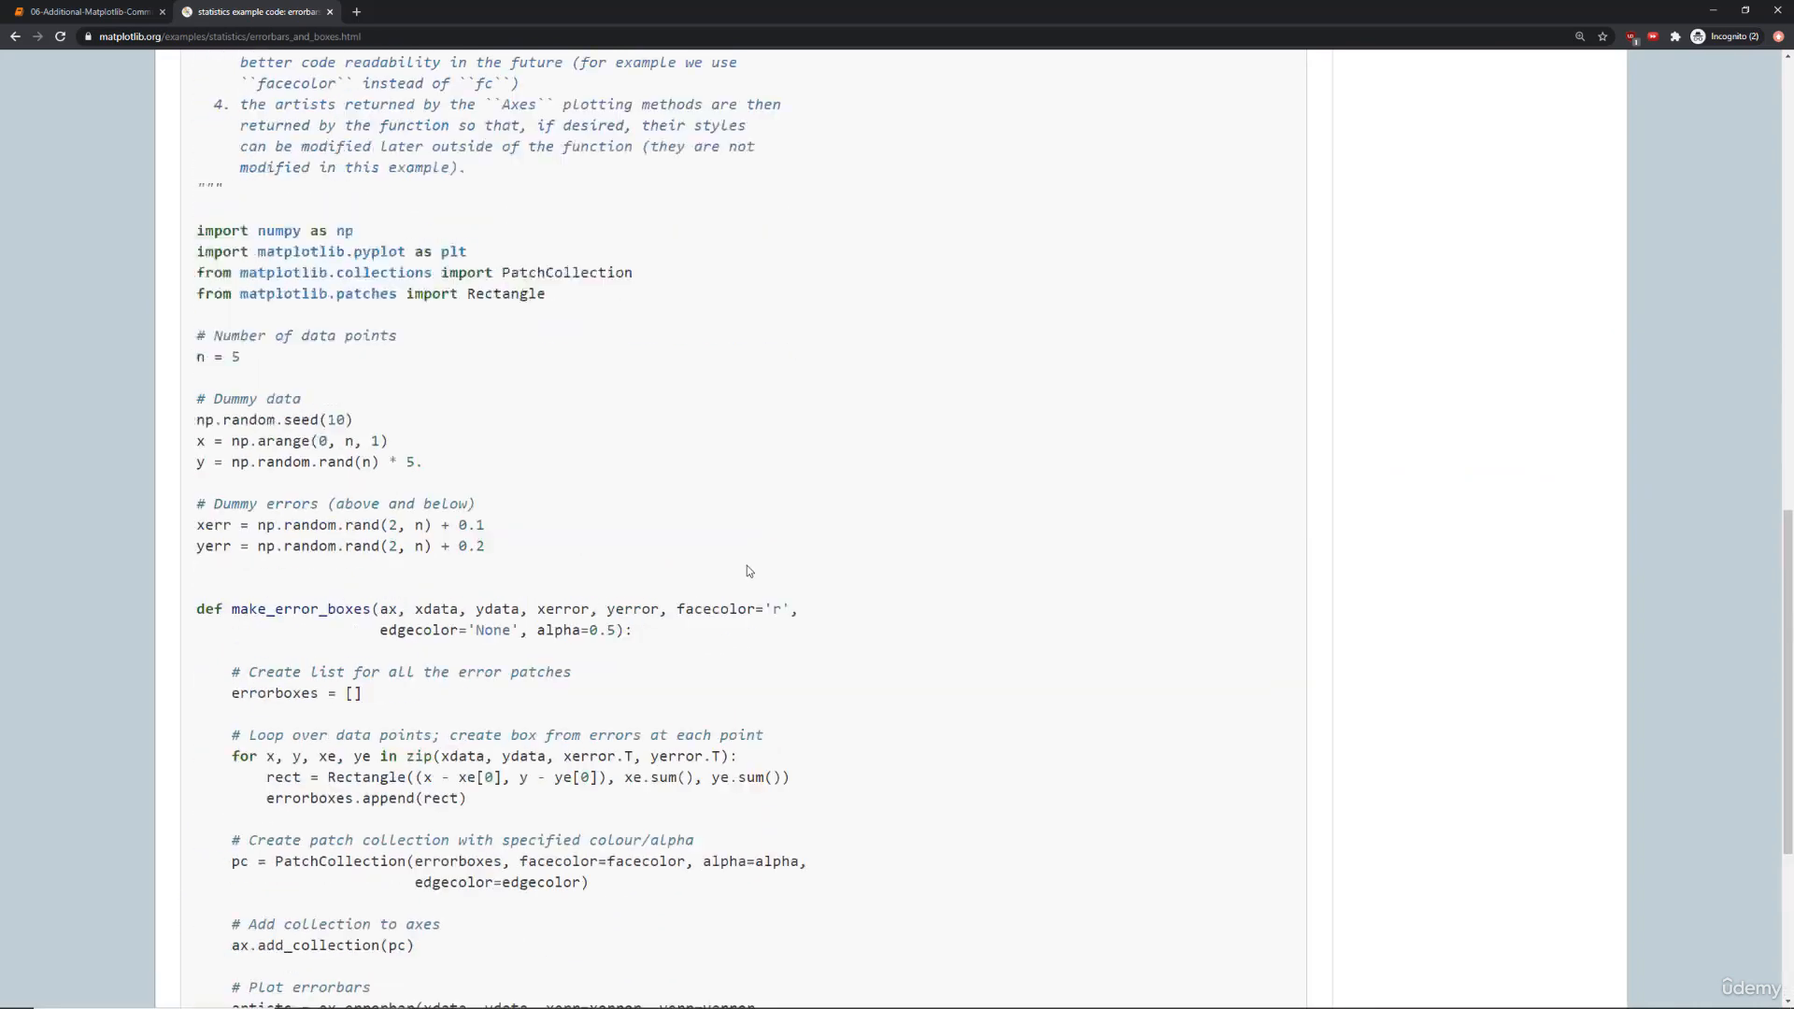
scroll(up, 3)
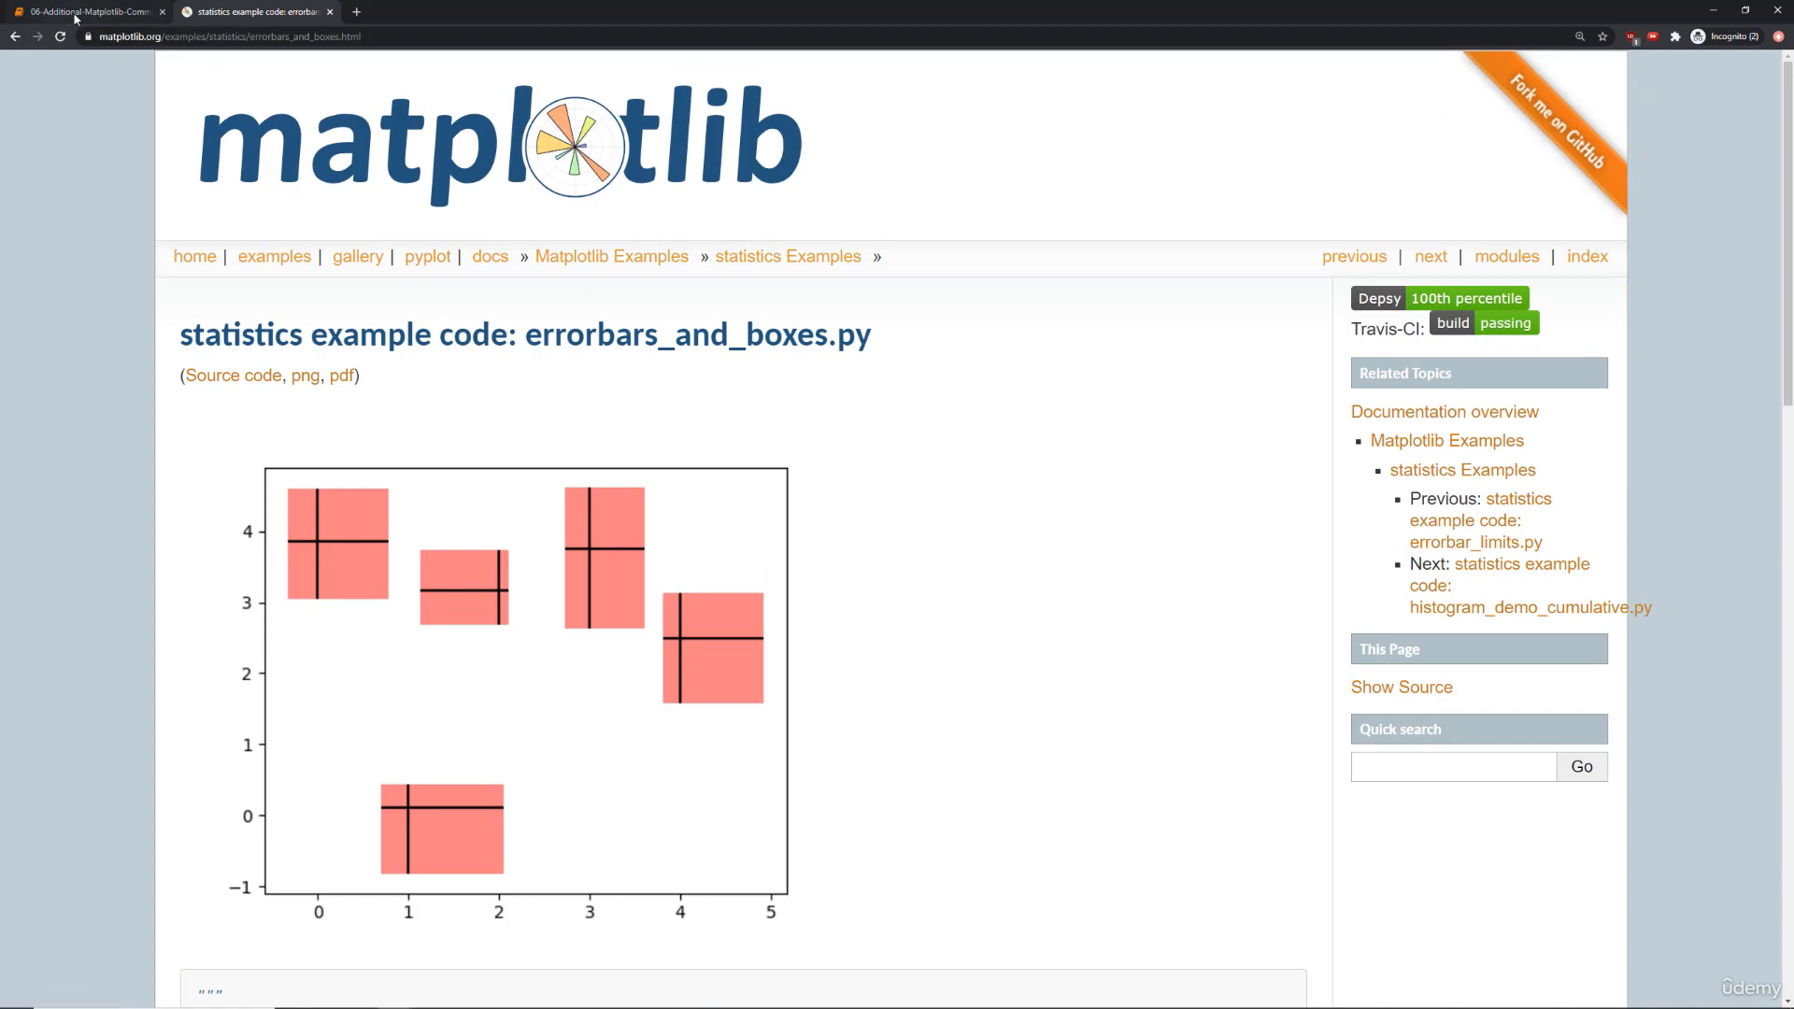
click(86, 11)
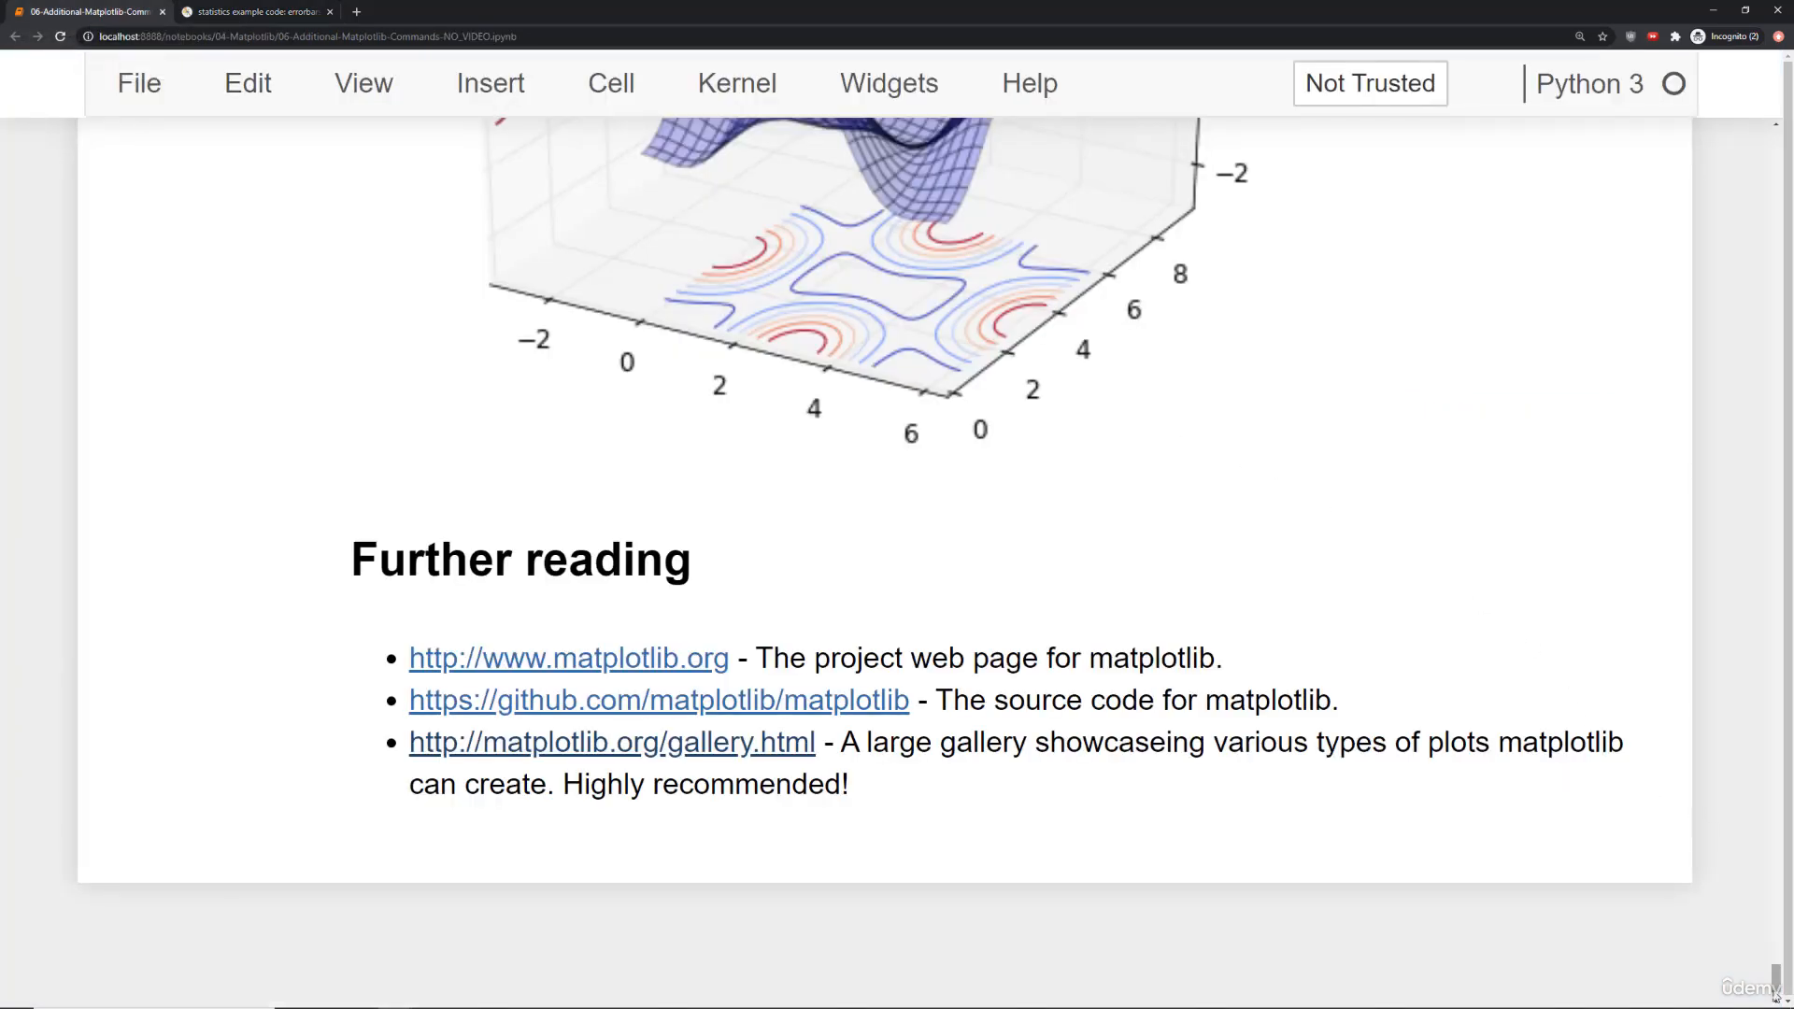
Scroll back up to the Advanced Matplotlib Commands Lecture title.
scroll(down, 3)
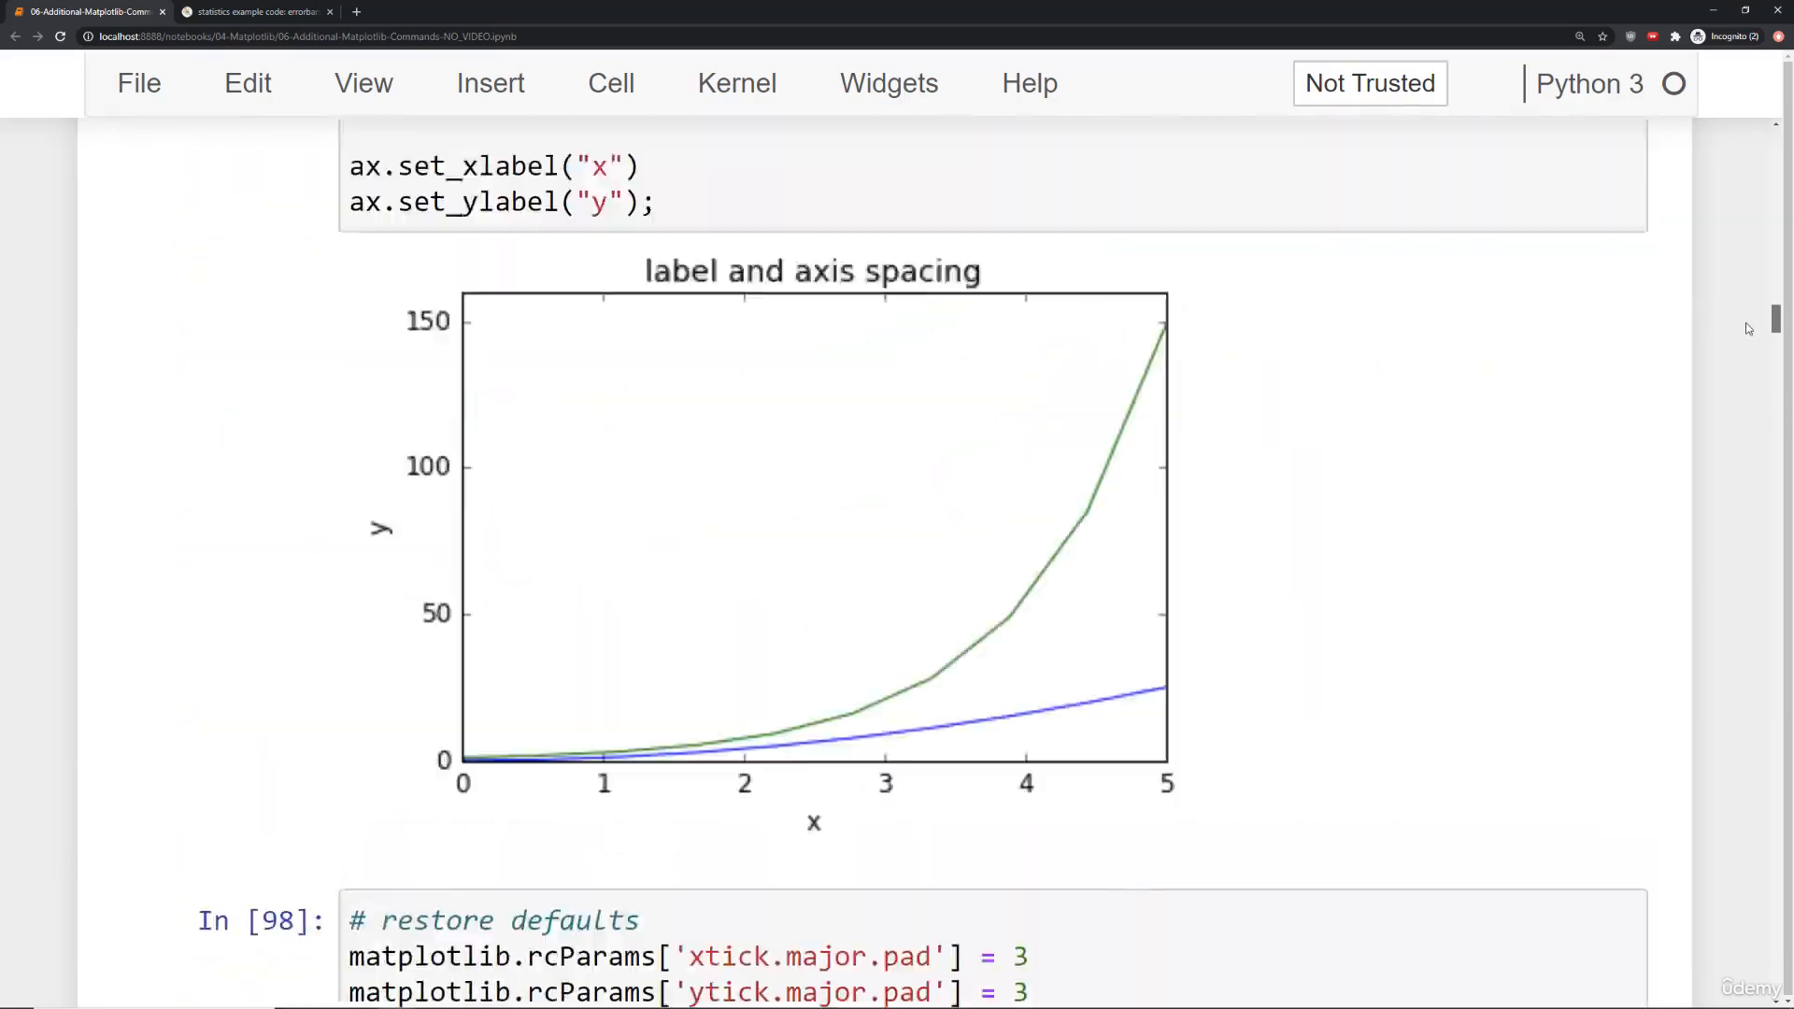
scroll(up, 3)
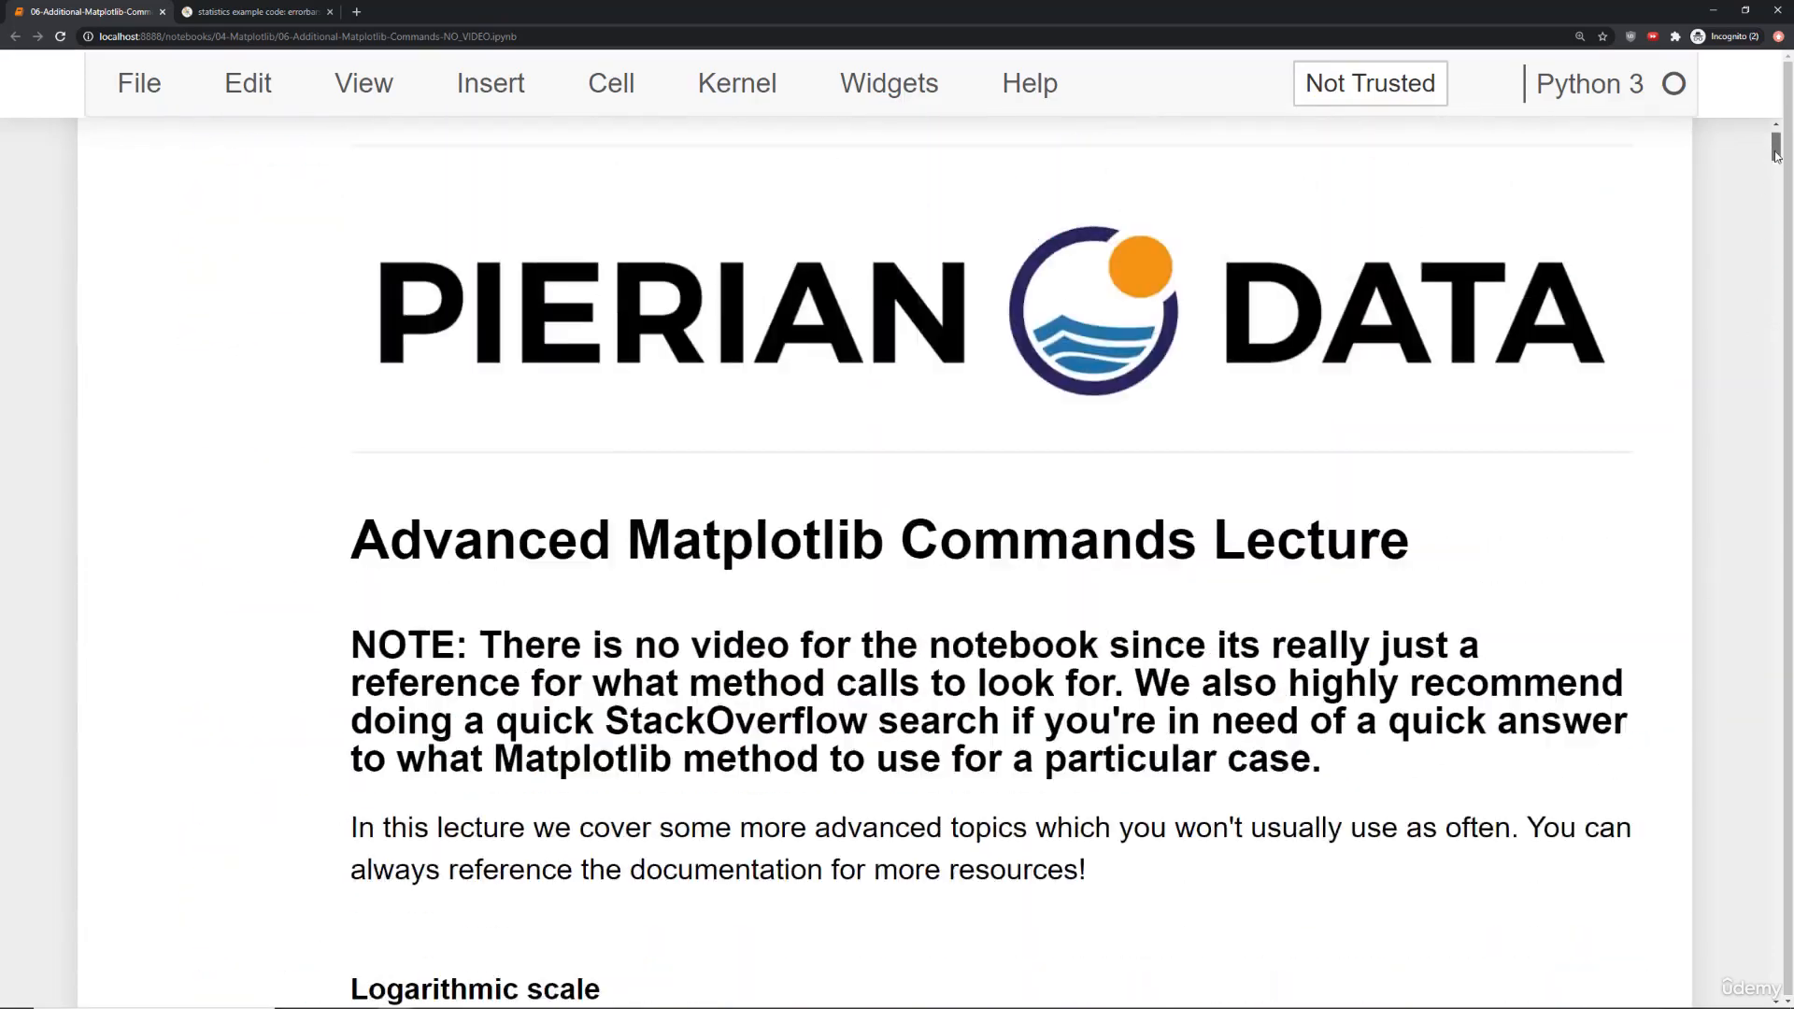
scroll(up, 3)
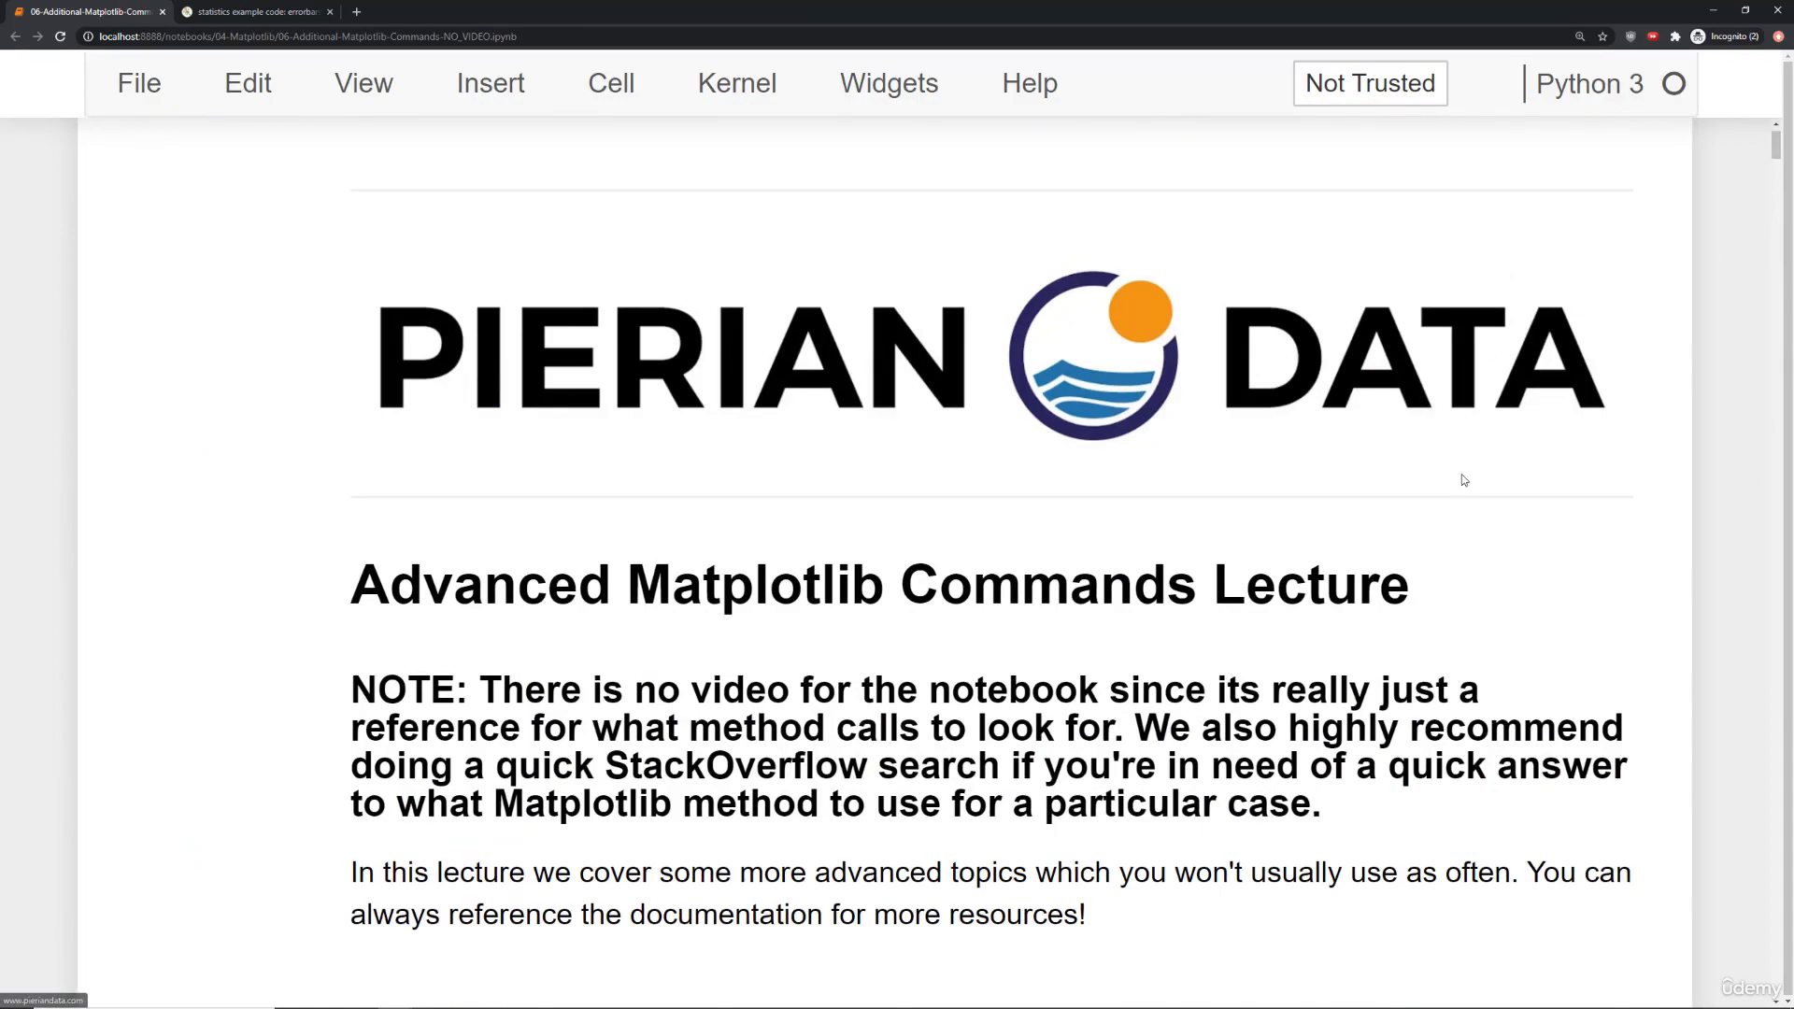